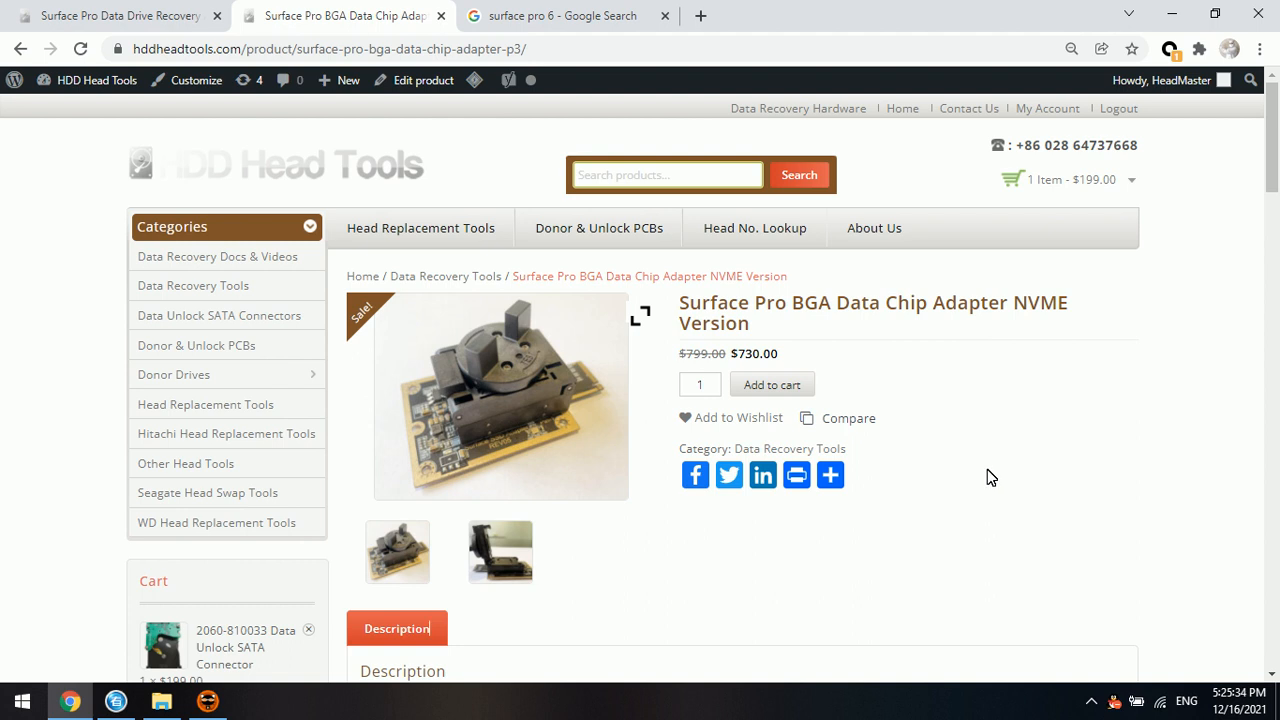
mouse_move(980, 466)
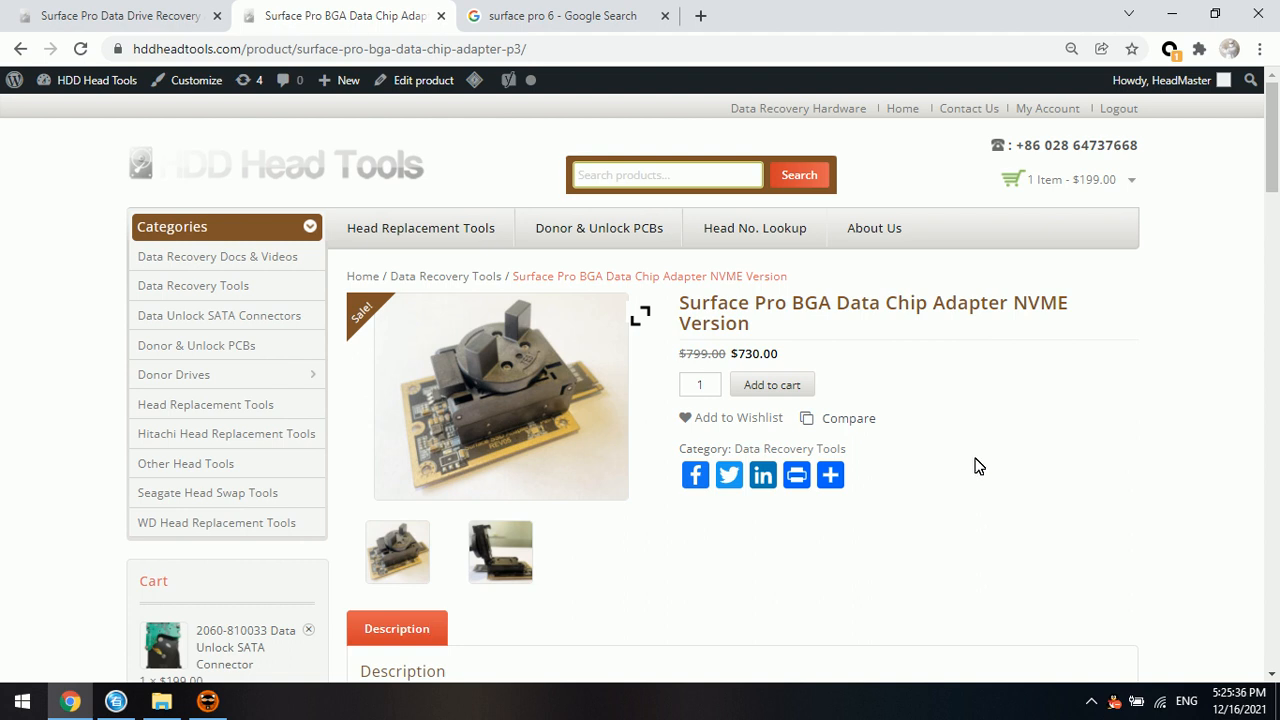
Browse further down the Google image results for 'surface pro 6'
click(556, 16)
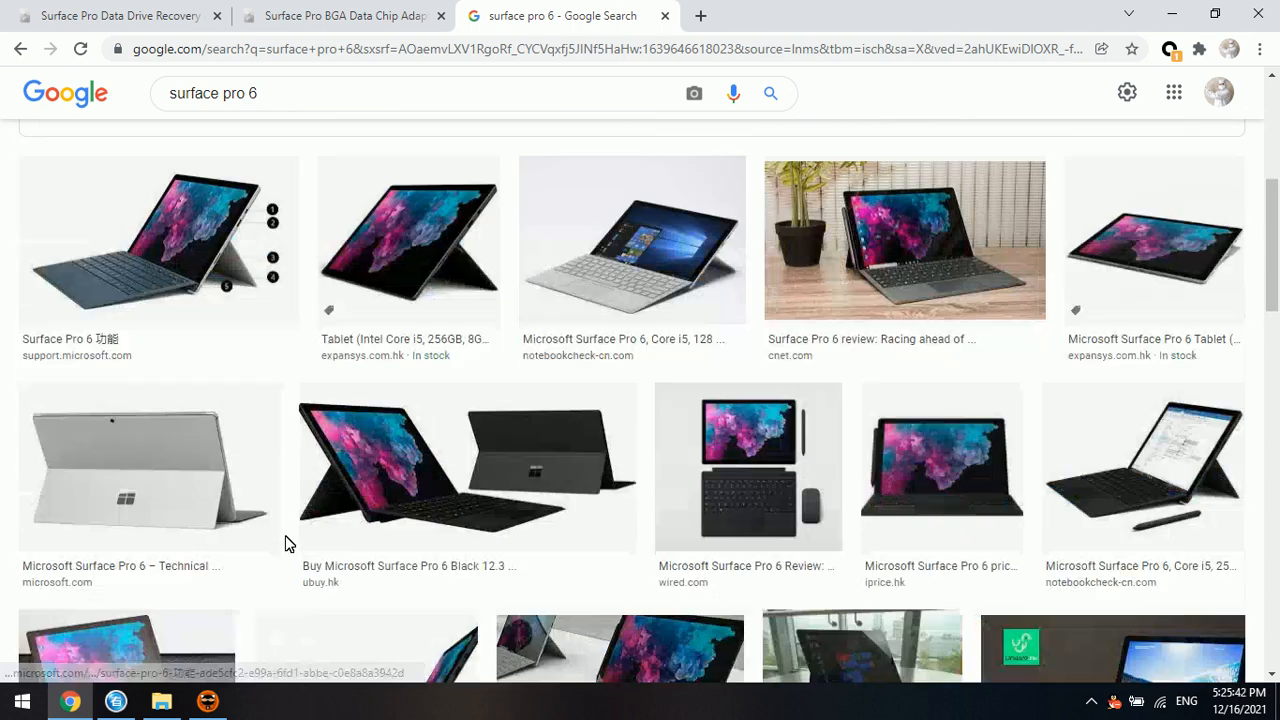
scroll(down, 3)
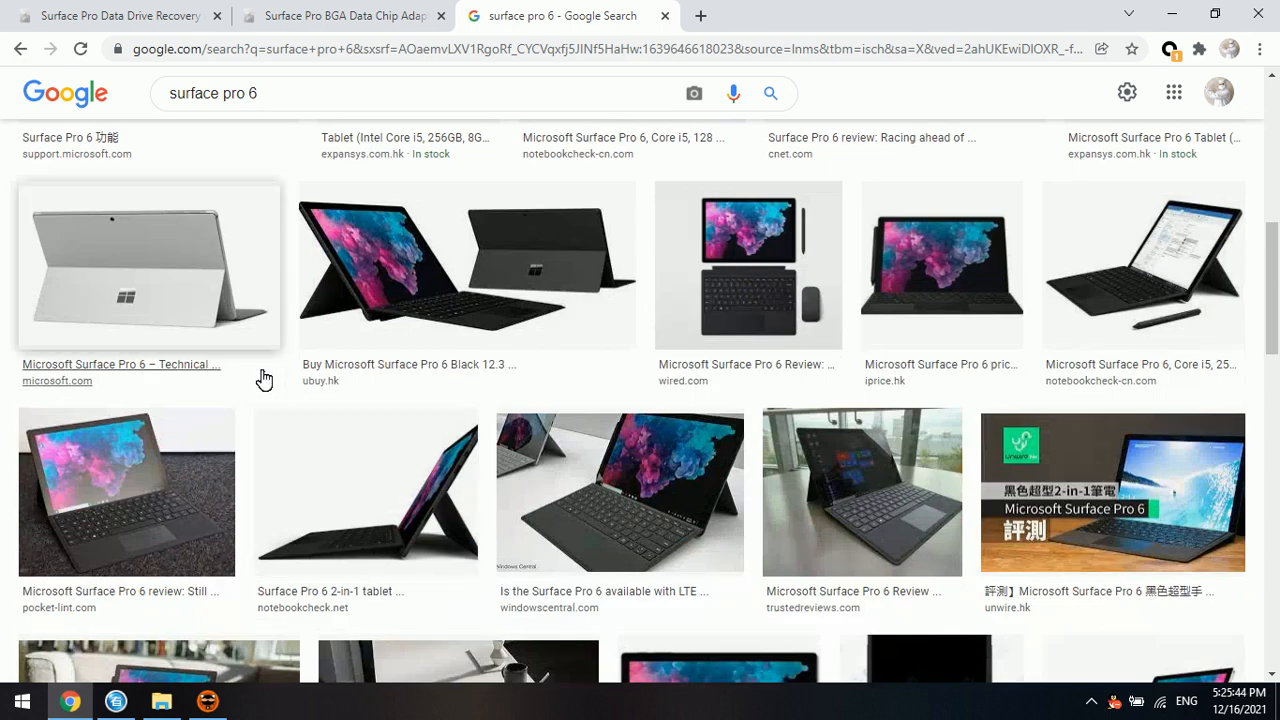
scroll(down, 3)
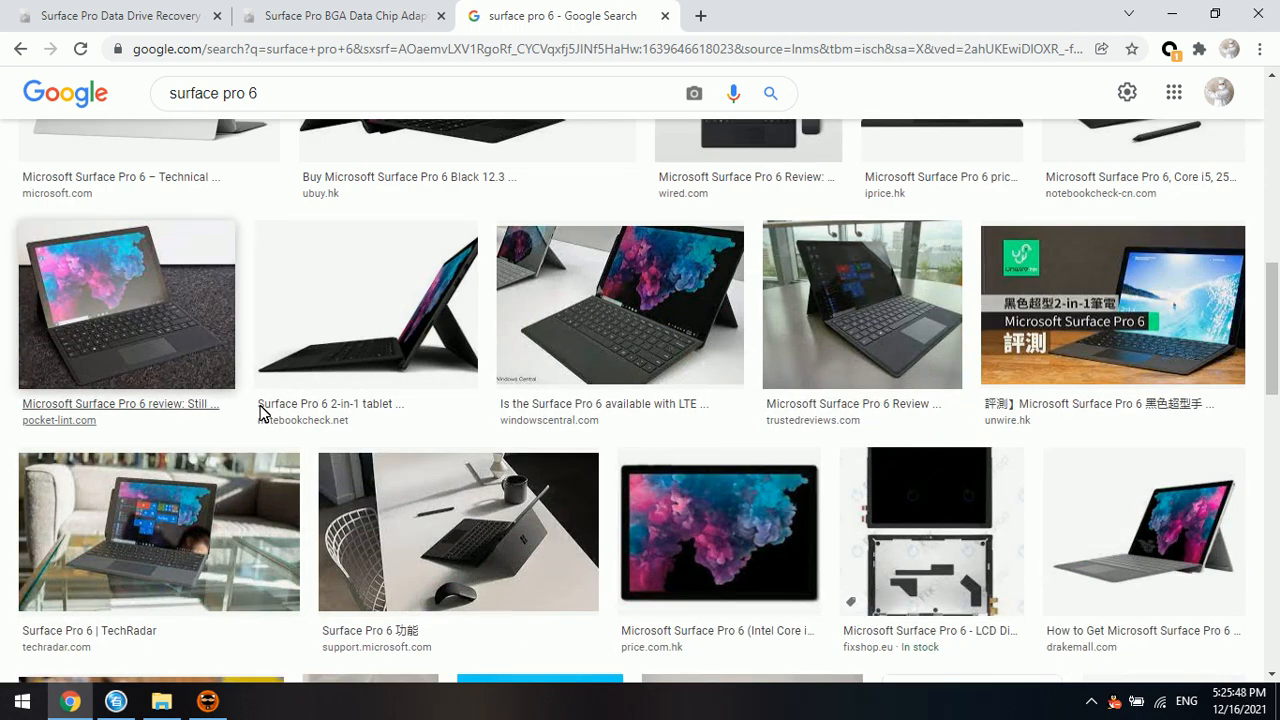
mouse_move(360, 410)
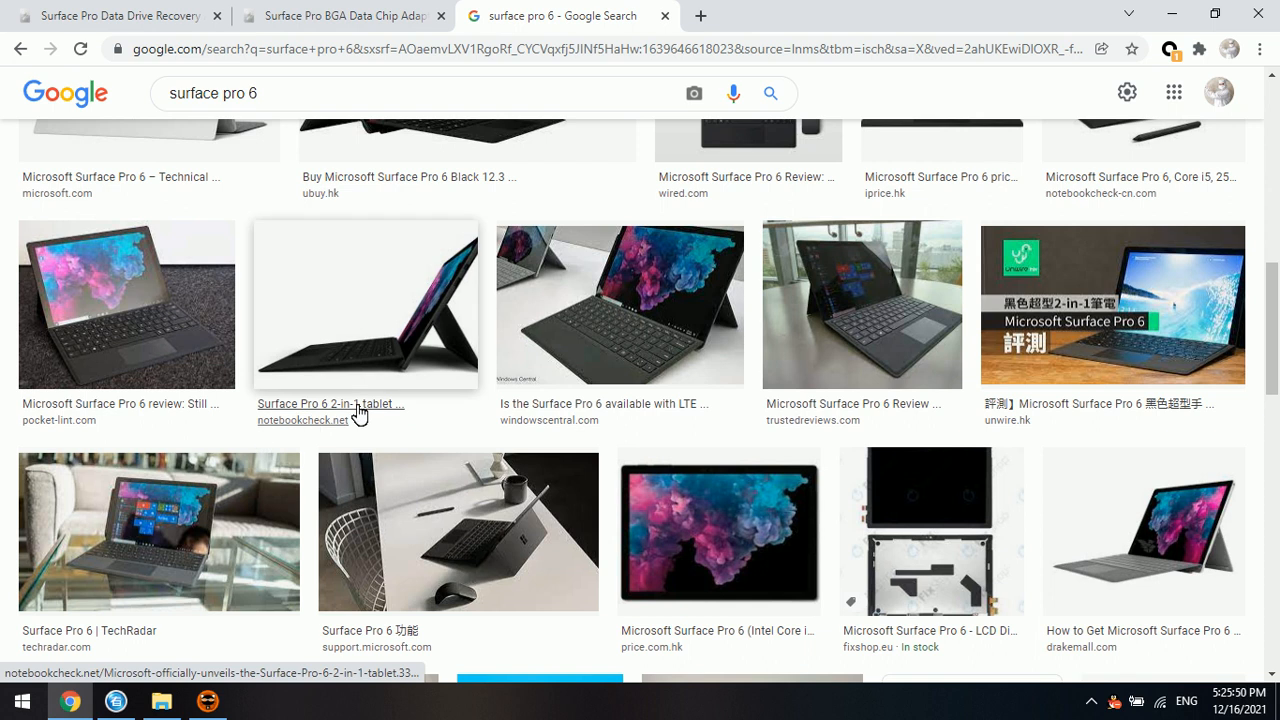
mouse_move(244, 428)
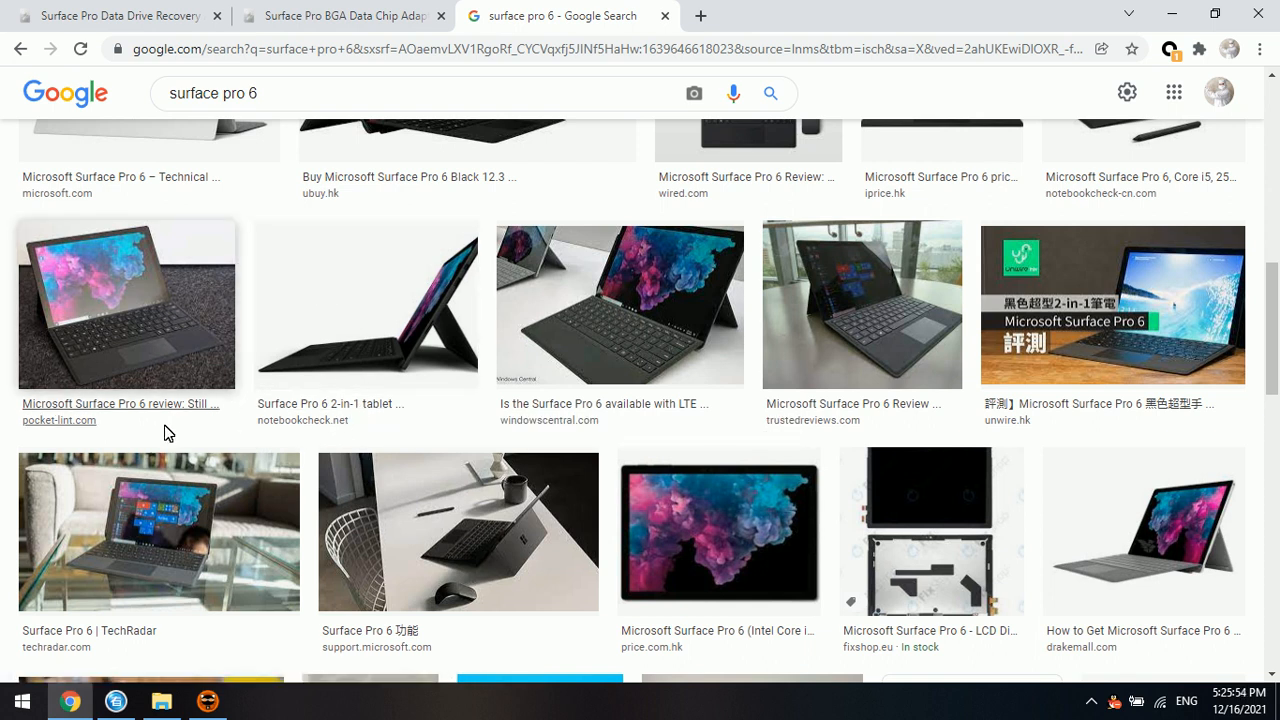
mouse_move(200, 370)
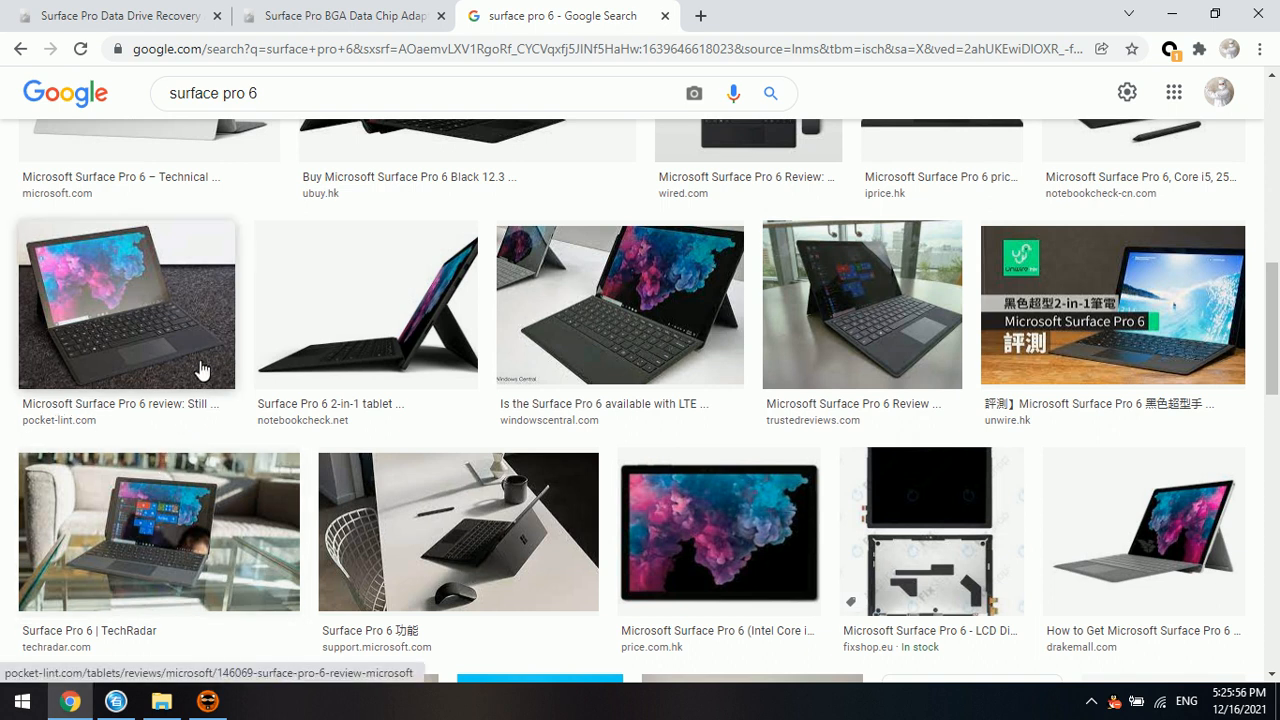
mouse_move(220, 380)
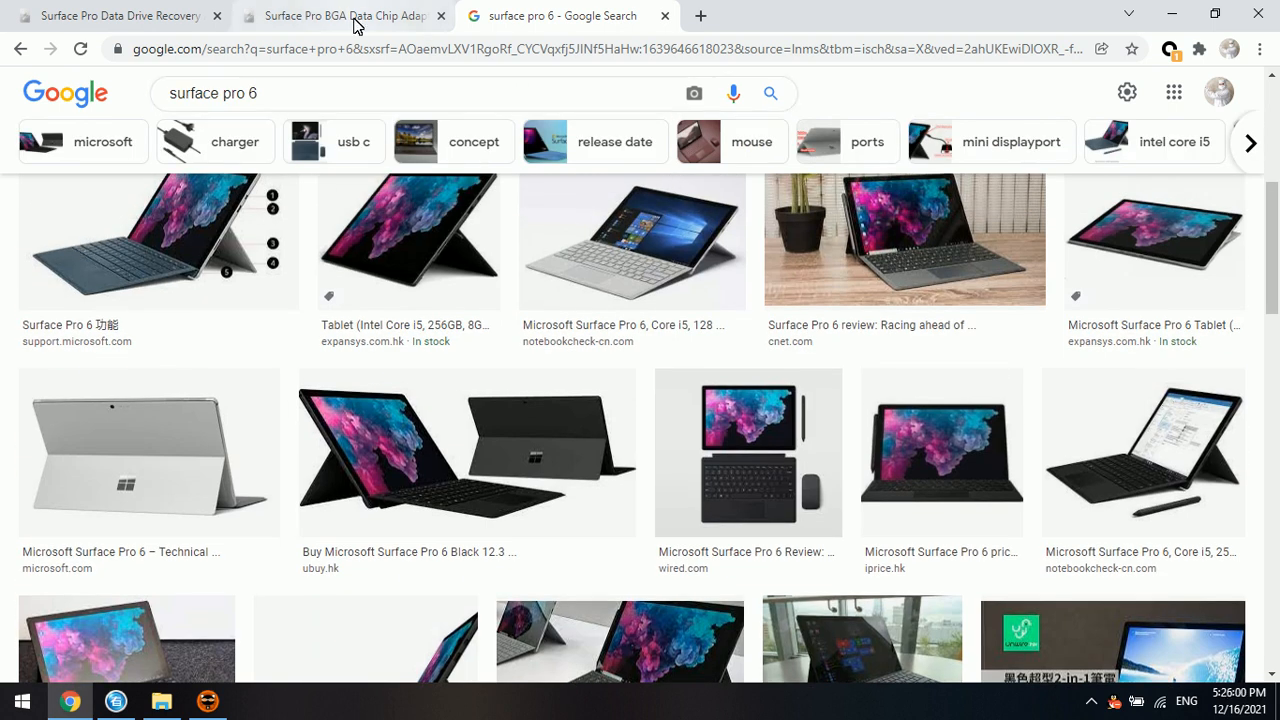
Return to the Surface Pro BGA Data Chip Adapter page and view its Description section
click(340, 16)
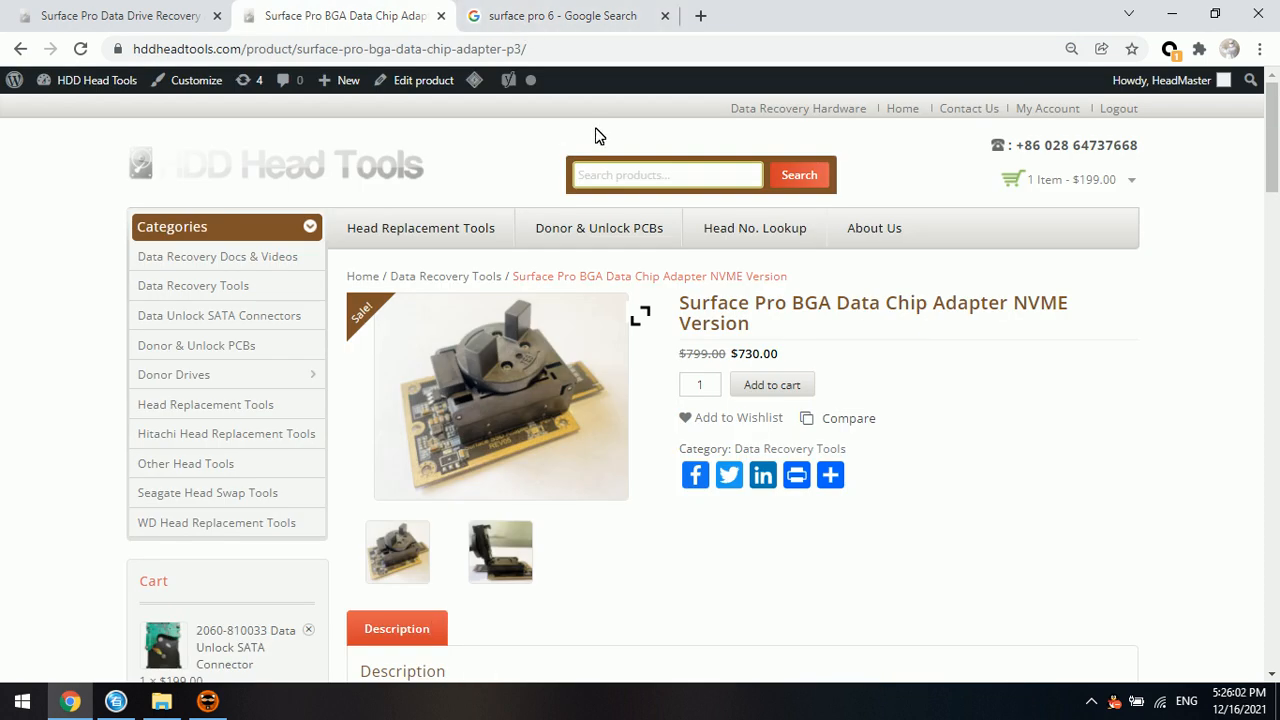
mouse_move(556, 174)
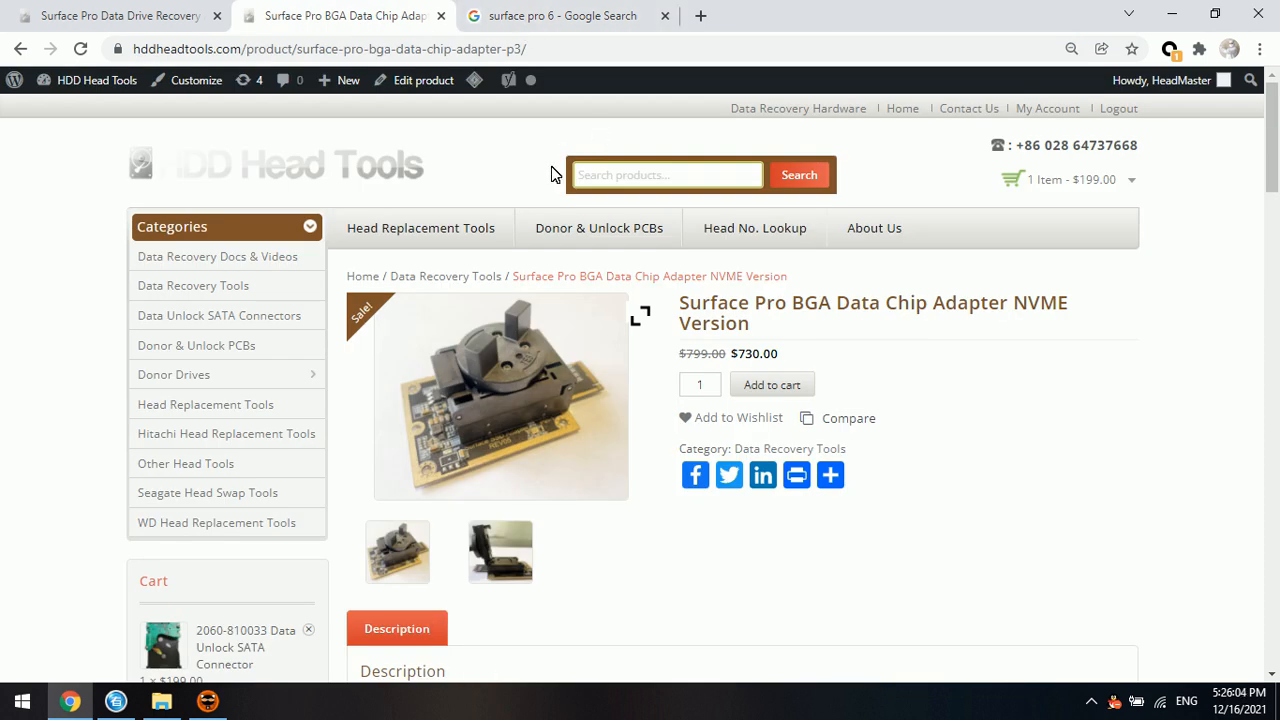
scroll(down, 3)
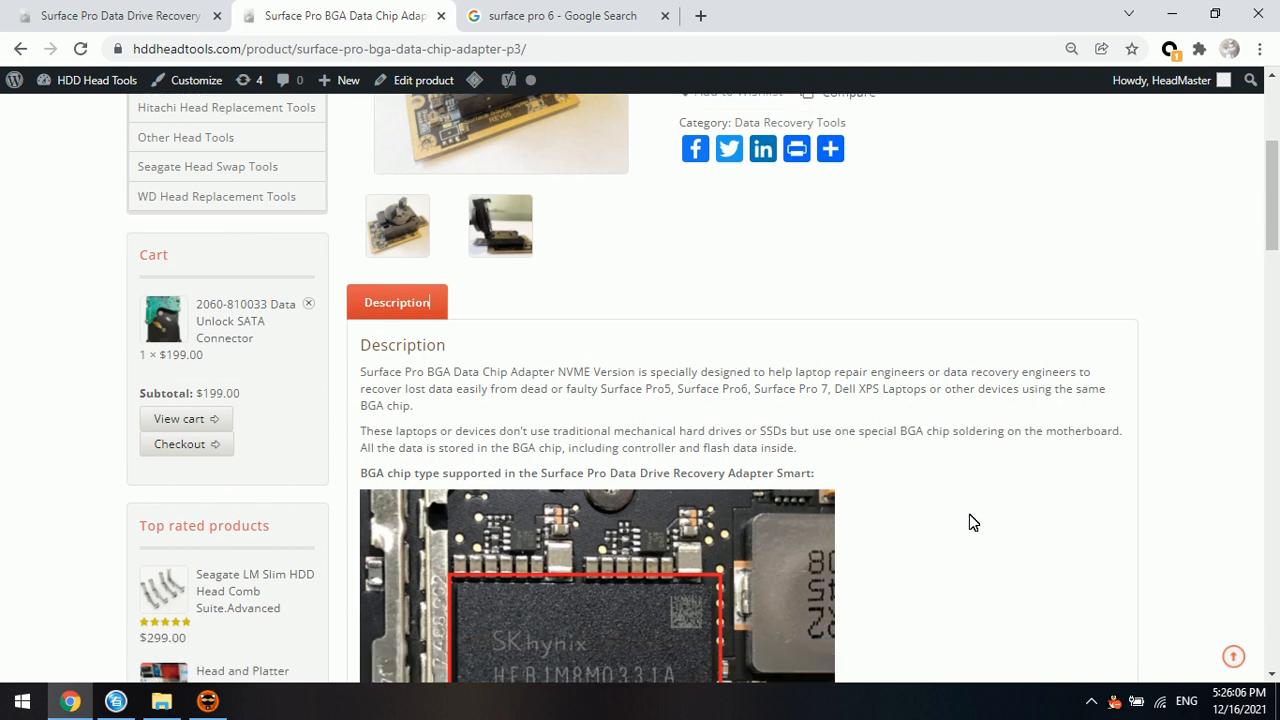
scroll(down, 3)
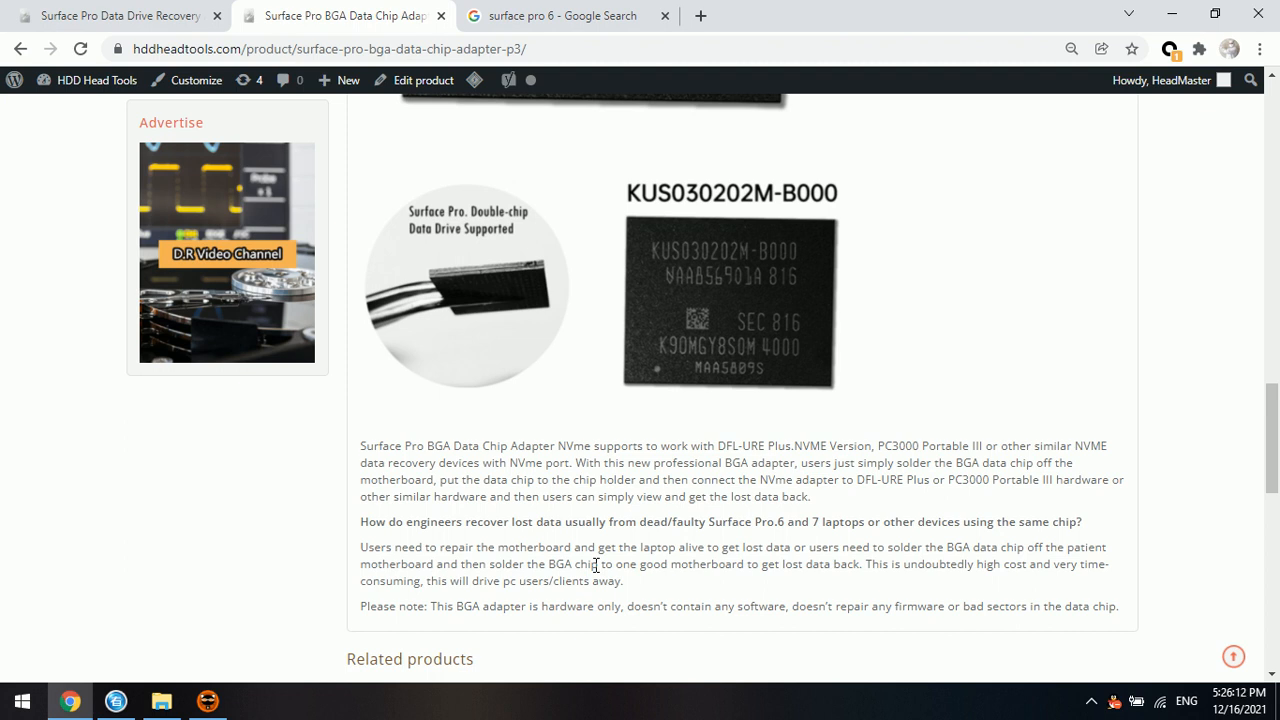
scroll(down, 3)
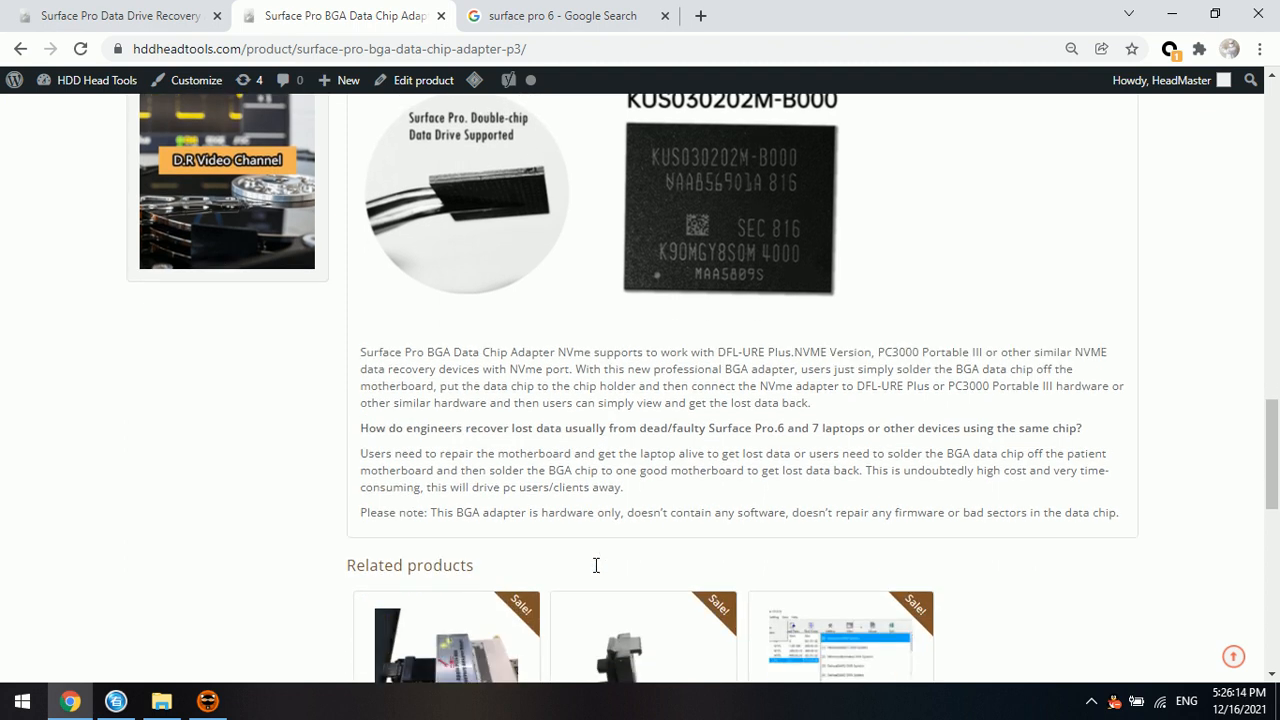
drag(438, 452, 596, 452)
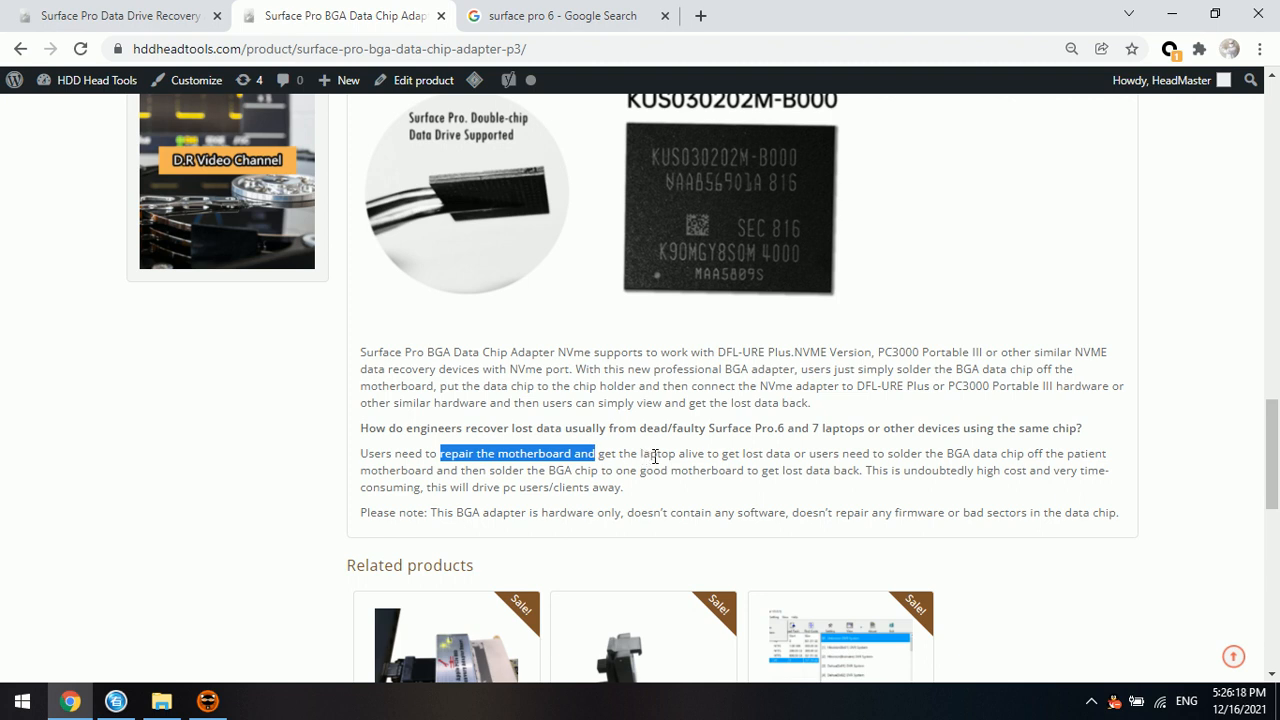
mouse_move(764, 456)
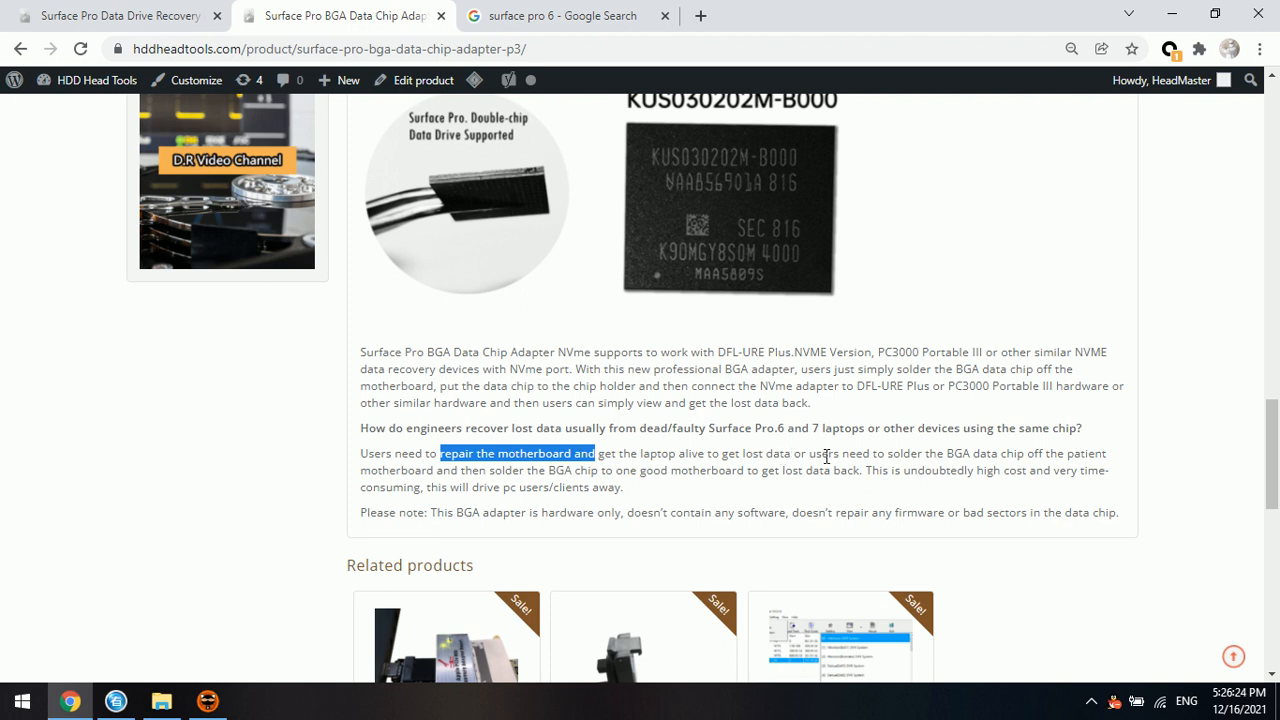
mouse_move(826, 456)
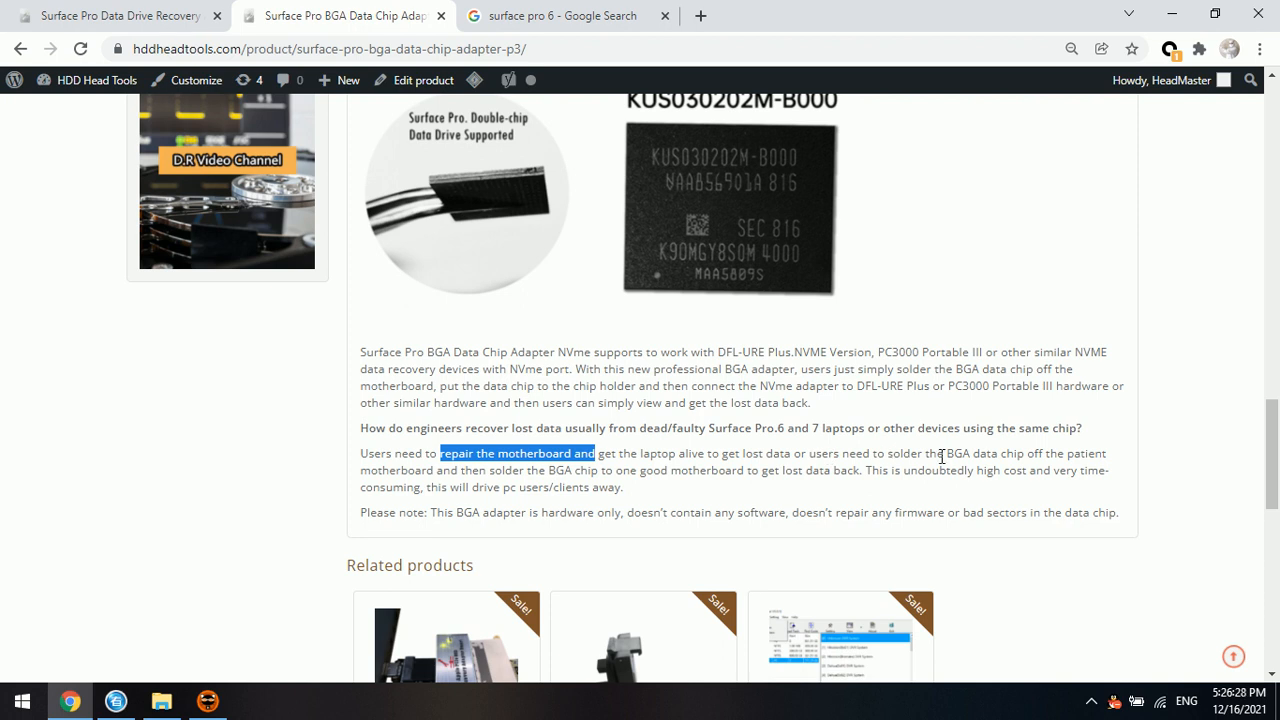
mouse_move(956, 456)
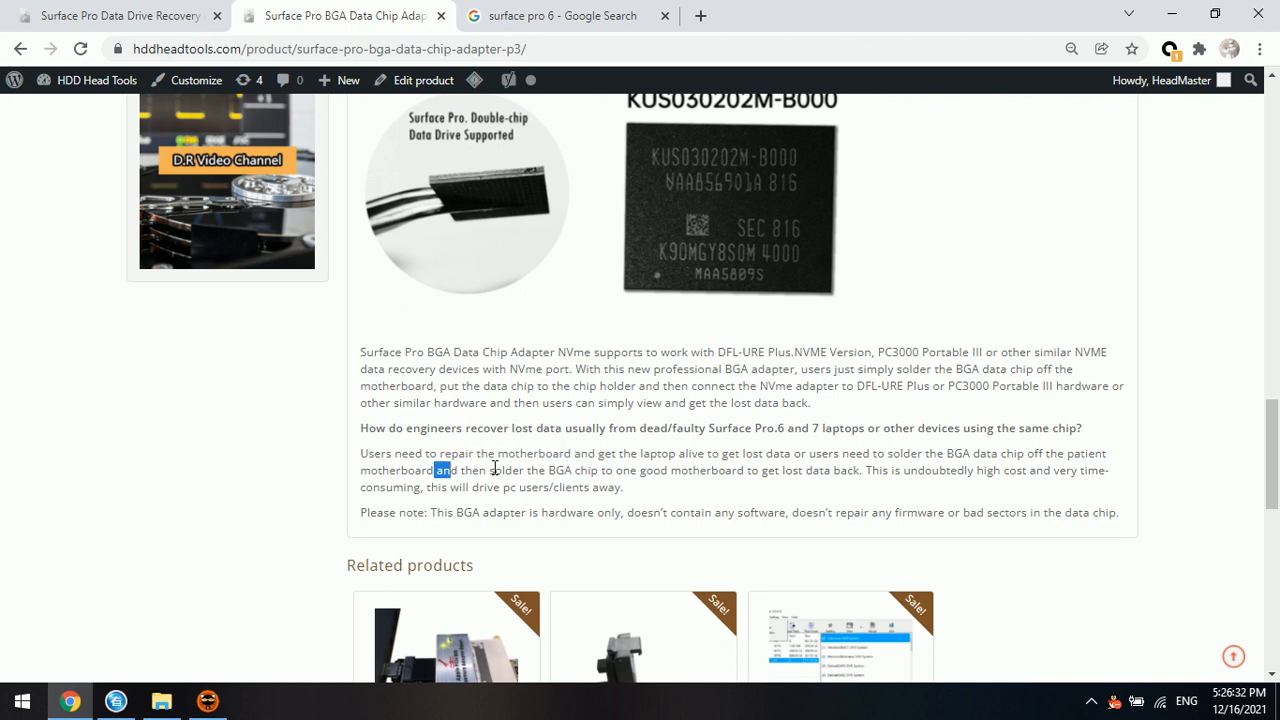
drag(456, 470, 570, 470)
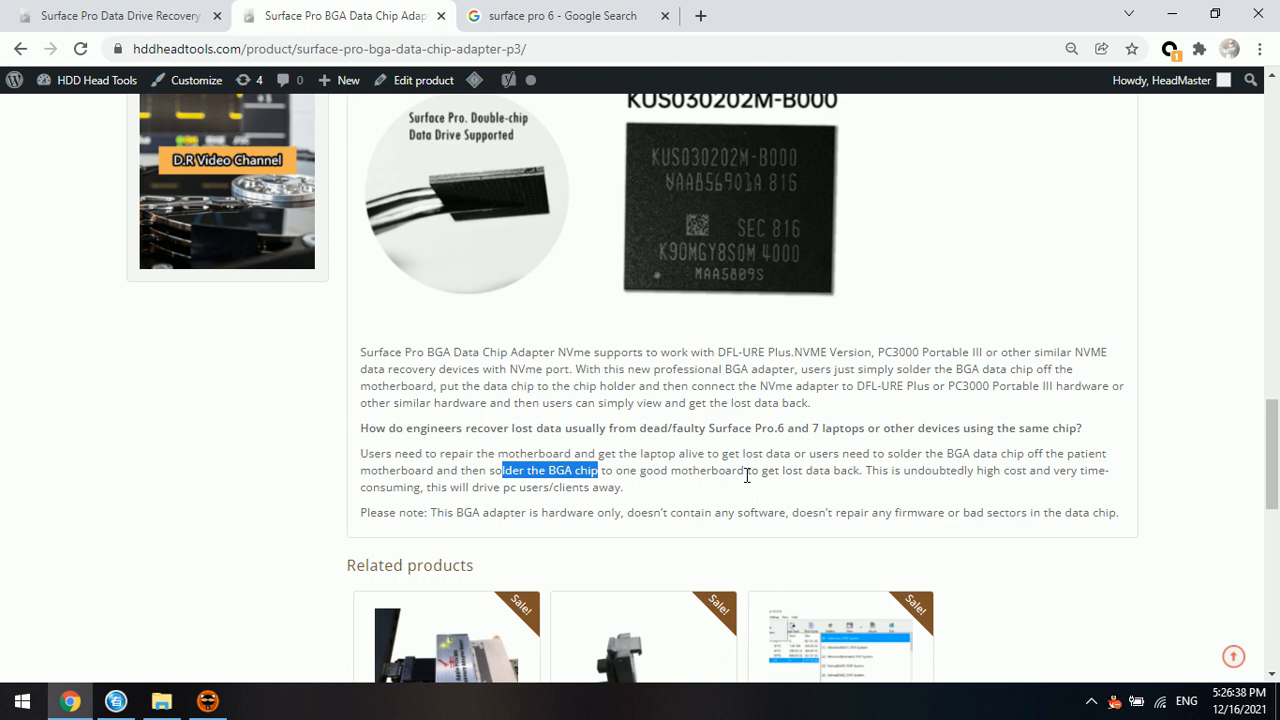
mouse_move(916, 472)
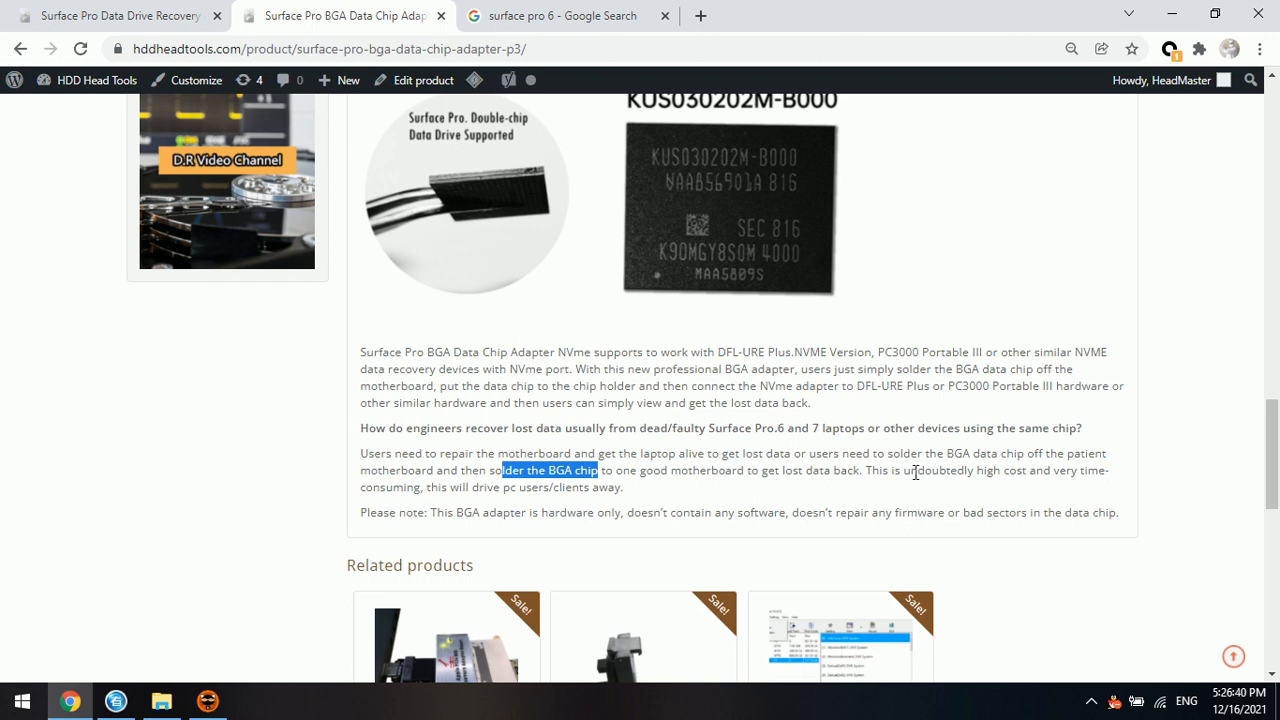
mouse_move(344, 504)
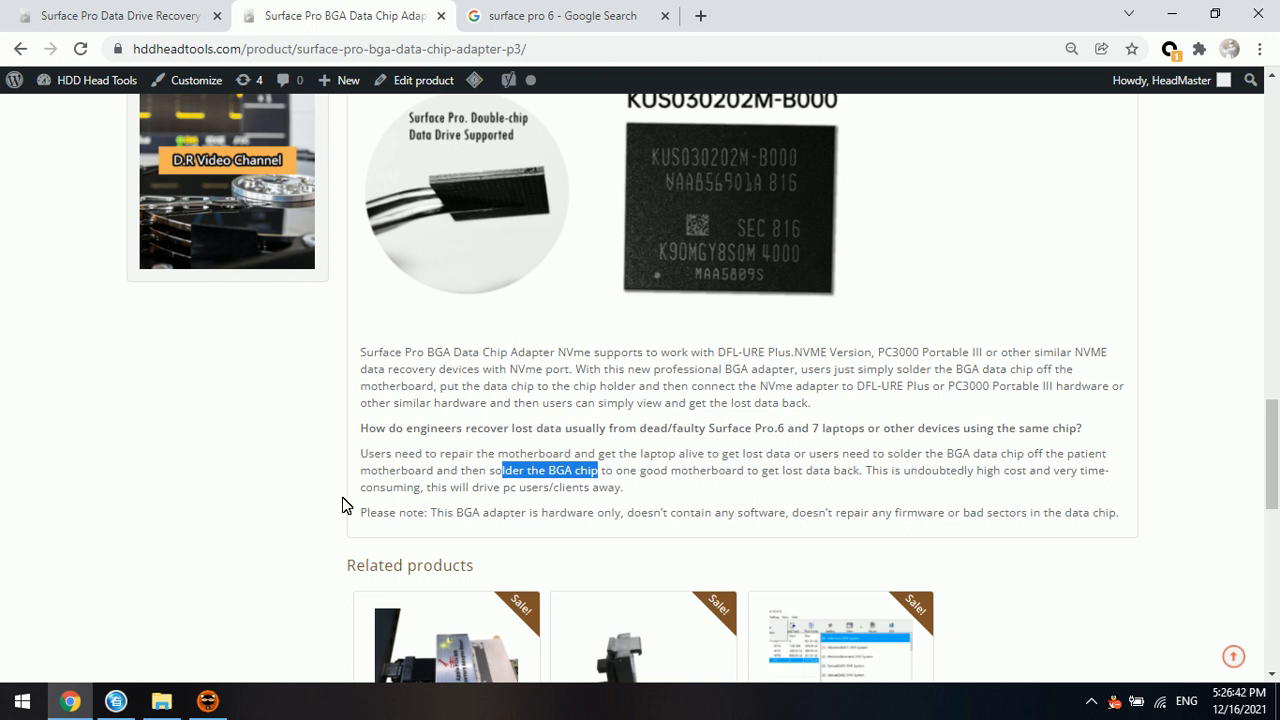
mouse_move(662, 498)
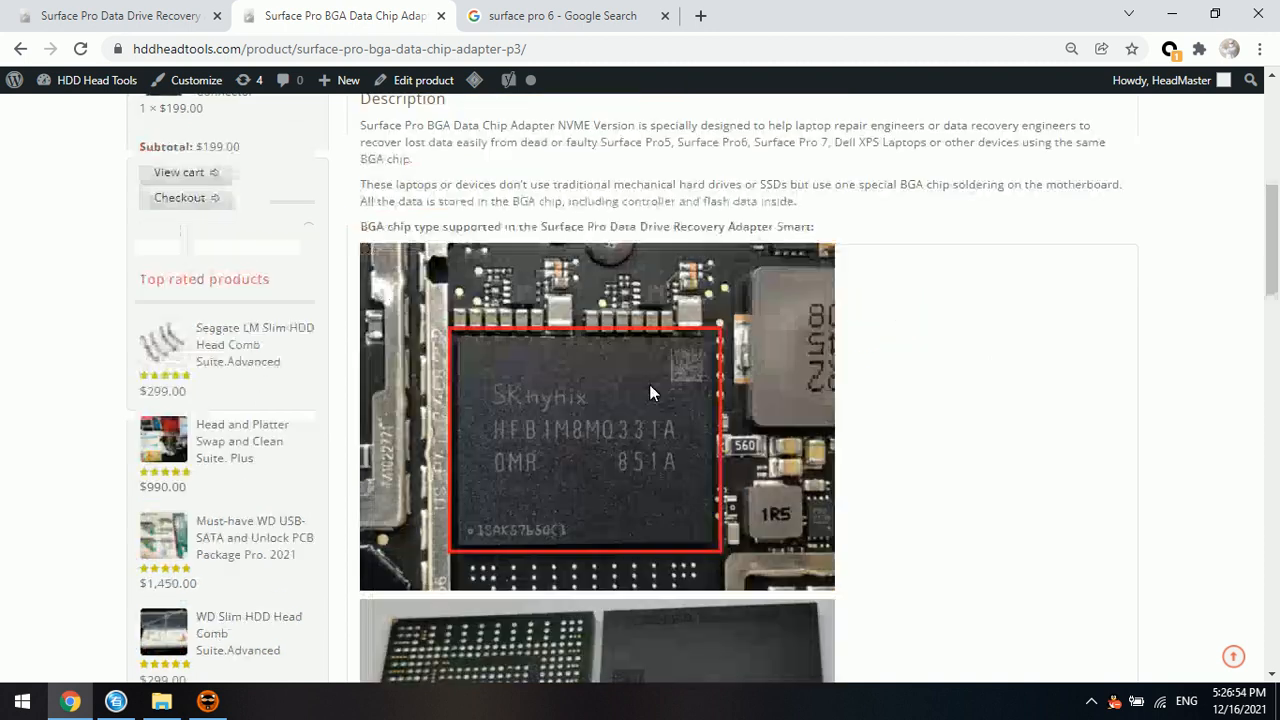
Review the NVME adapter's product details and return to the $730 listing at the top
scroll(down, 3)
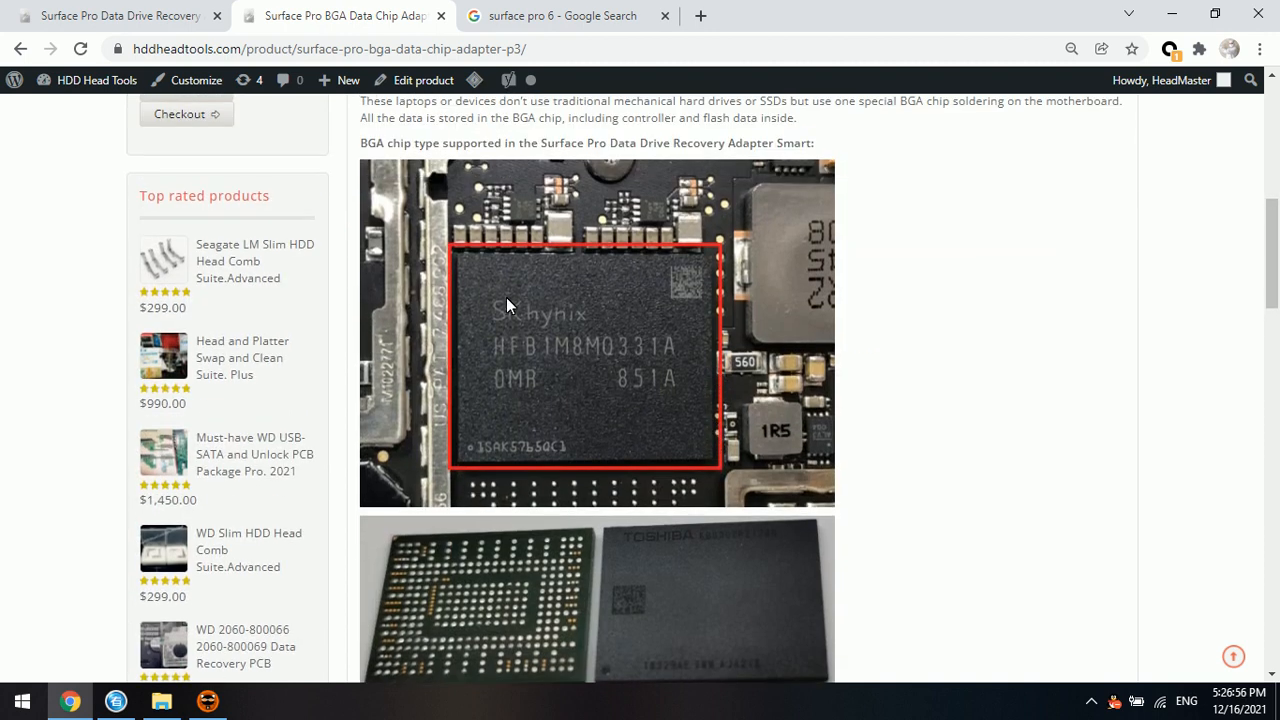
mouse_move(564, 284)
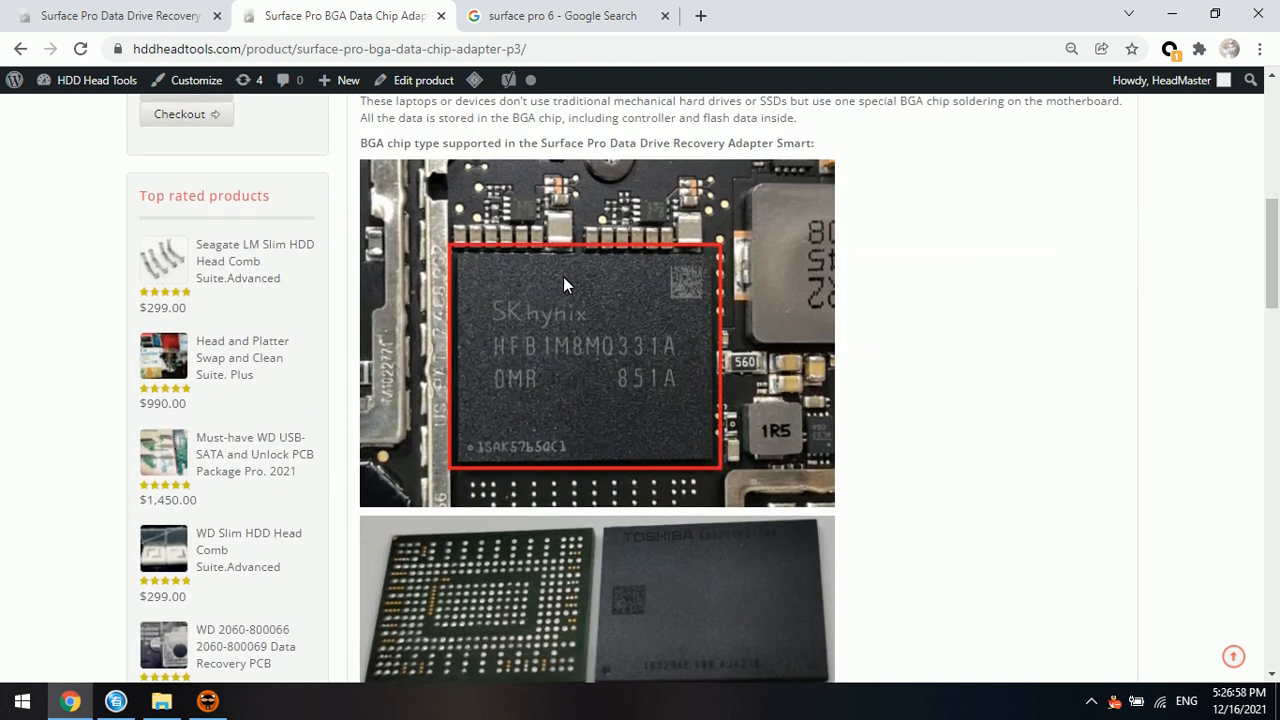
mouse_move(588, 350)
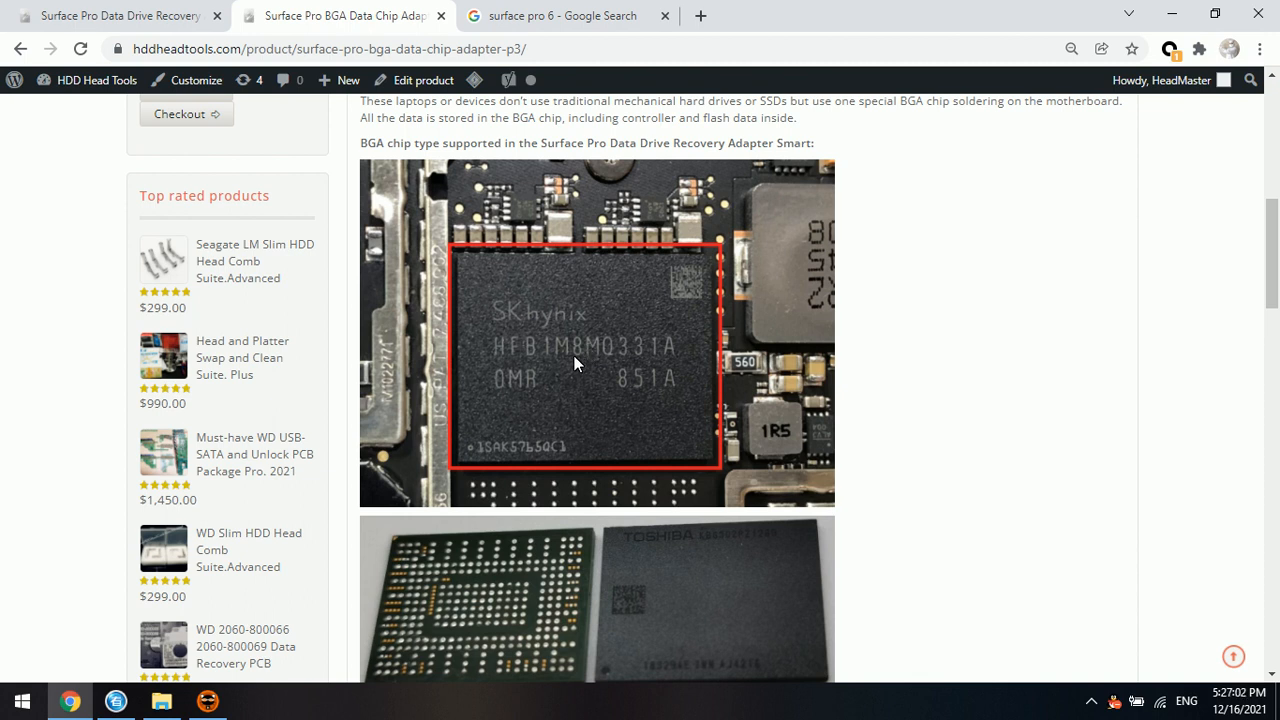
mouse_move(584, 480)
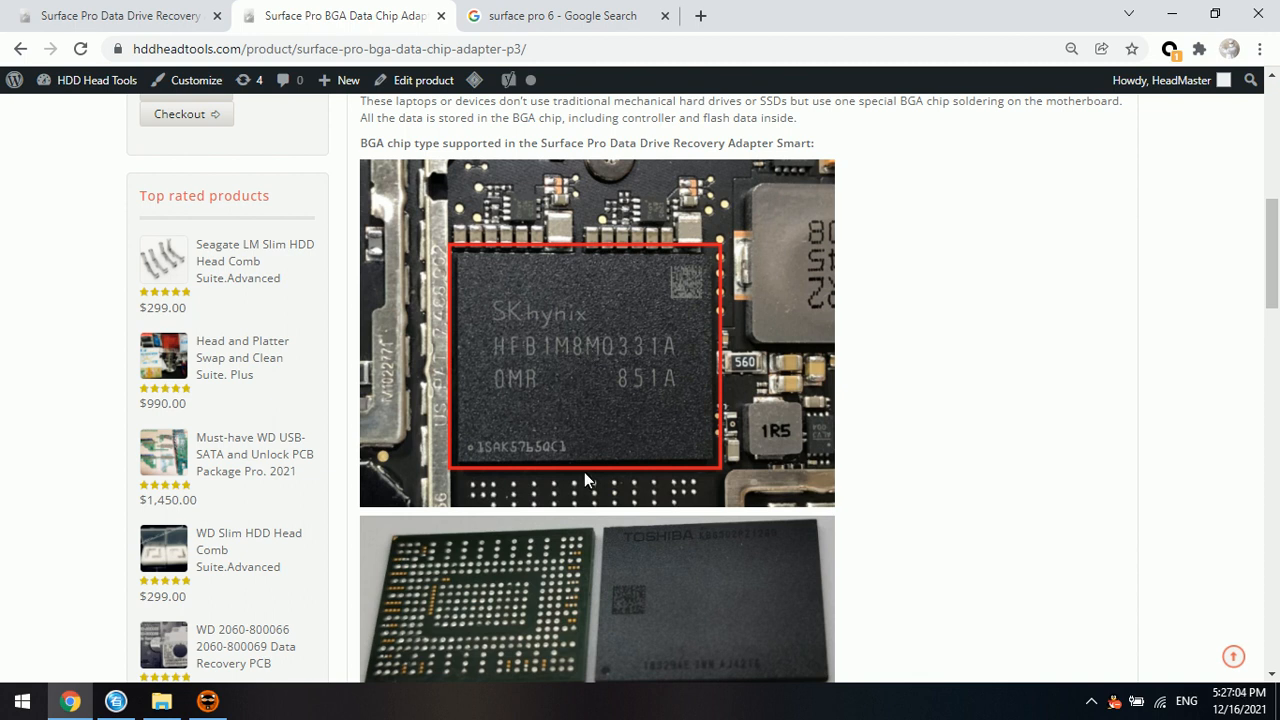
scroll(down, 3)
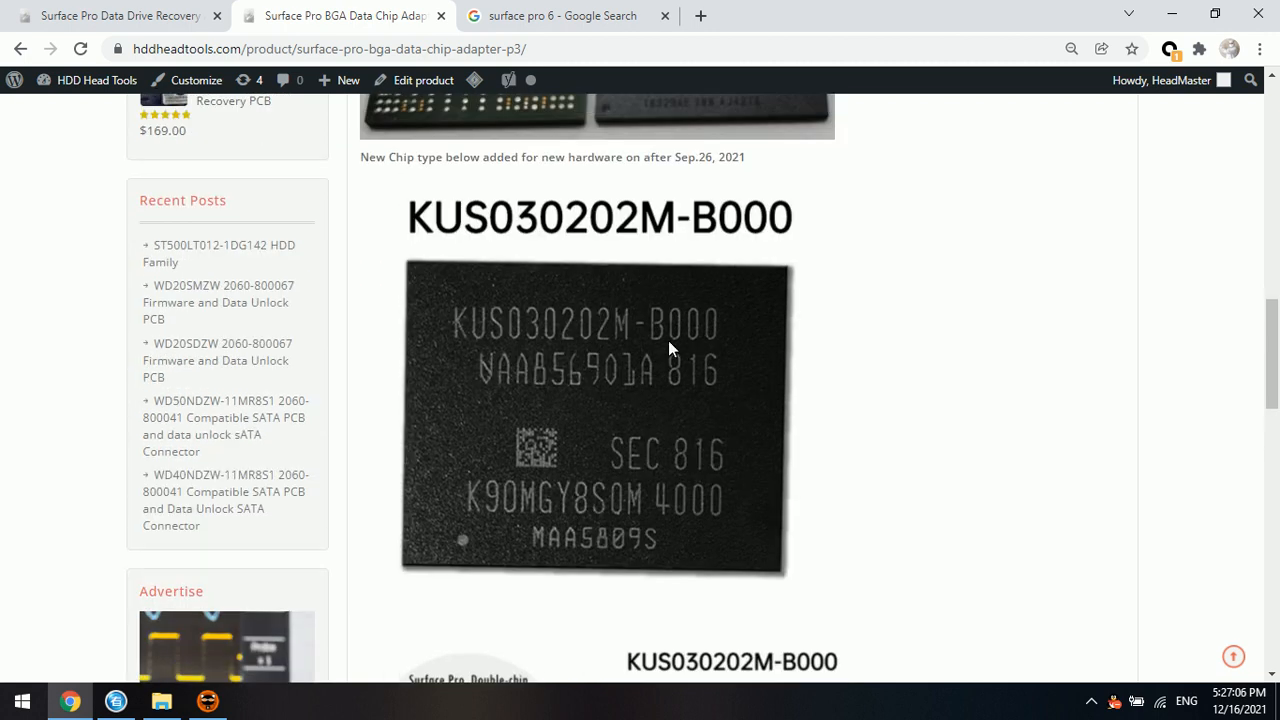
mouse_move(576, 432)
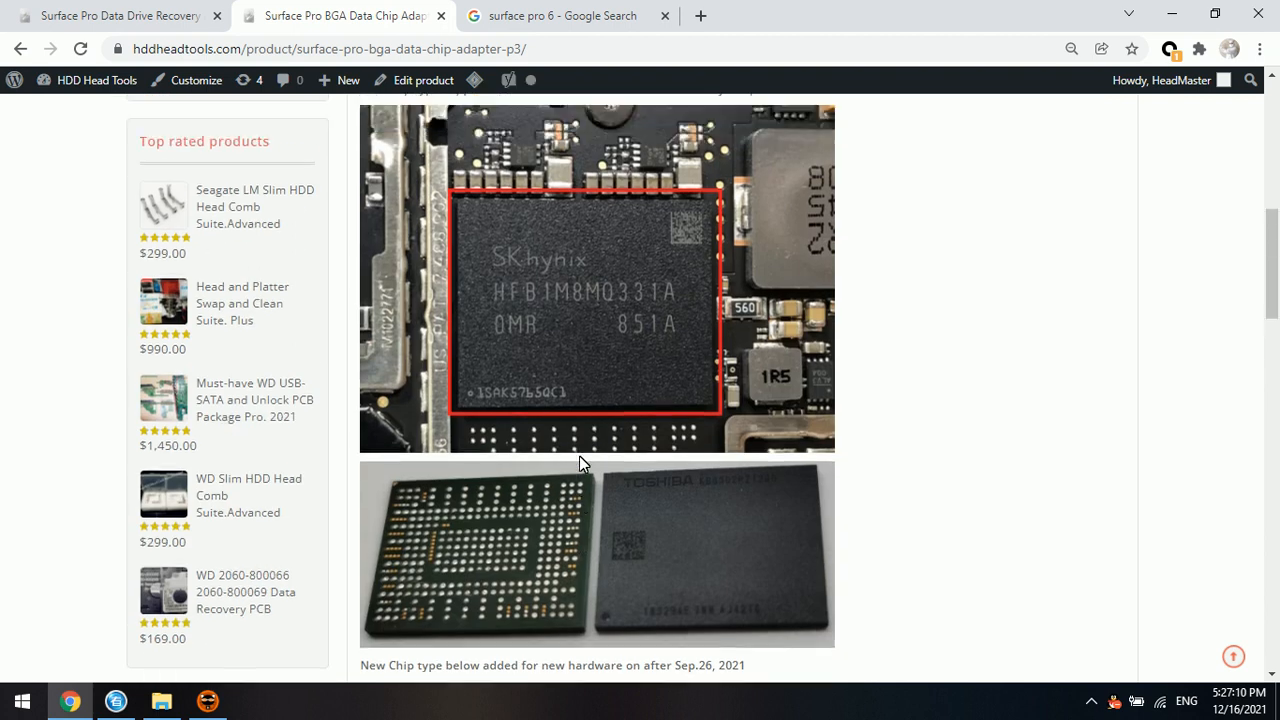
scroll(up, 3)
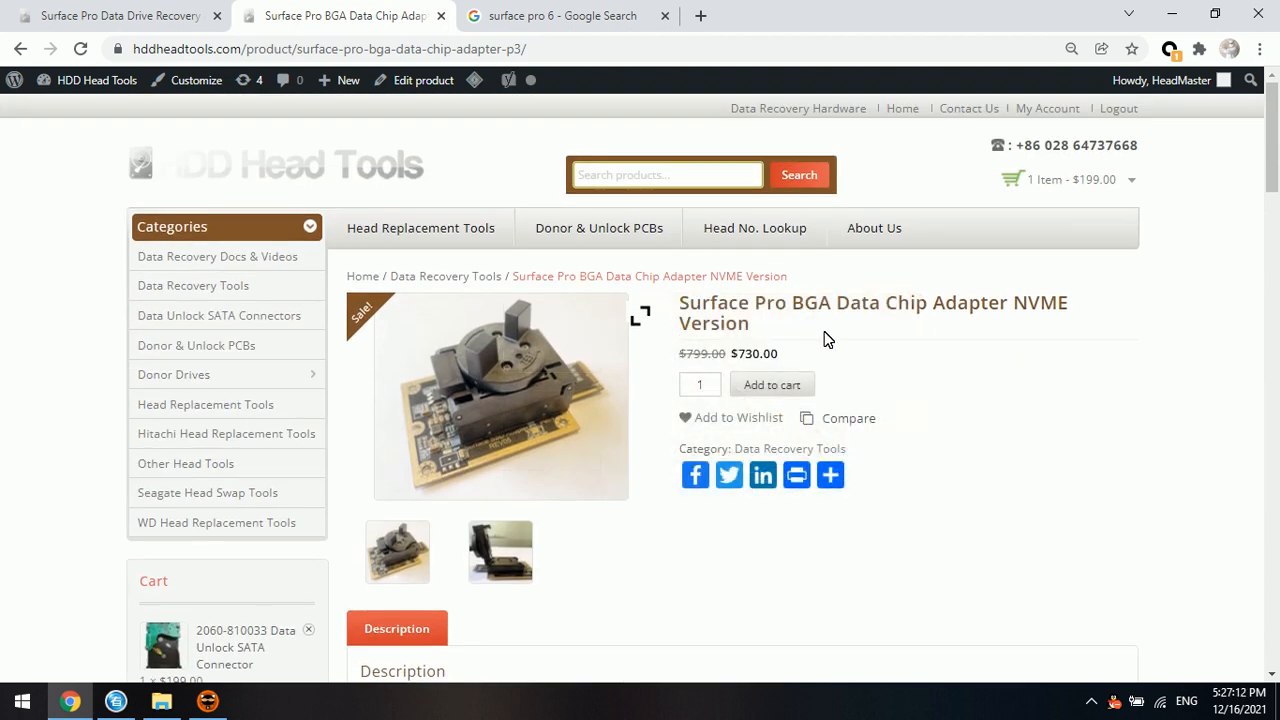
mouse_move(1010, 328)
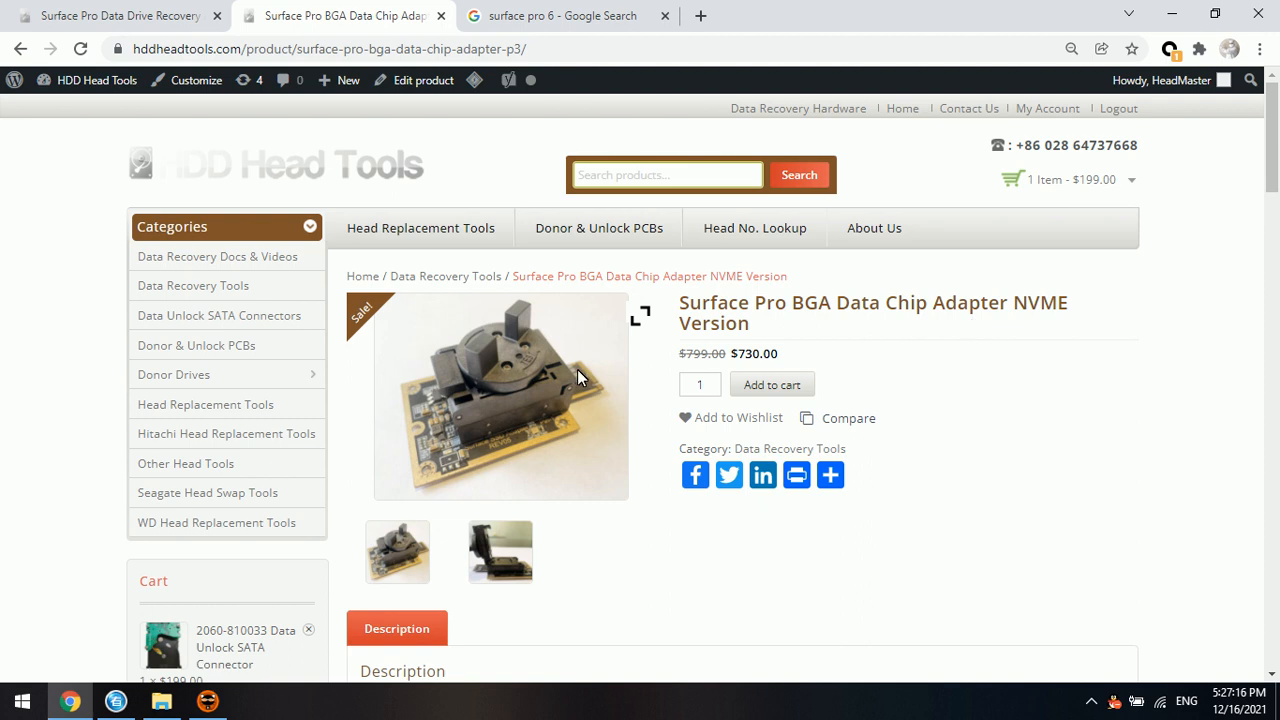
mouse_move(864, 336)
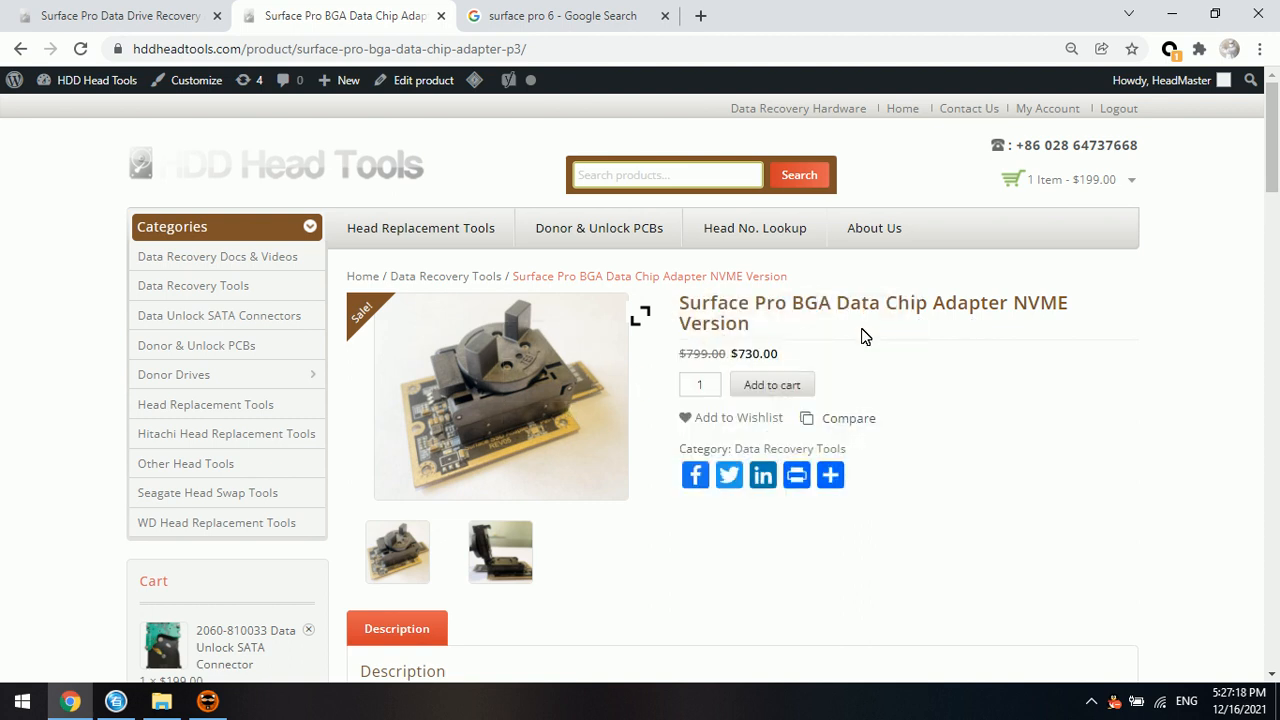
Scroll through the Adapter Smart description and chip photos, ending back at the $780 listing
scroll(down, 3)
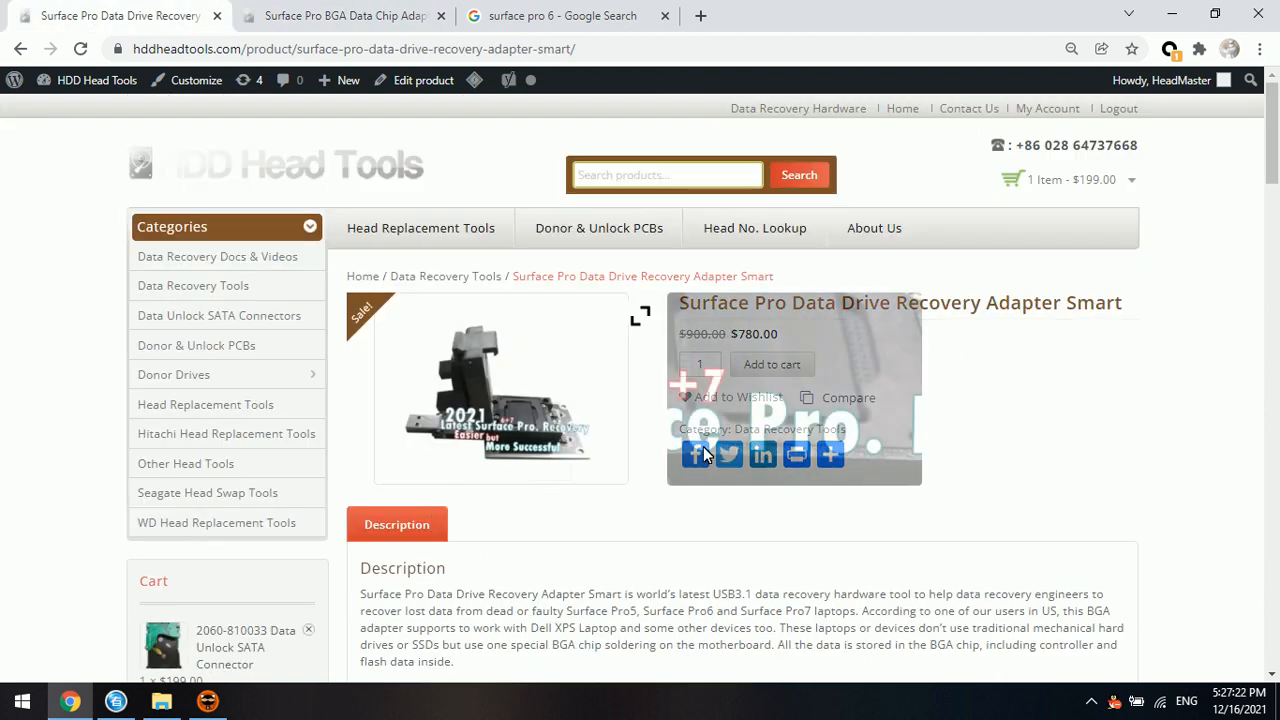
scroll(down, 3)
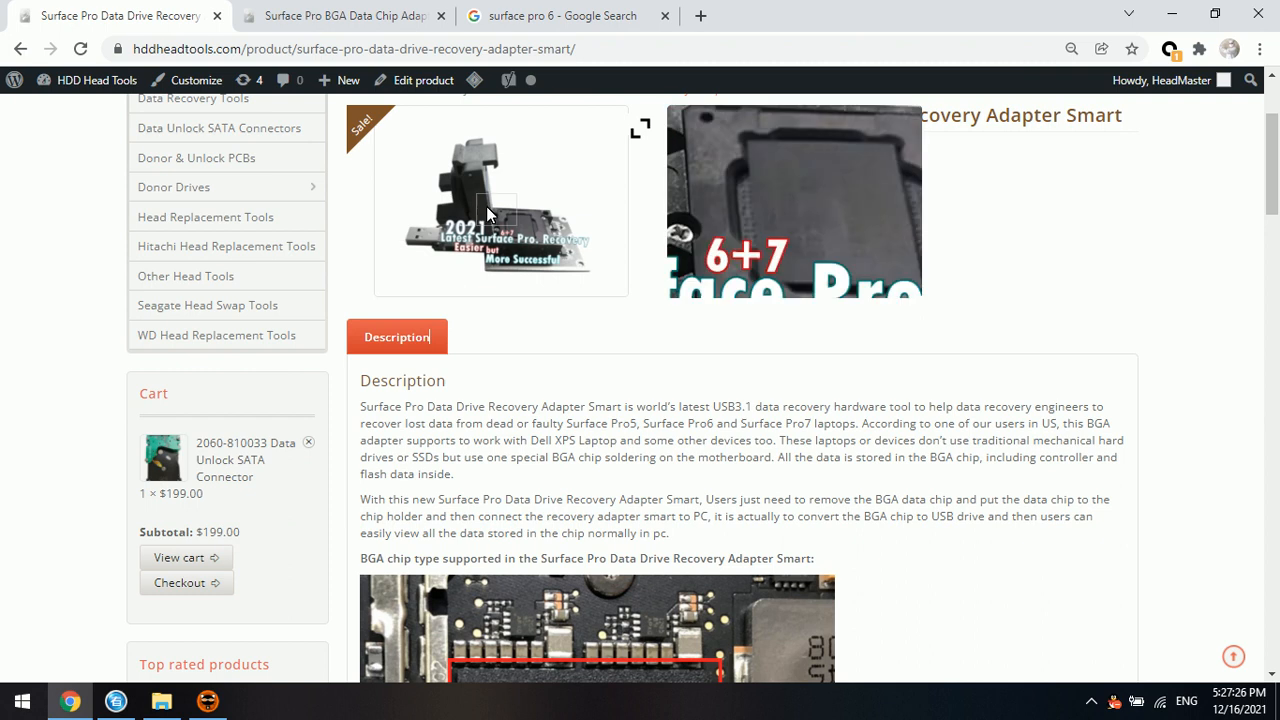
scroll(down, 3)
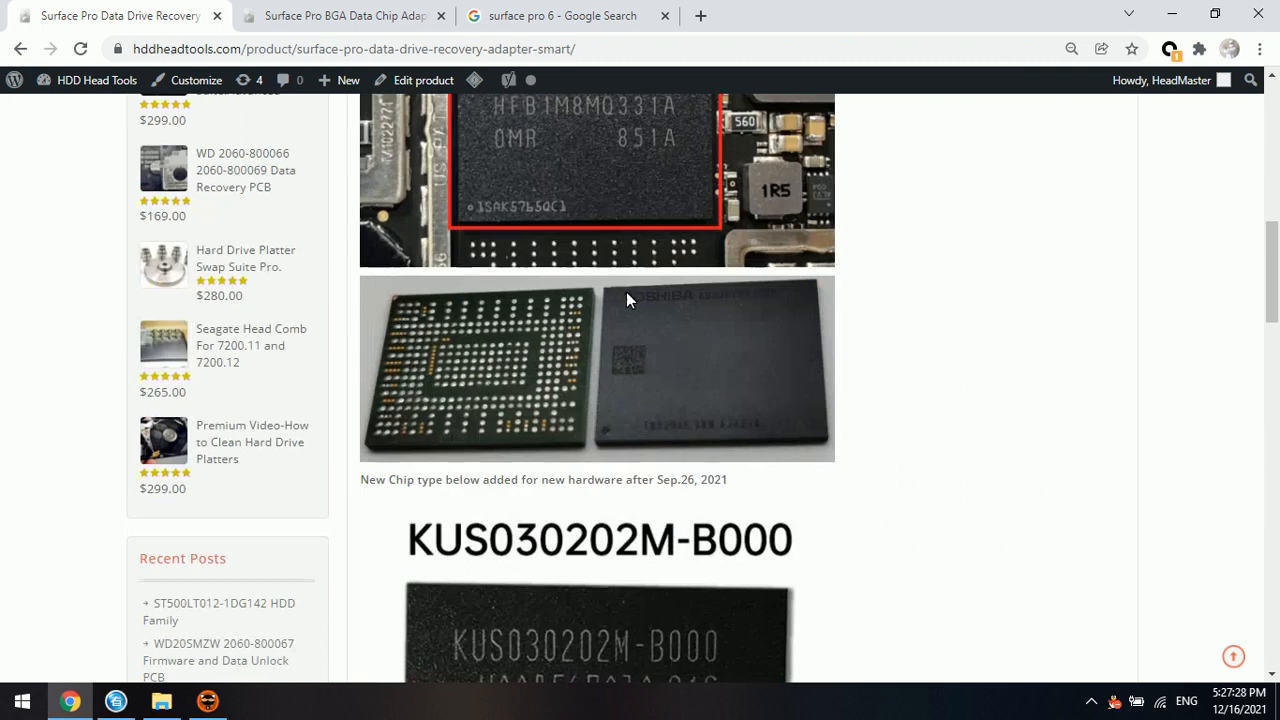
scroll(down, 3)
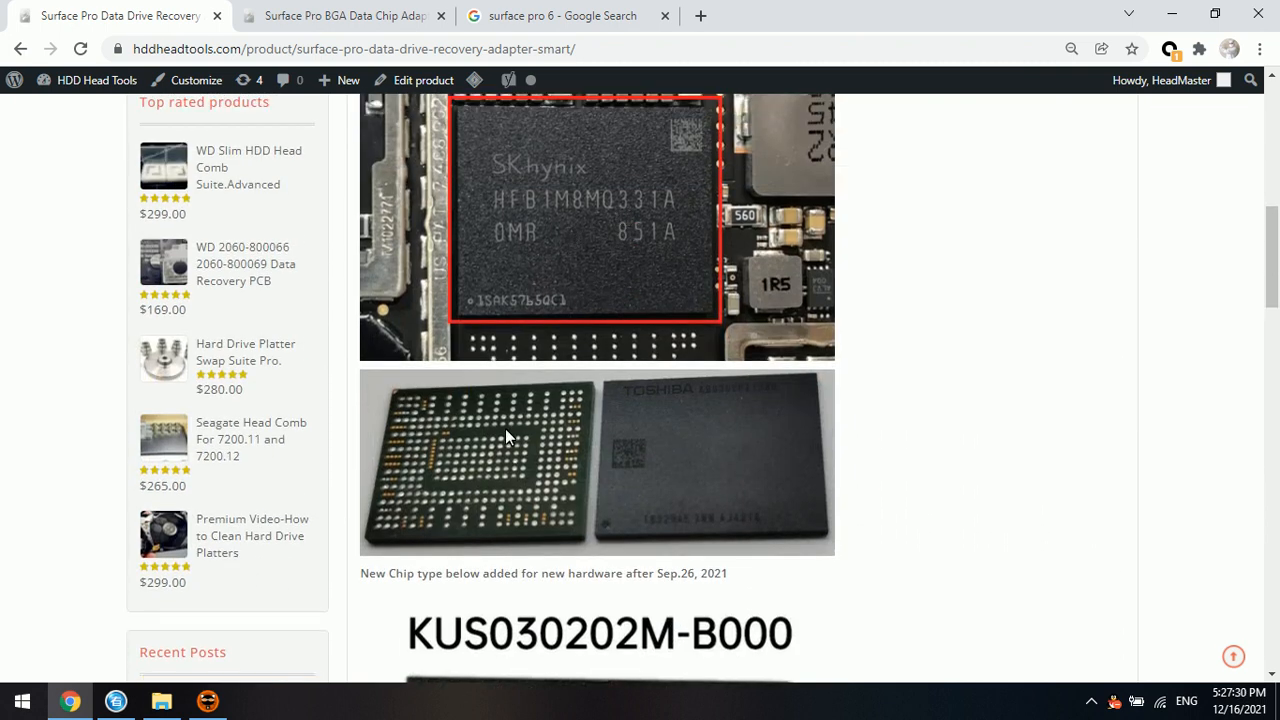
mouse_move(518, 472)
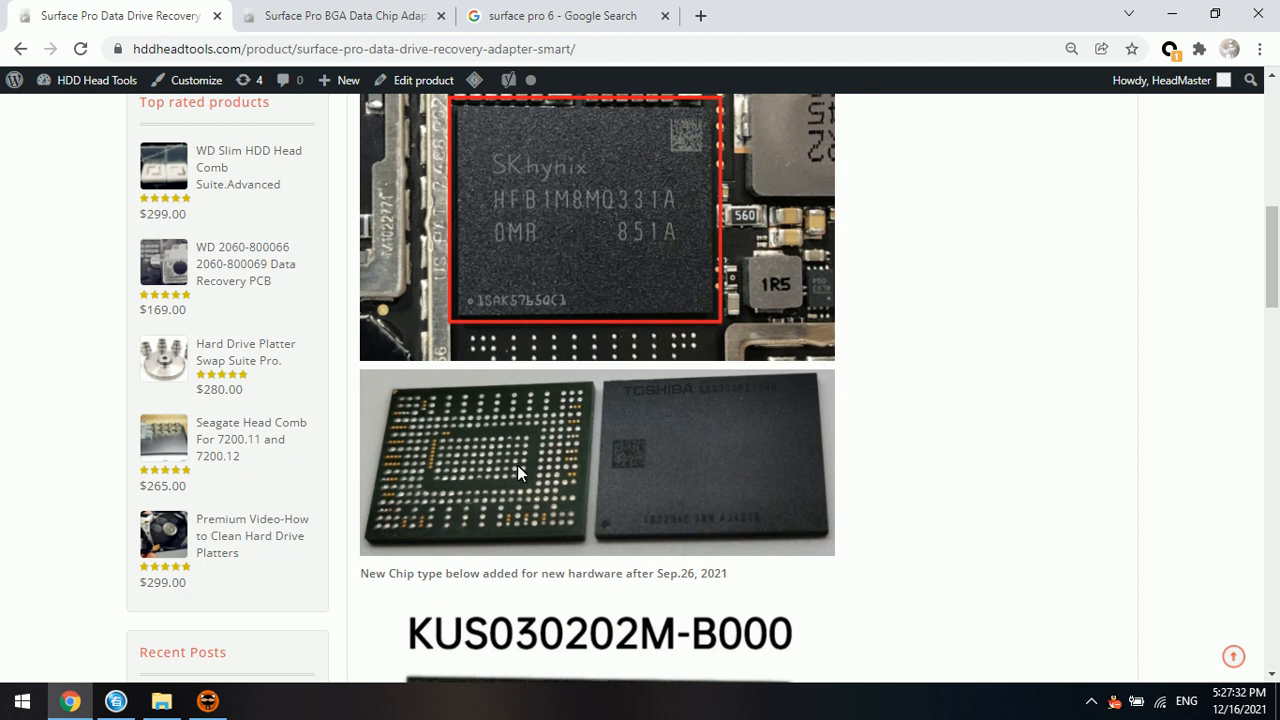
mouse_move(596, 472)
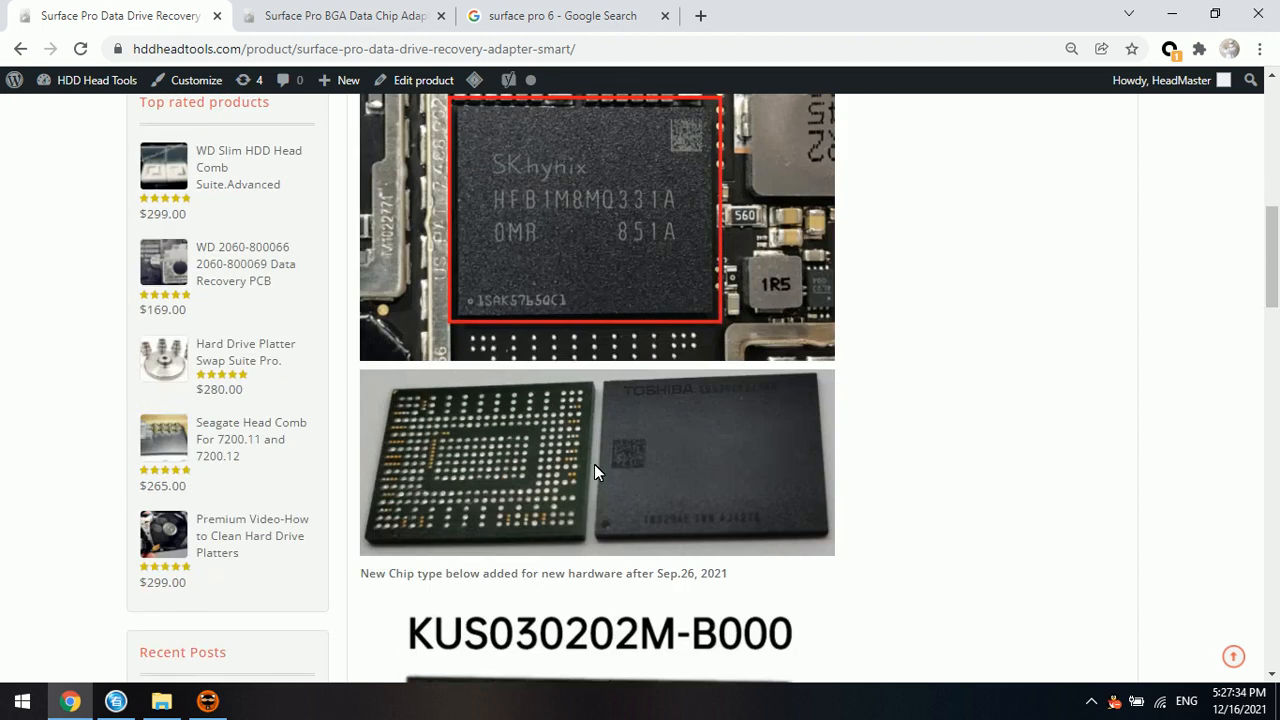
scroll(down, 3)
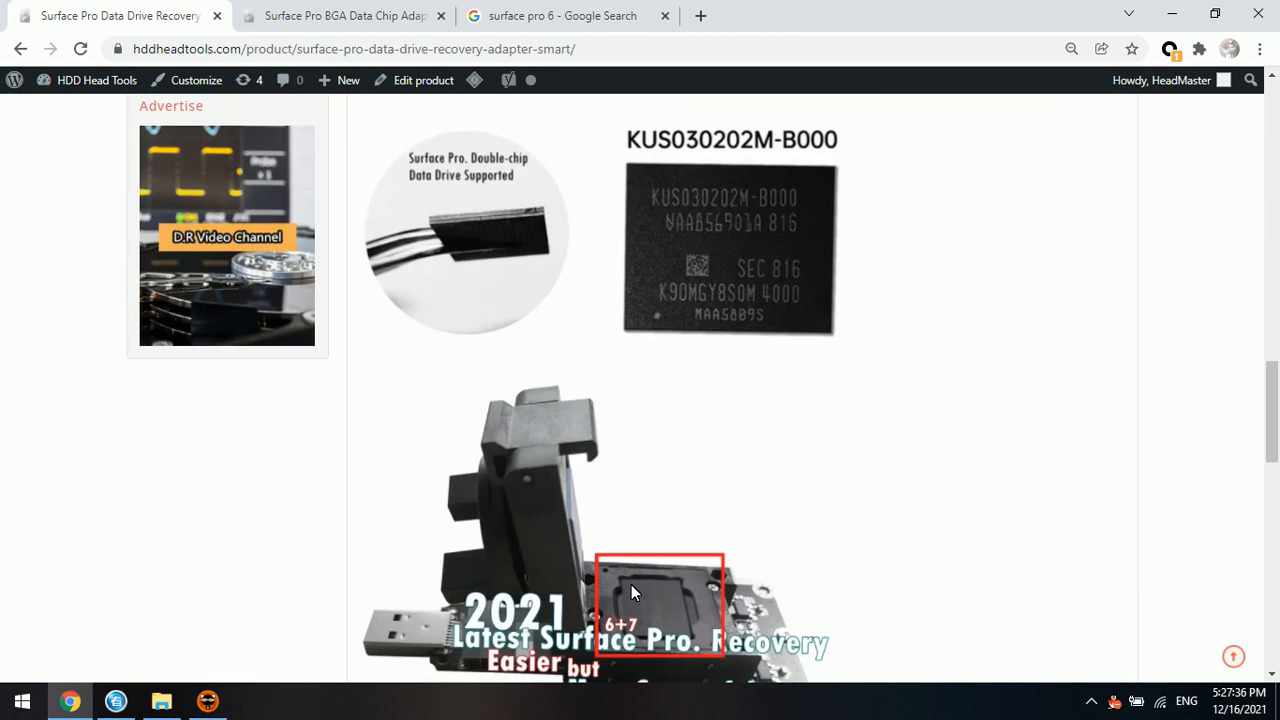
scroll(down, 3)
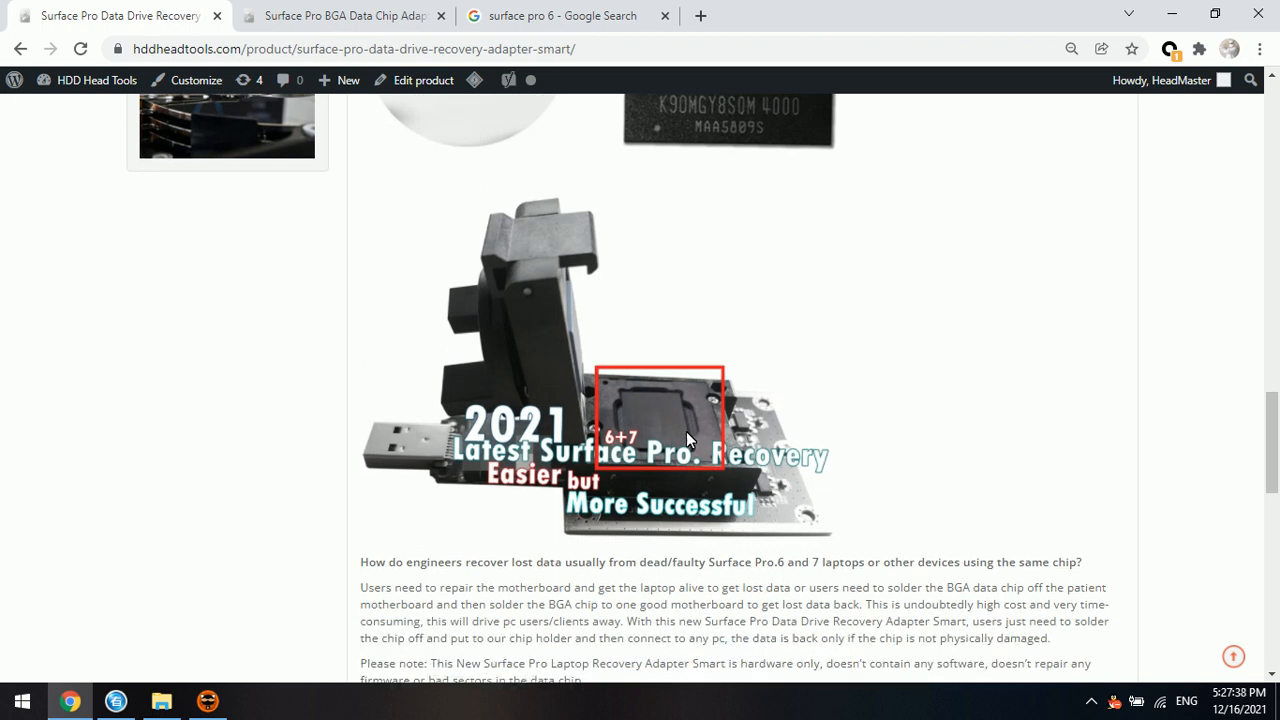
mouse_move(504, 500)
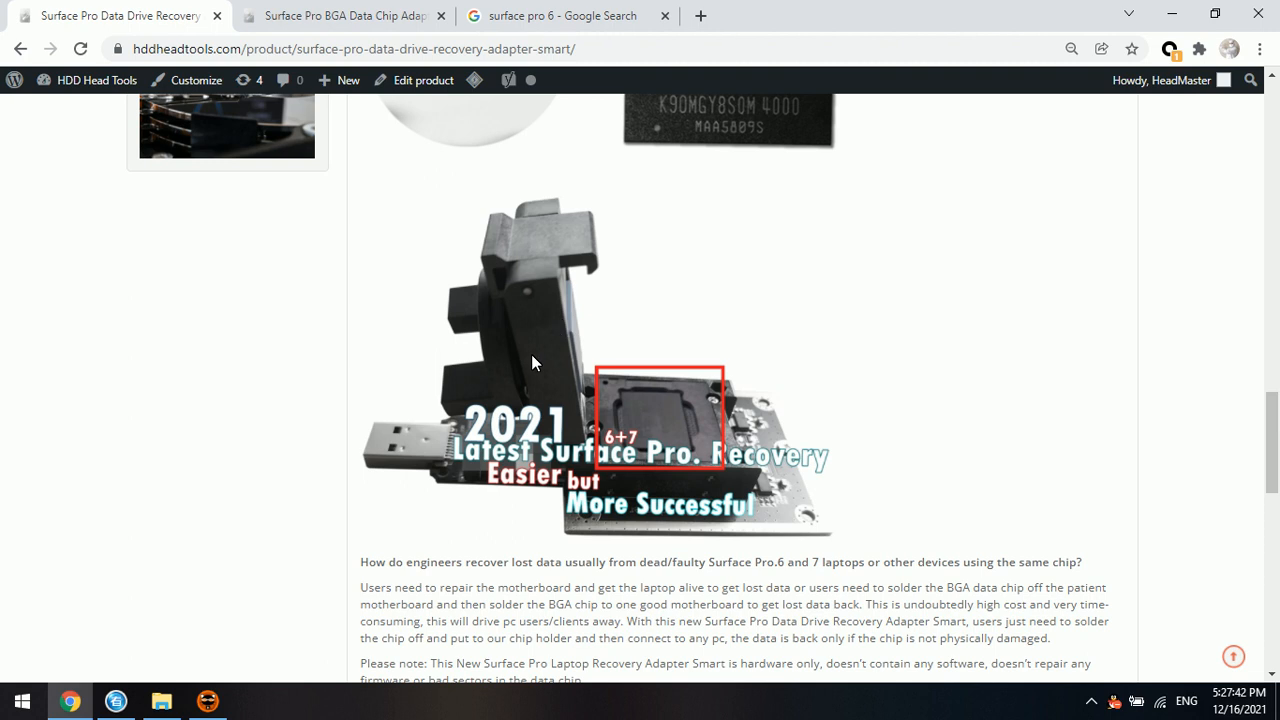
mouse_move(582, 392)
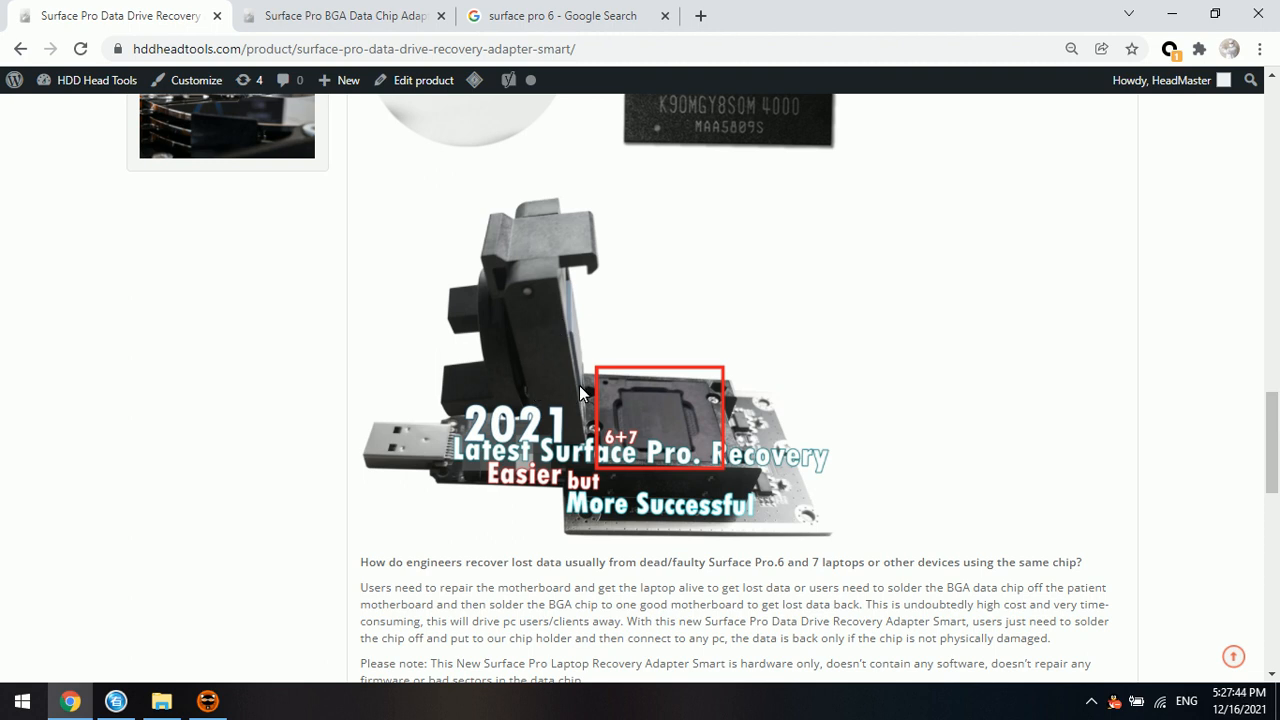
mouse_move(648, 392)
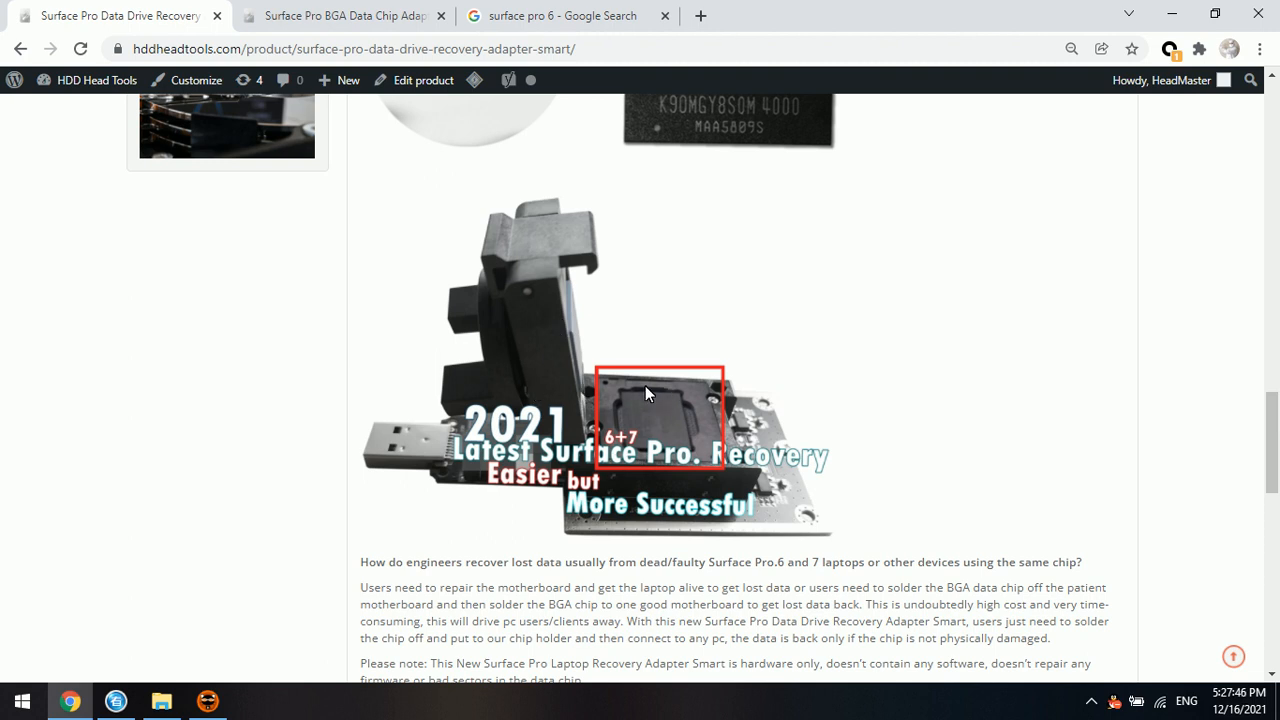
mouse_move(448, 460)
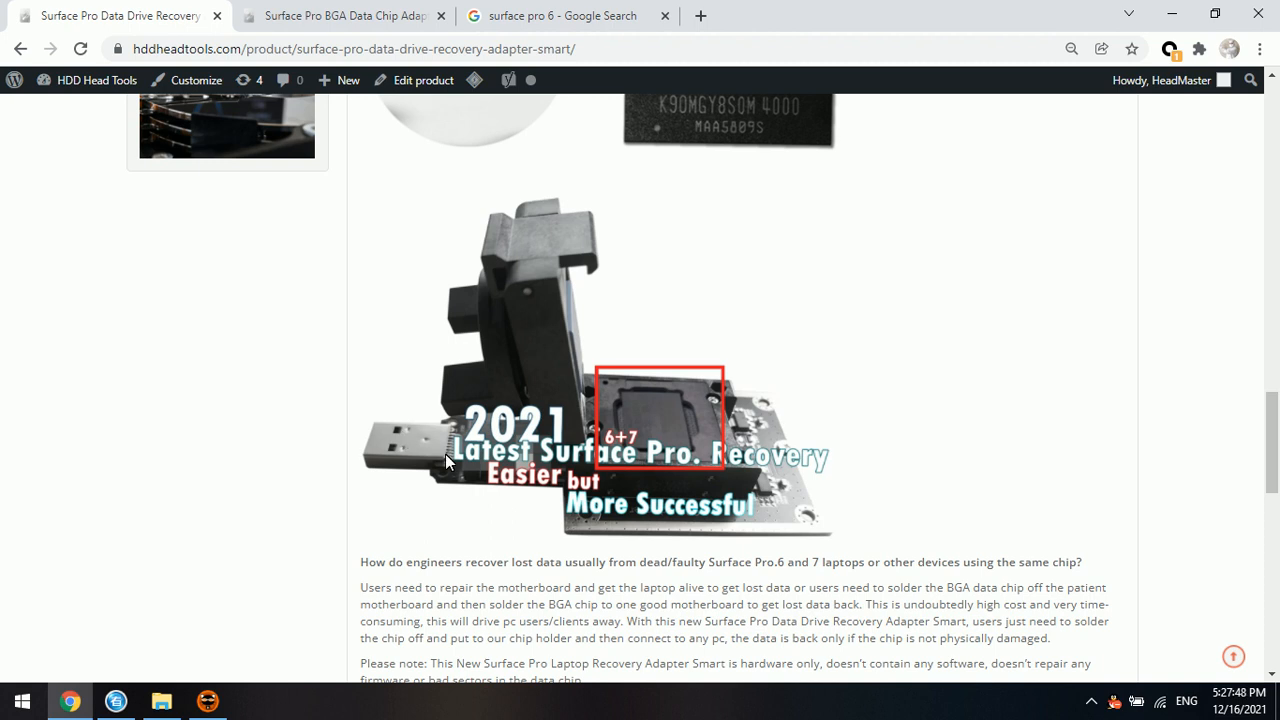
mouse_move(736, 328)
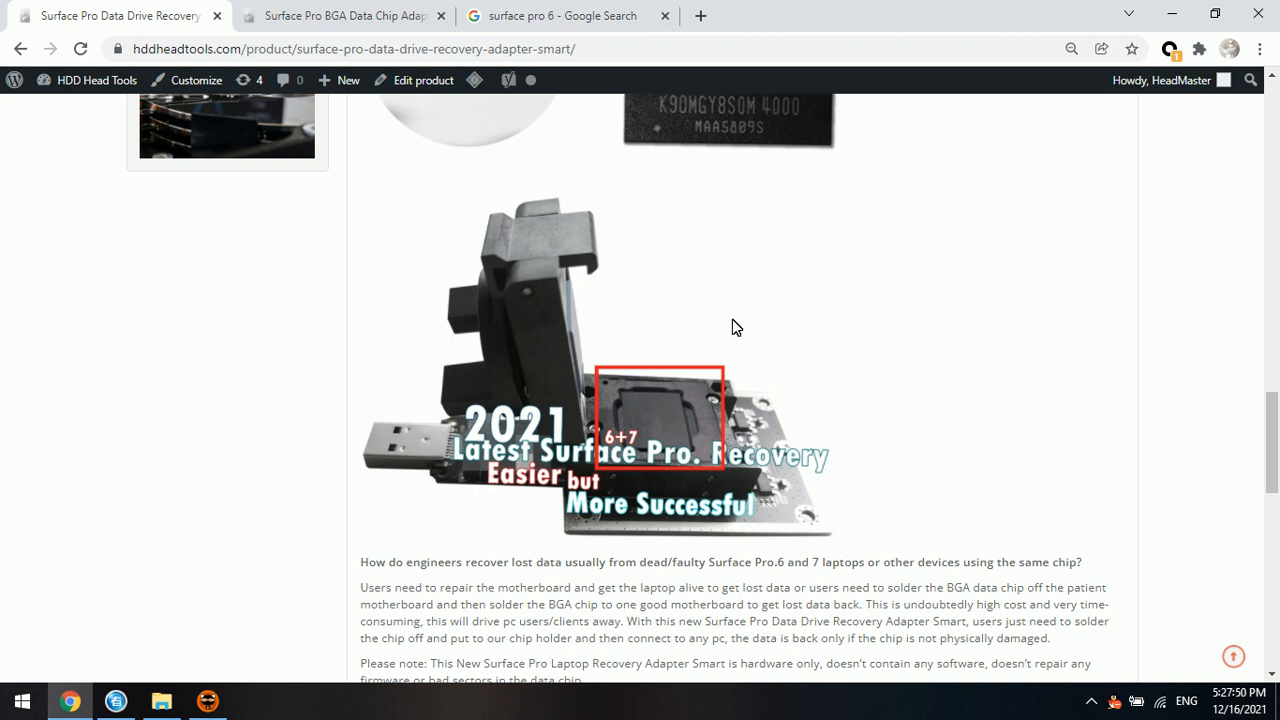
mouse_move(490, 482)
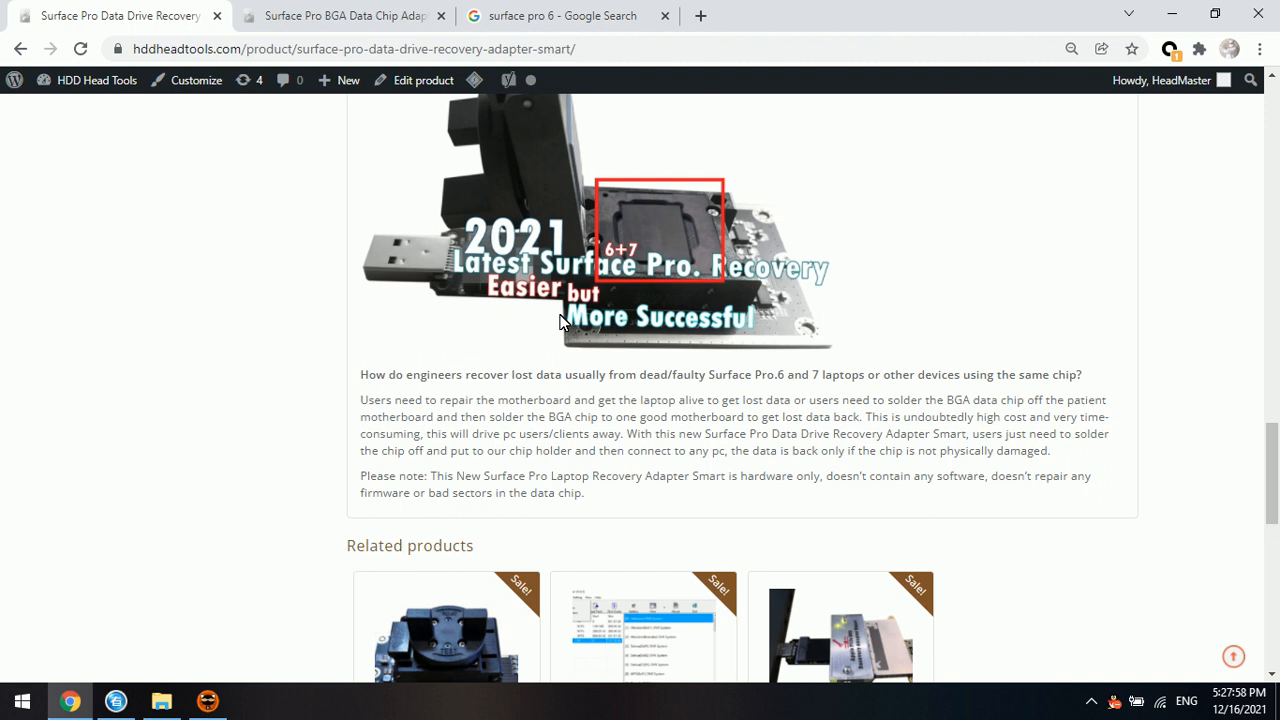
mouse_move(540, 308)
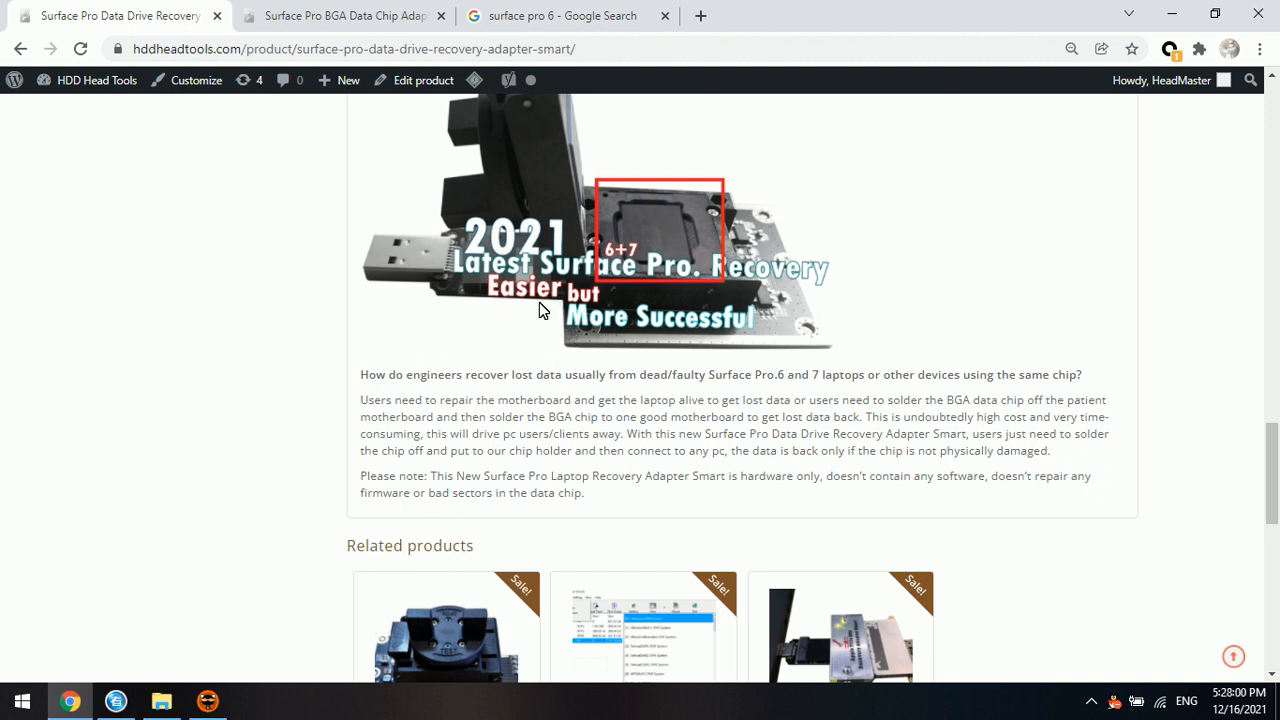
mouse_move(468, 278)
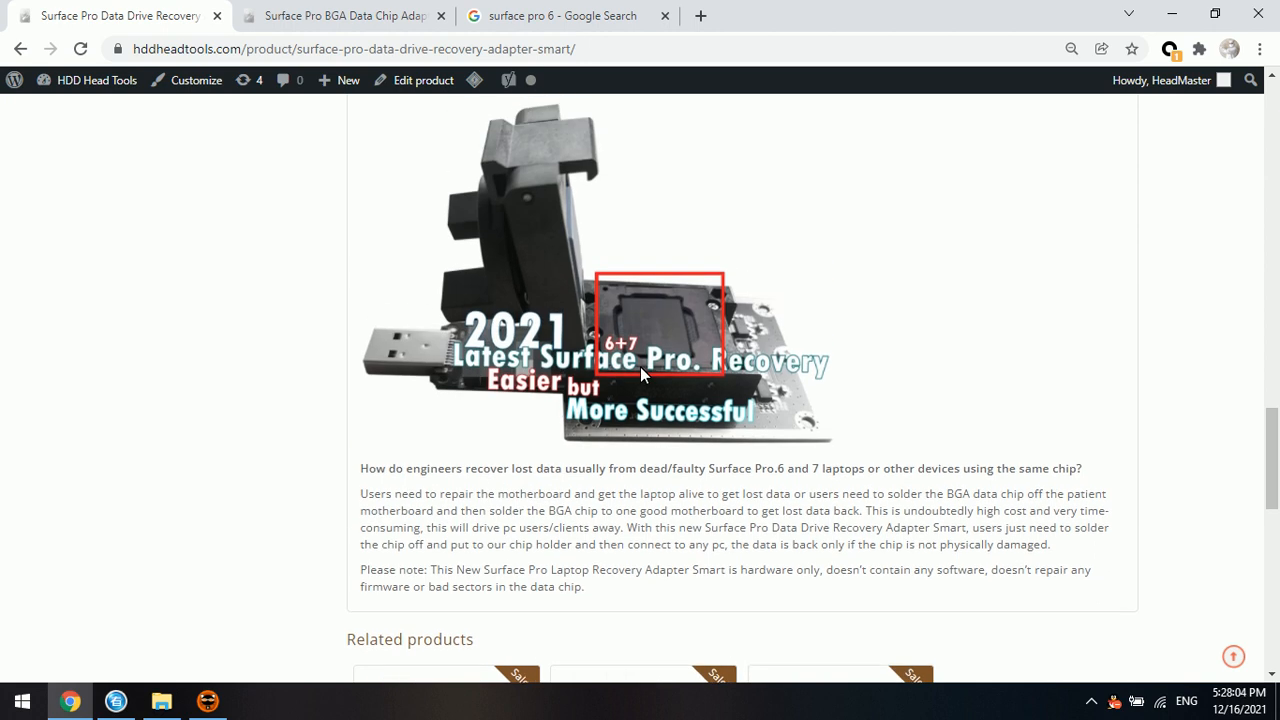
mouse_move(678, 332)
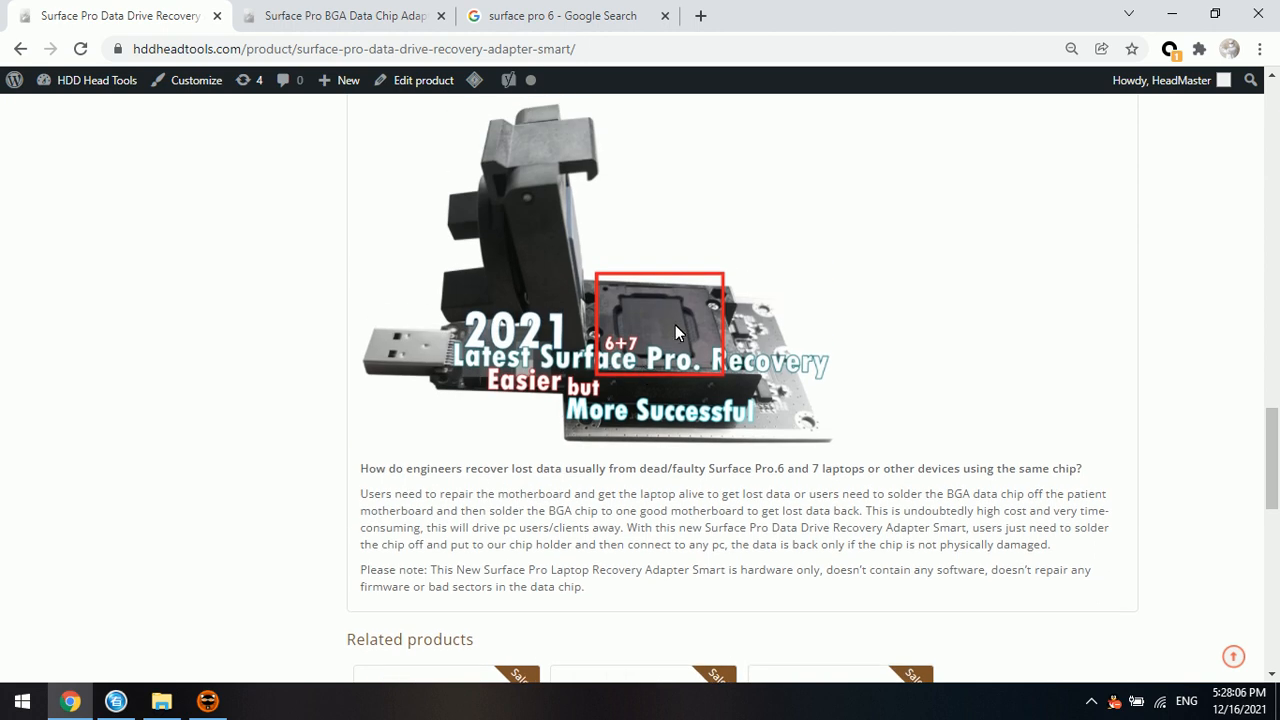
mouse_move(670, 324)
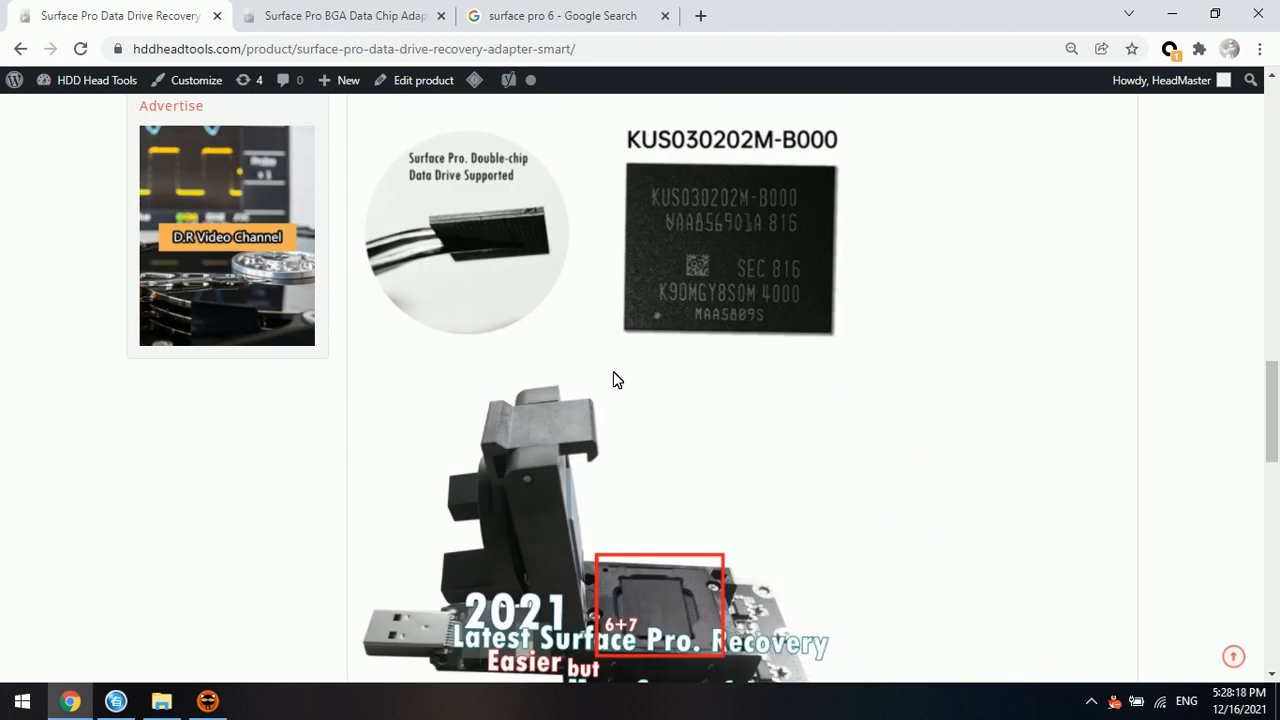
scroll(down, 3)
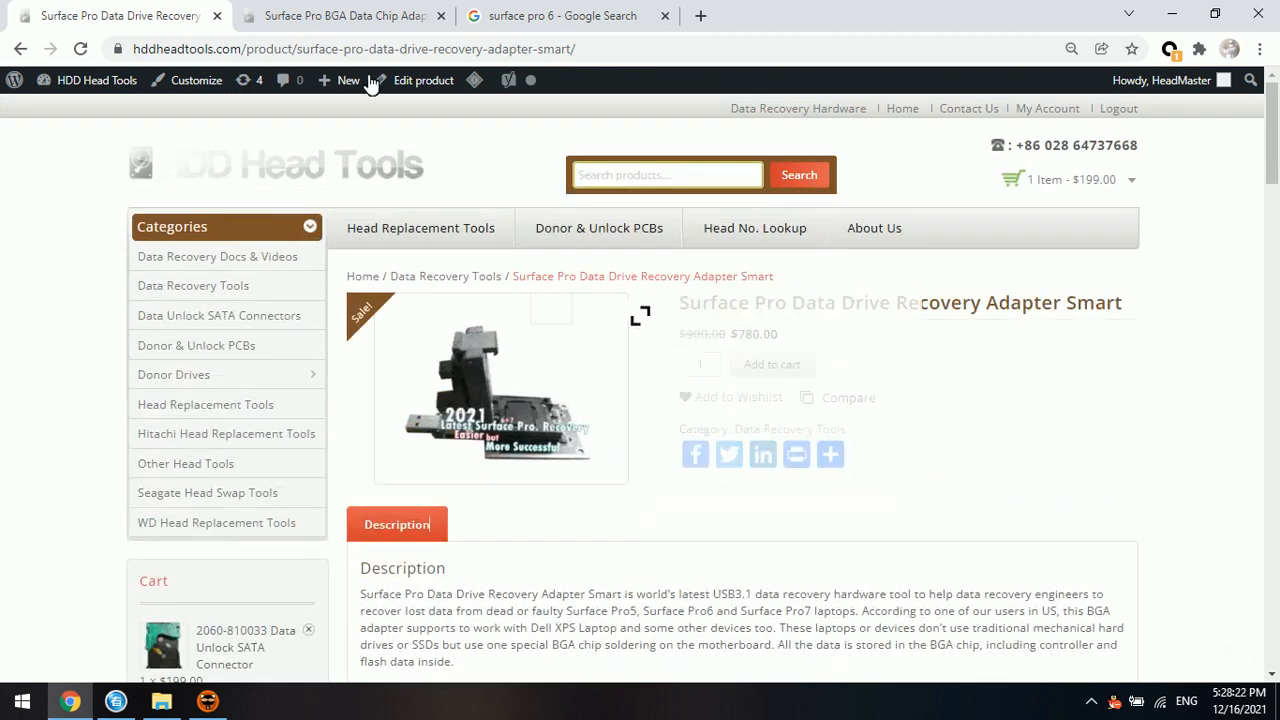
Return to the NVME data chip adapter page and bring its description into view
click(344, 16)
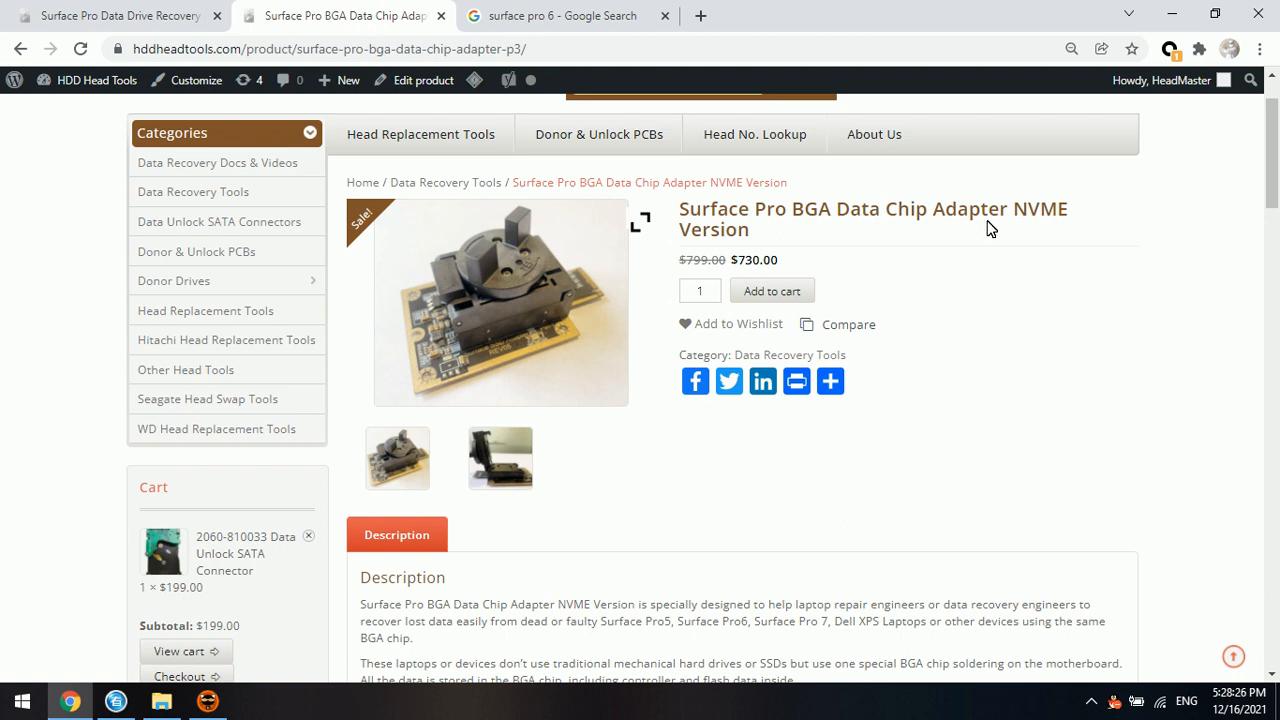
mouse_move(756, 250)
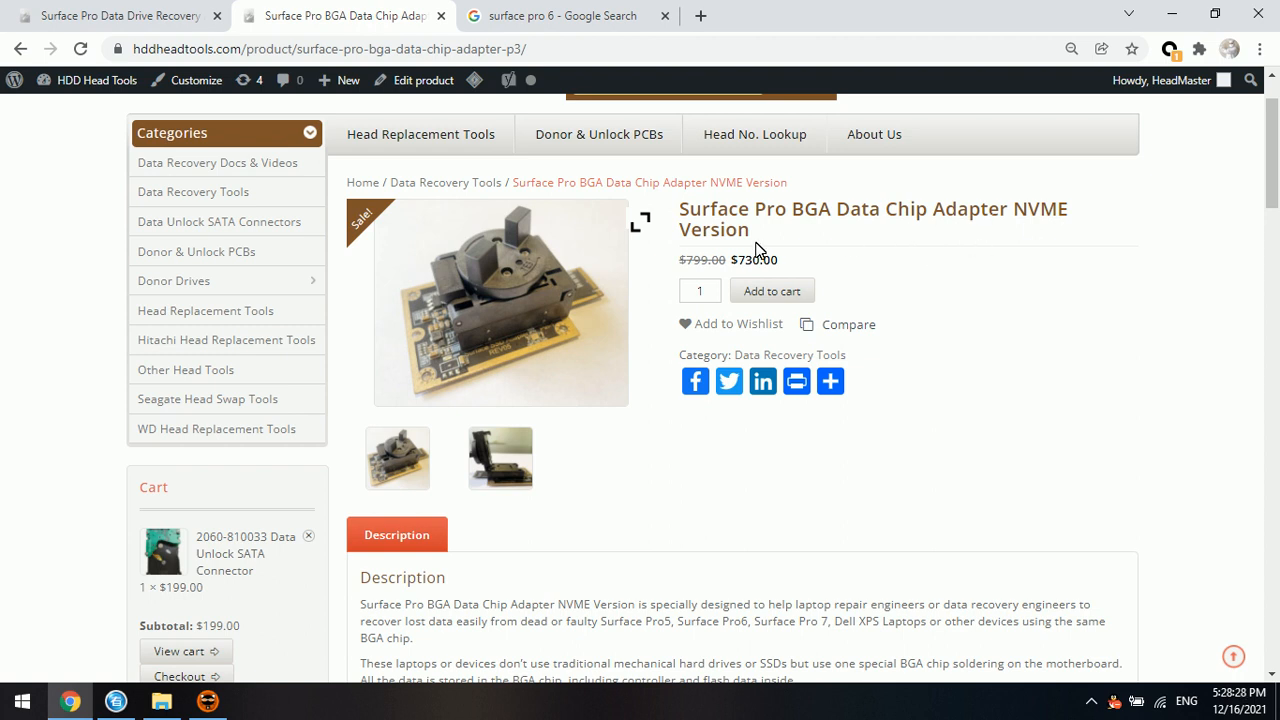
mouse_move(928, 236)
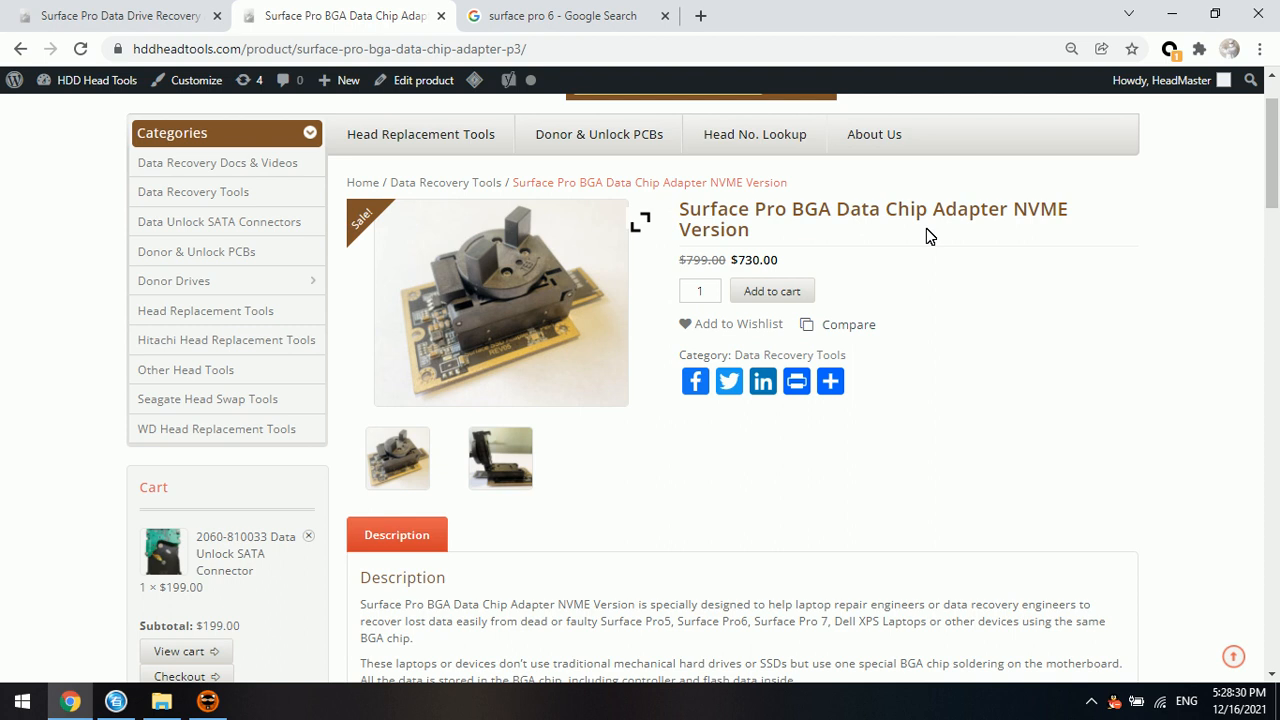
mouse_move(810, 246)
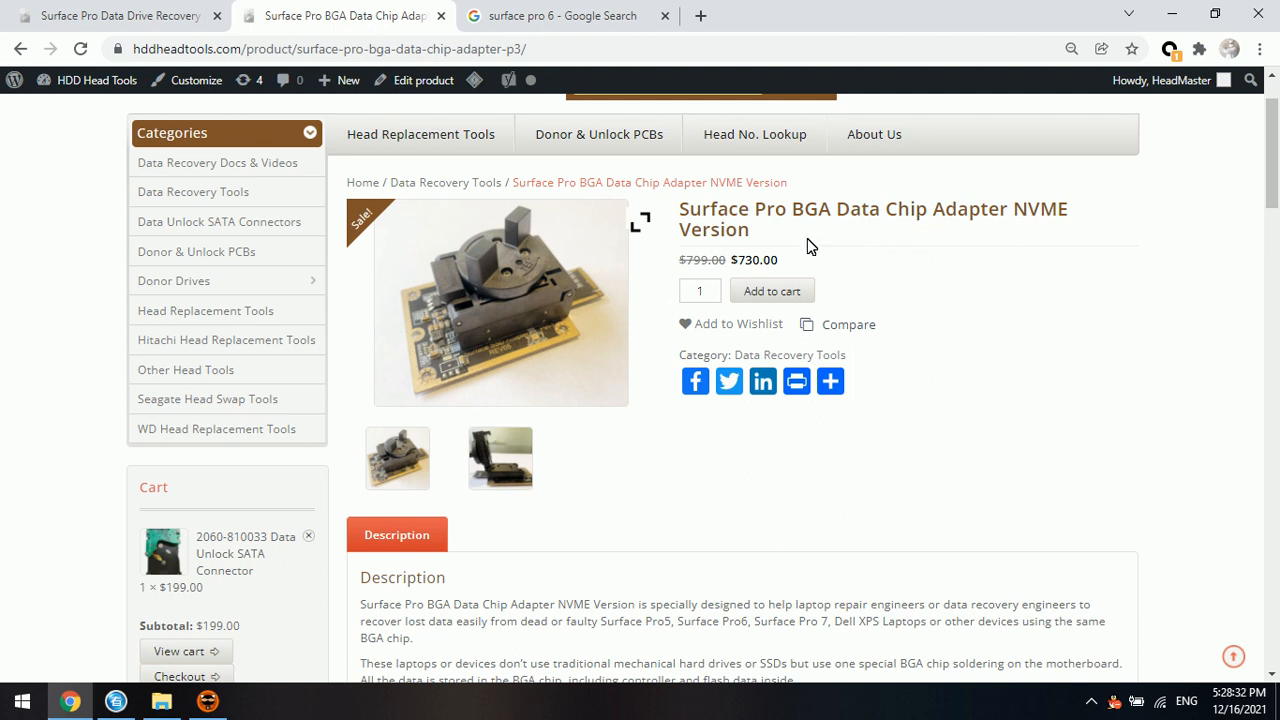
mouse_move(886, 216)
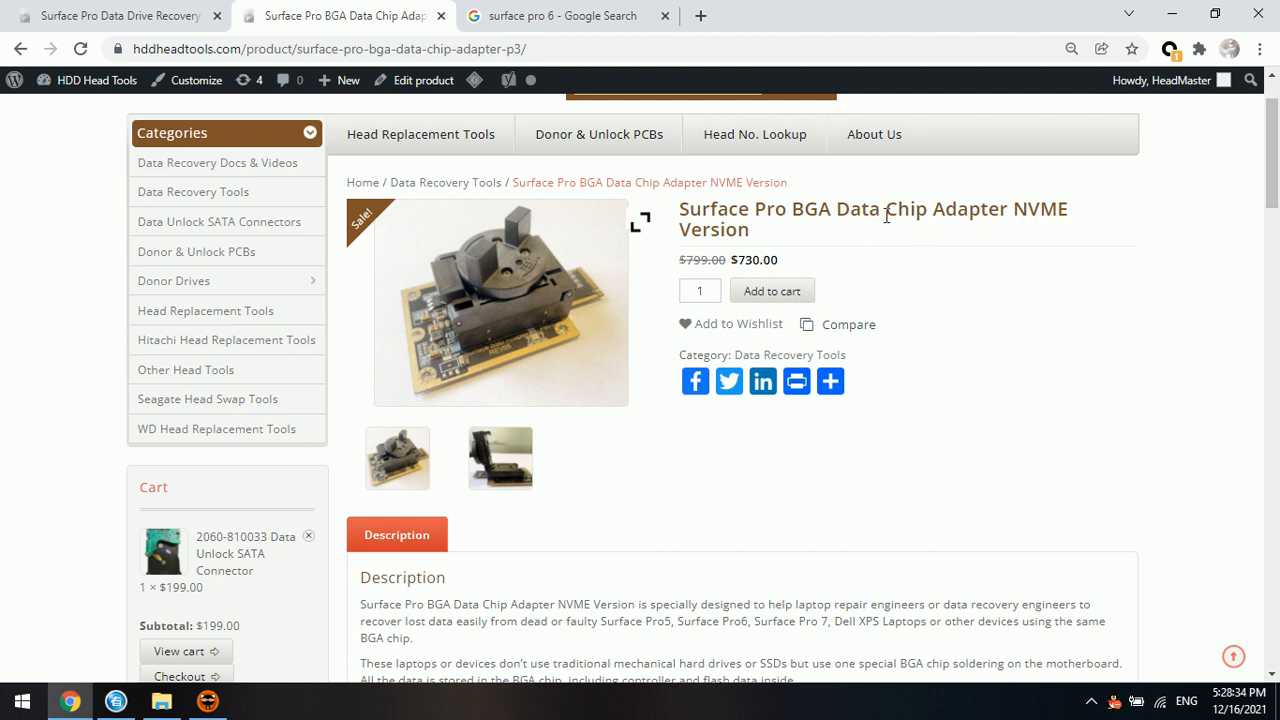
scroll(down, 3)
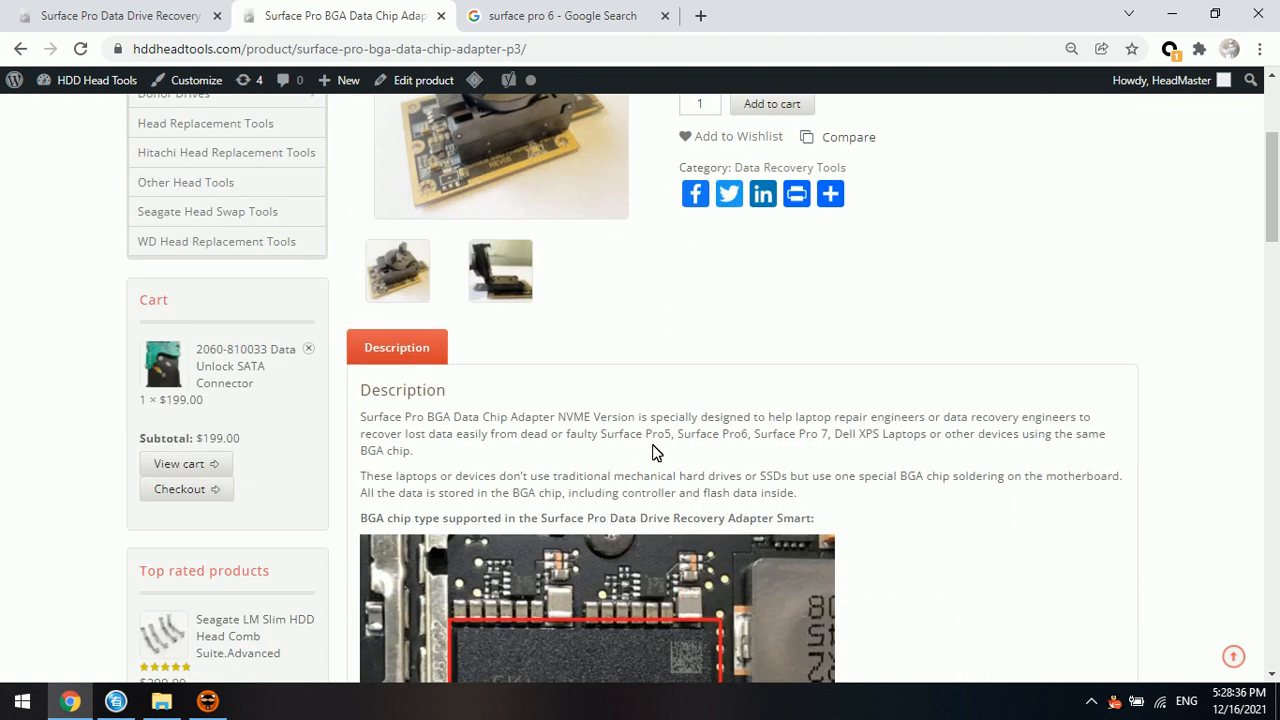
scroll(down, 3)
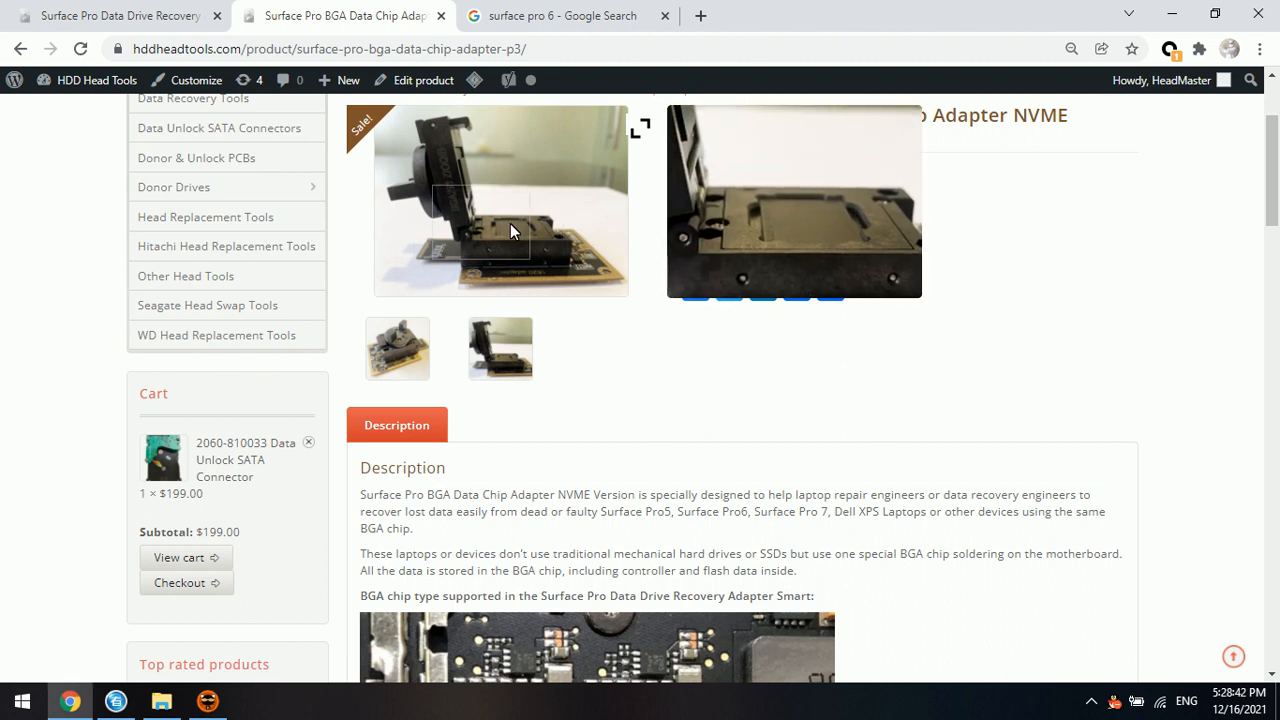
Enlarge the adapter photo showing the open BGA291 socket in the lightbox
click(500, 200)
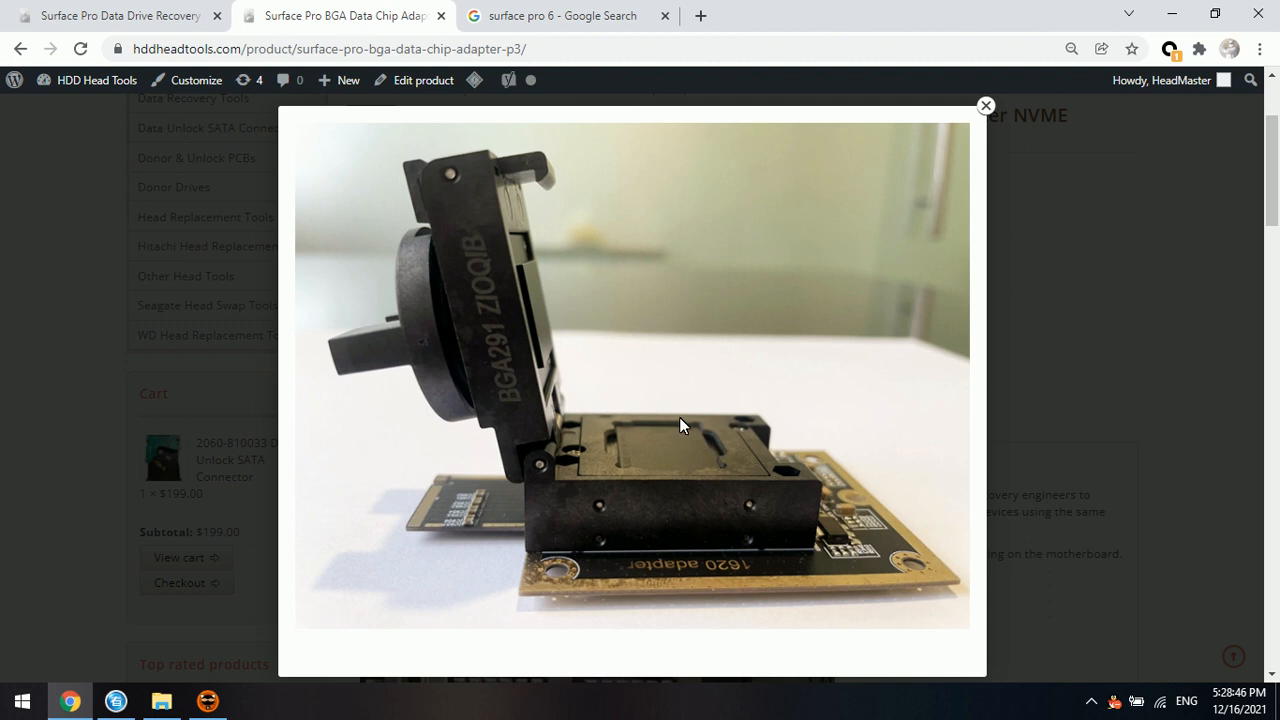
mouse_move(910, 436)
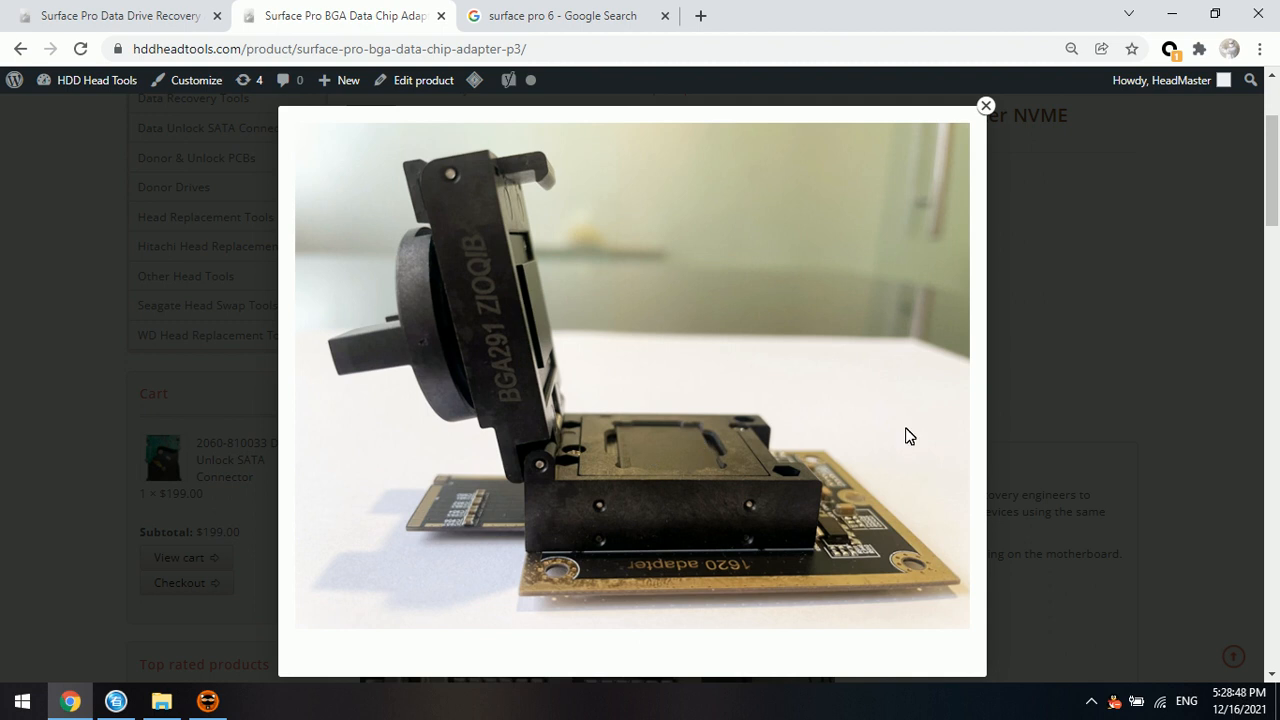
mouse_move(684, 388)
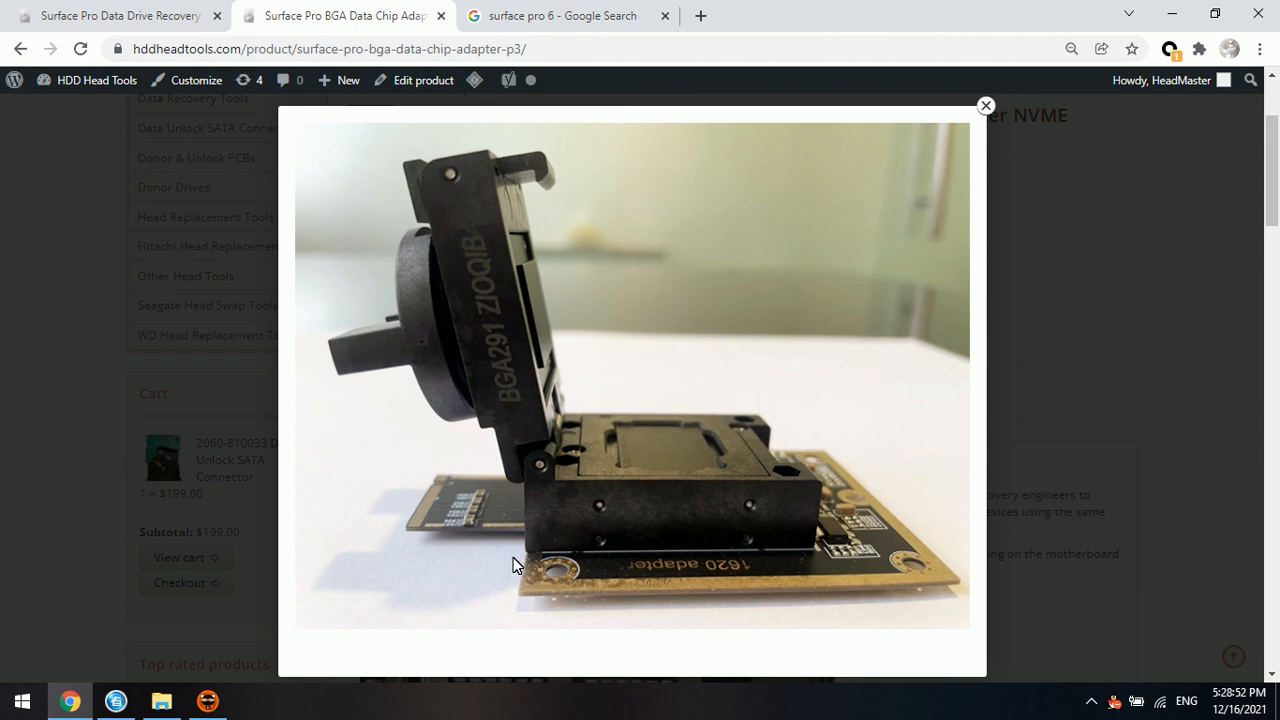
mouse_move(176, 668)
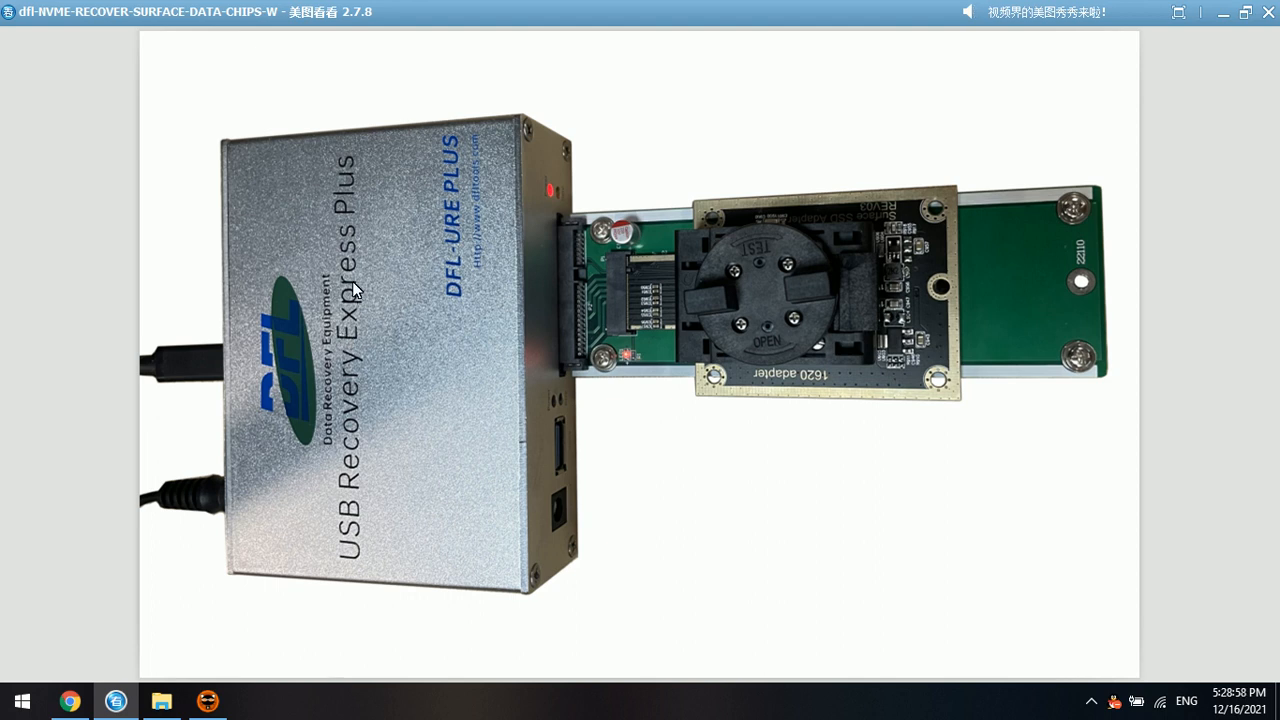
mouse_move(374, 314)
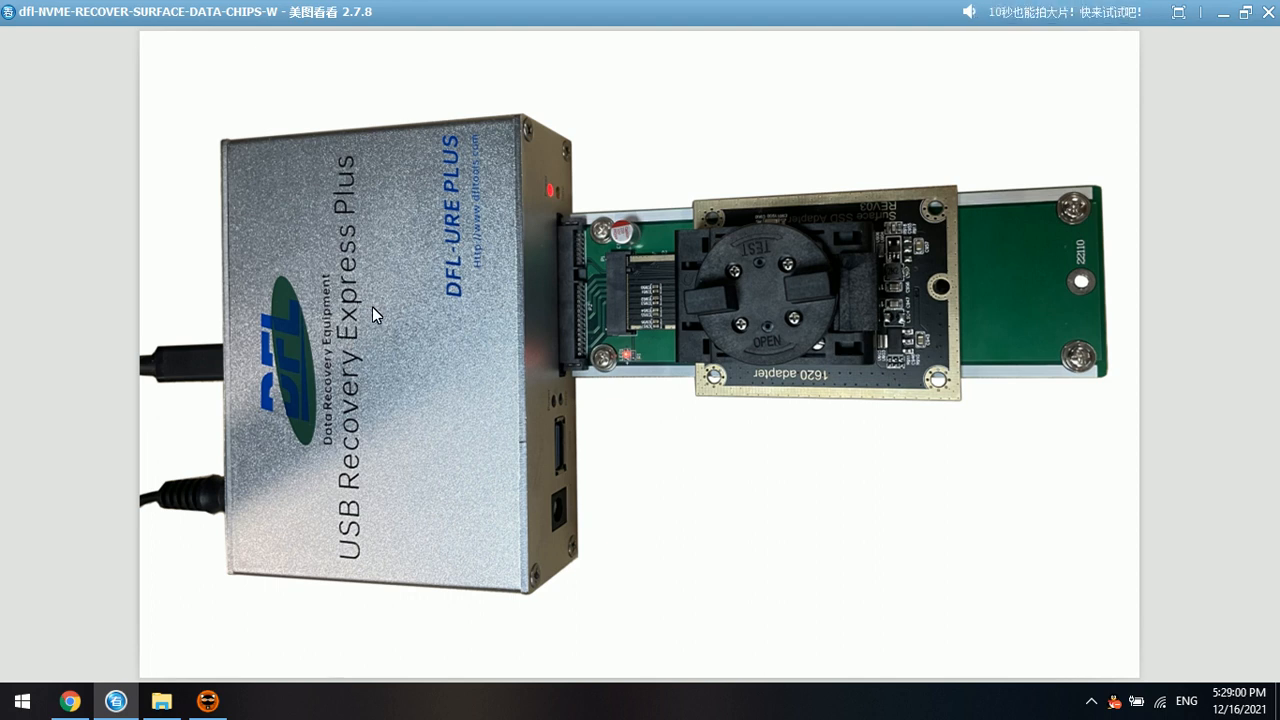
mouse_move(360, 336)
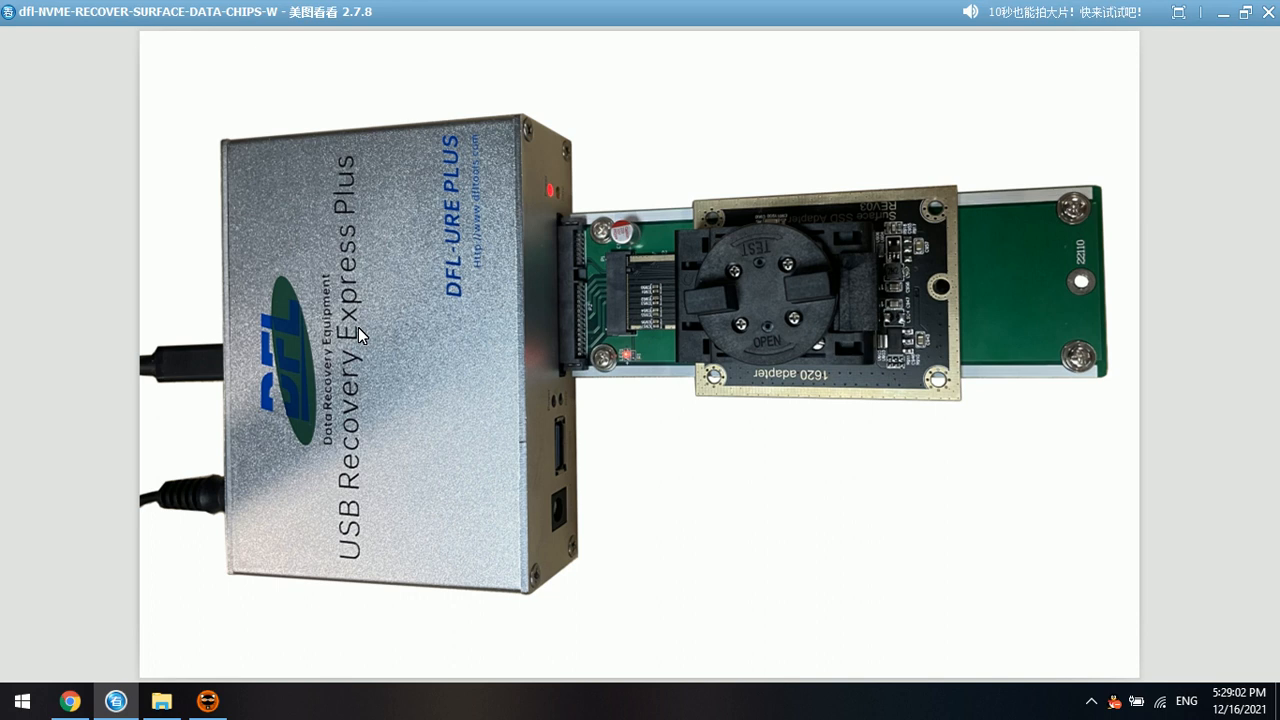
mouse_move(356, 376)
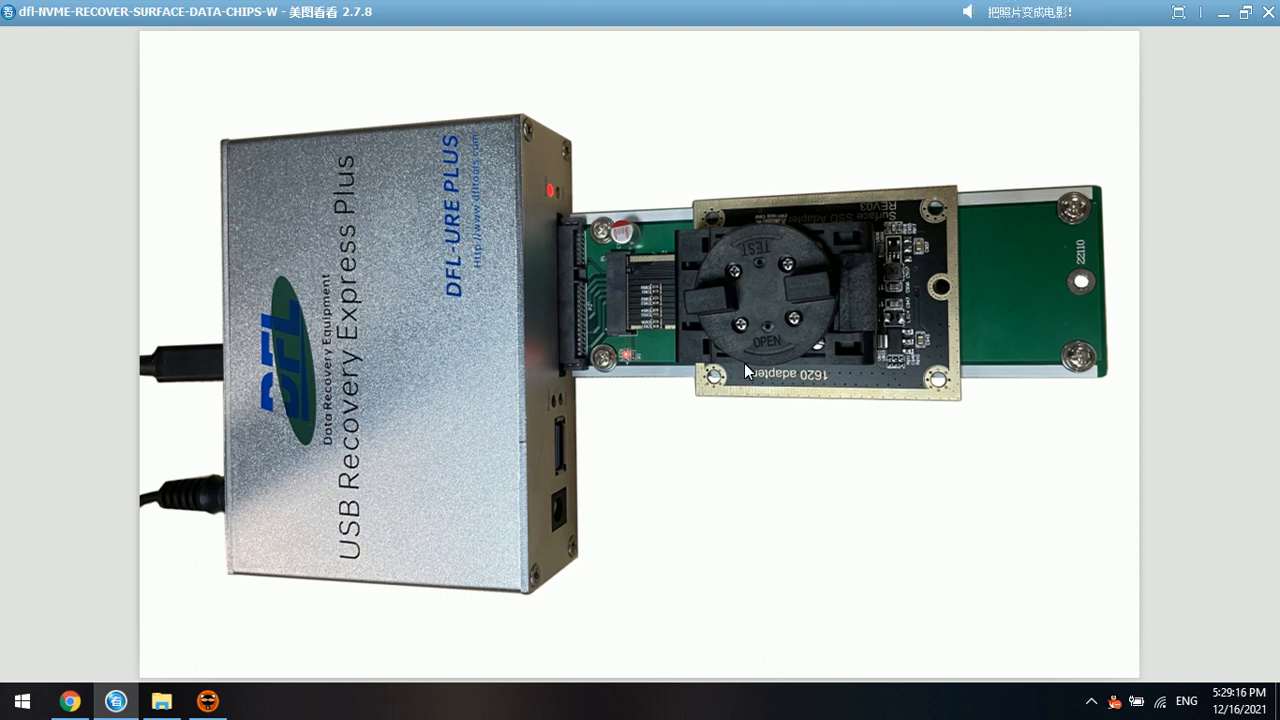
mouse_move(1024, 252)
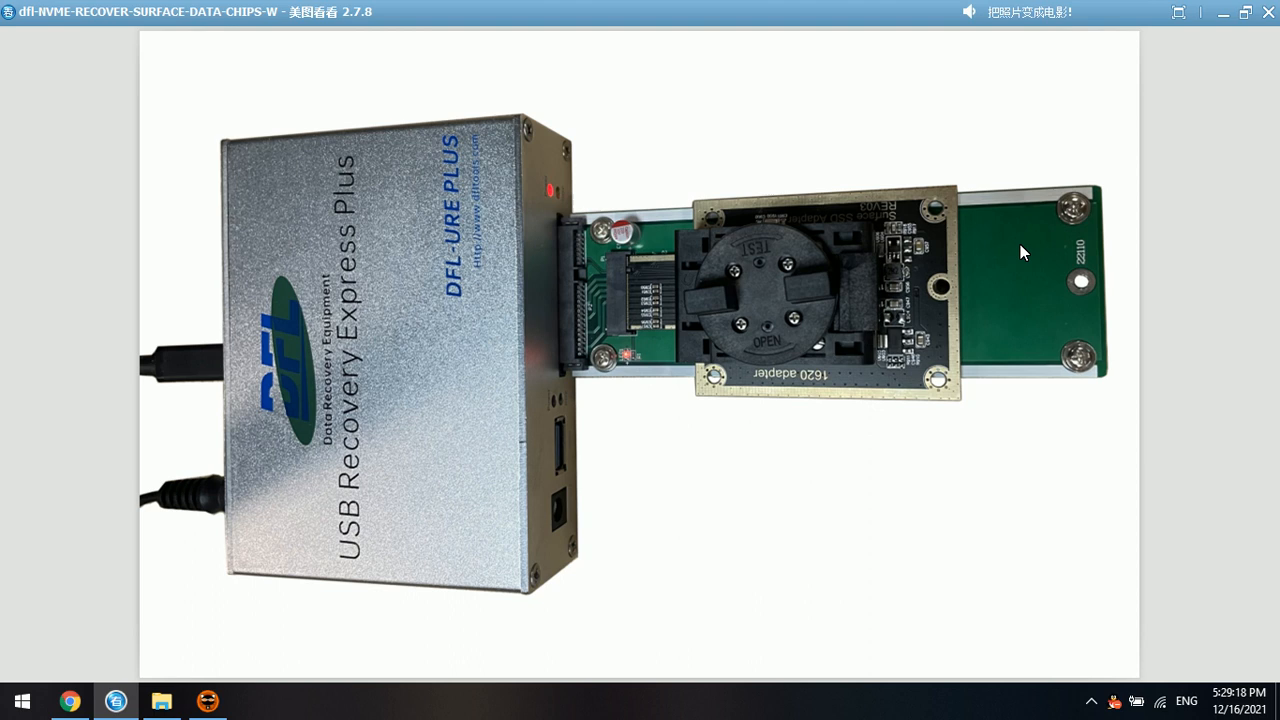
mouse_move(780, 264)
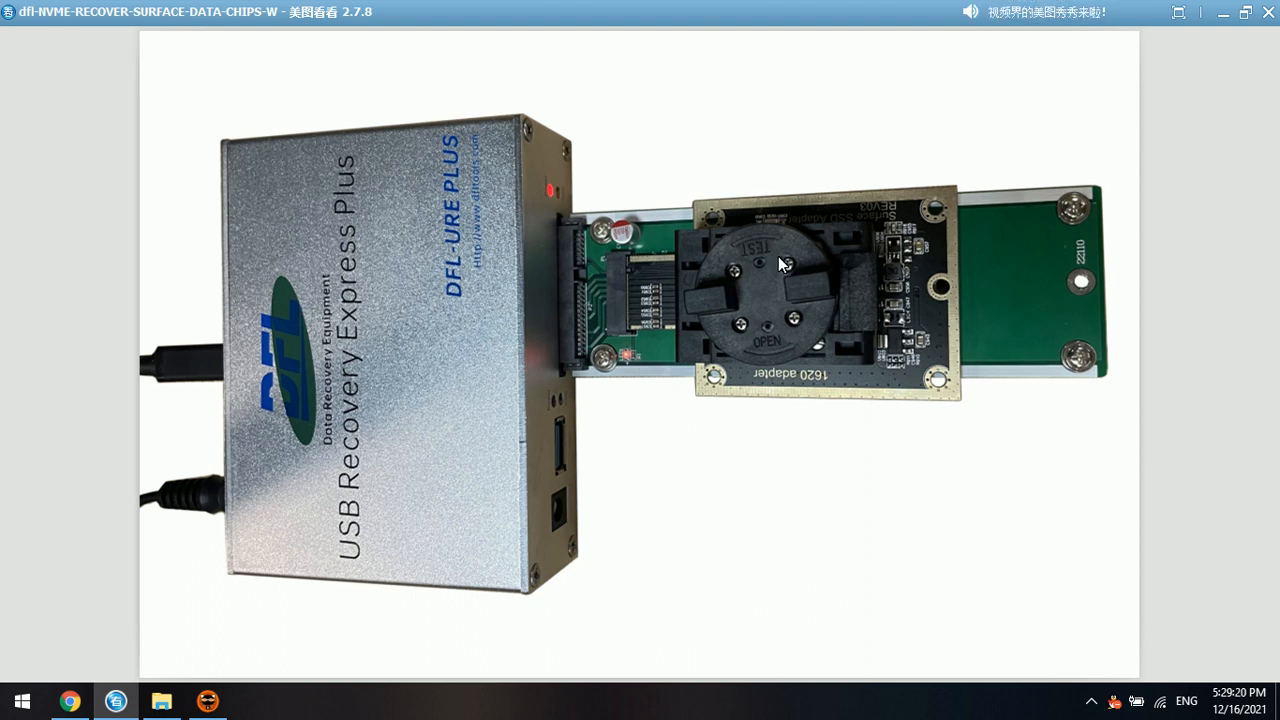
mouse_move(858, 296)
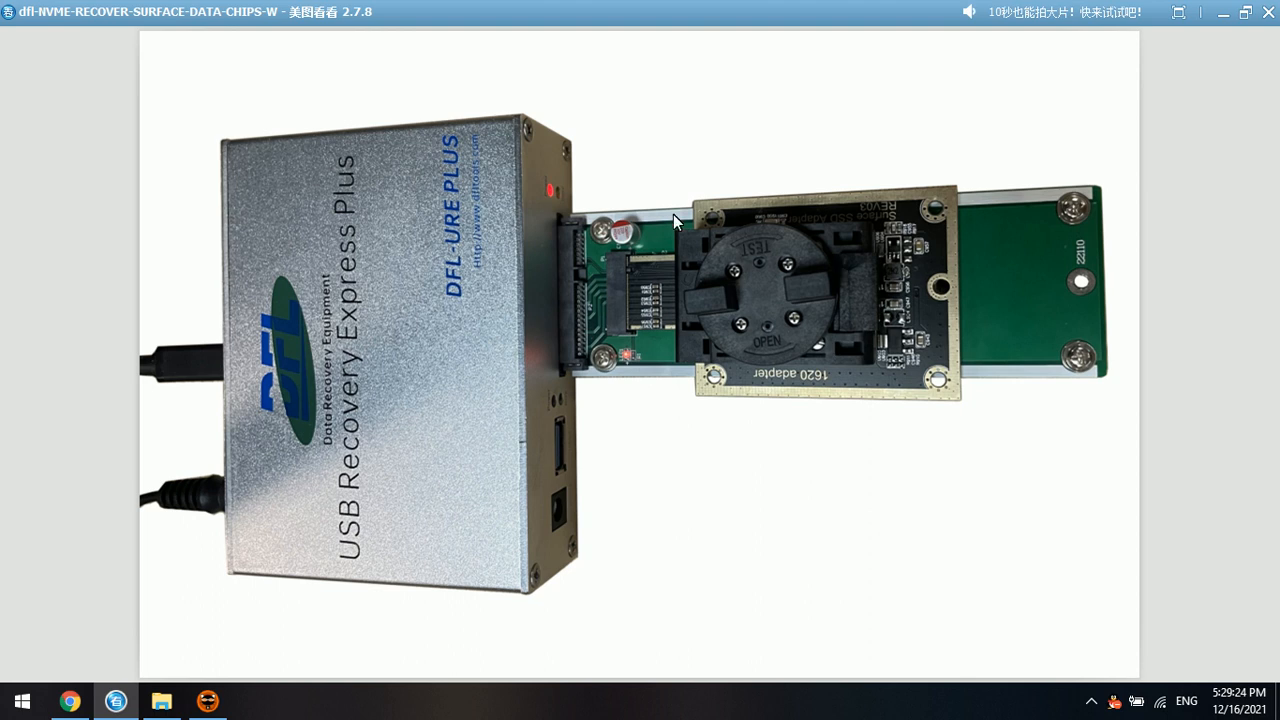
mouse_move(1004, 336)
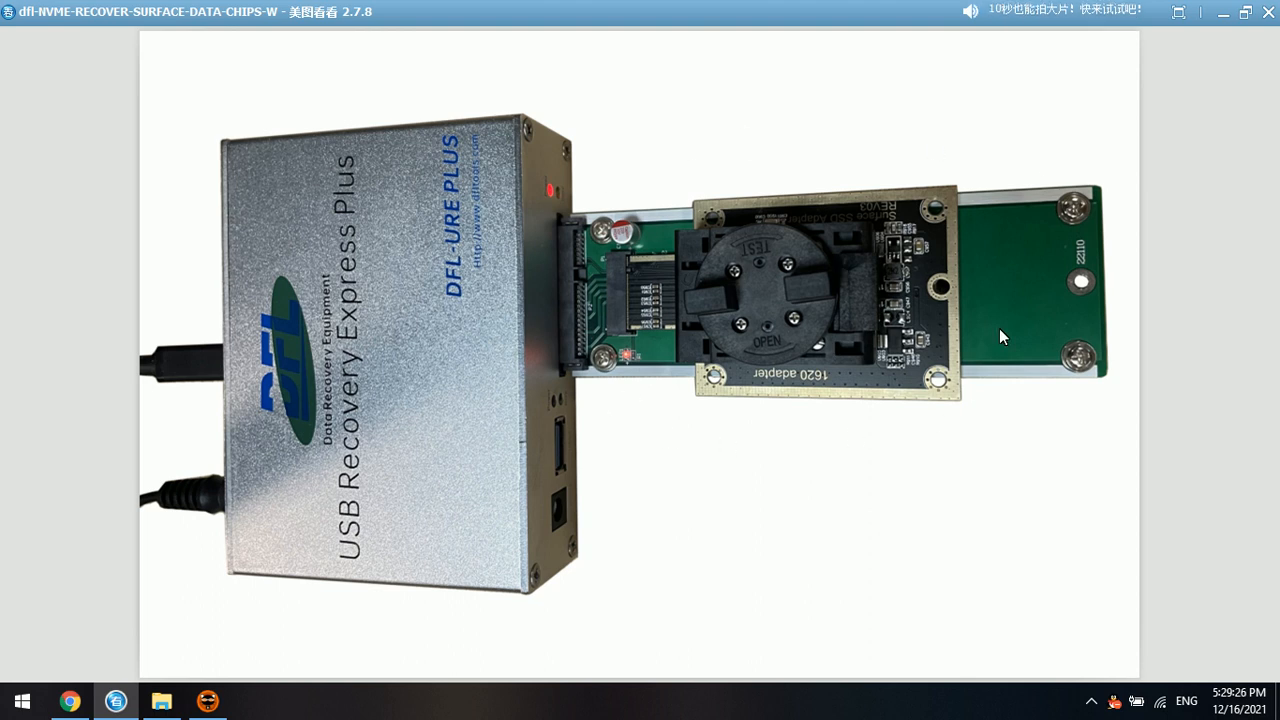
mouse_move(416, 210)
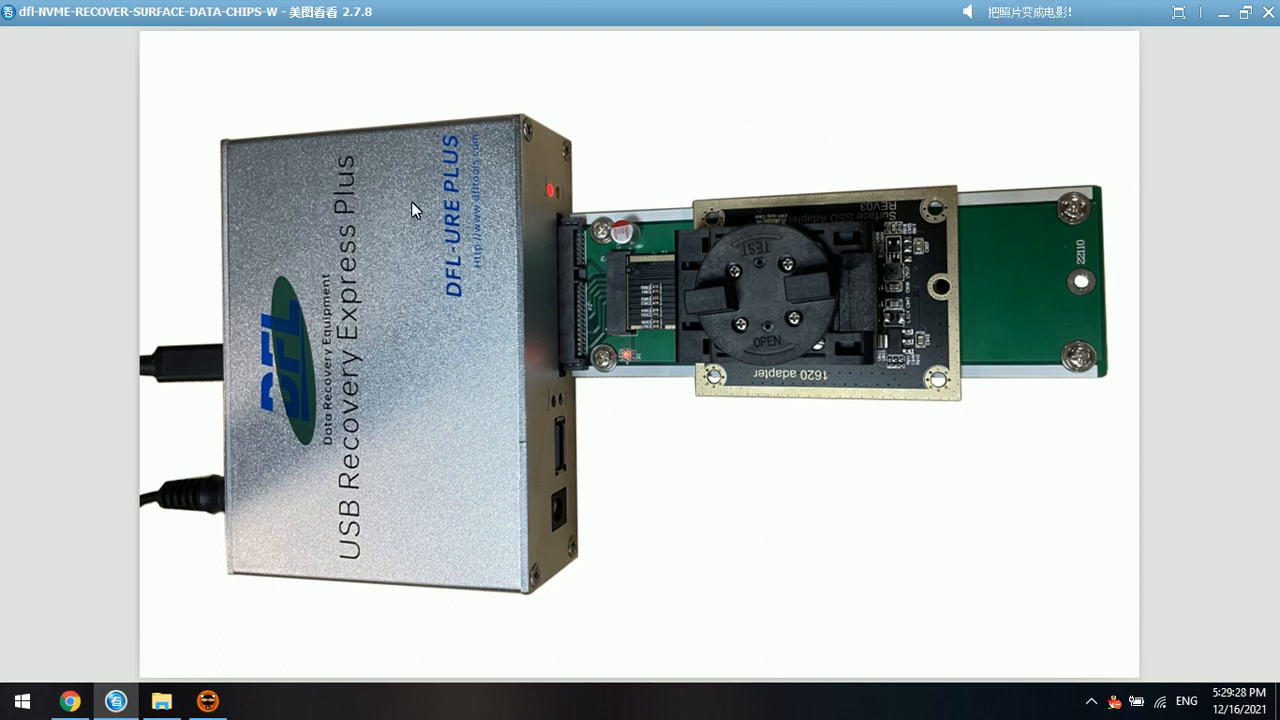
mouse_move(532, 324)
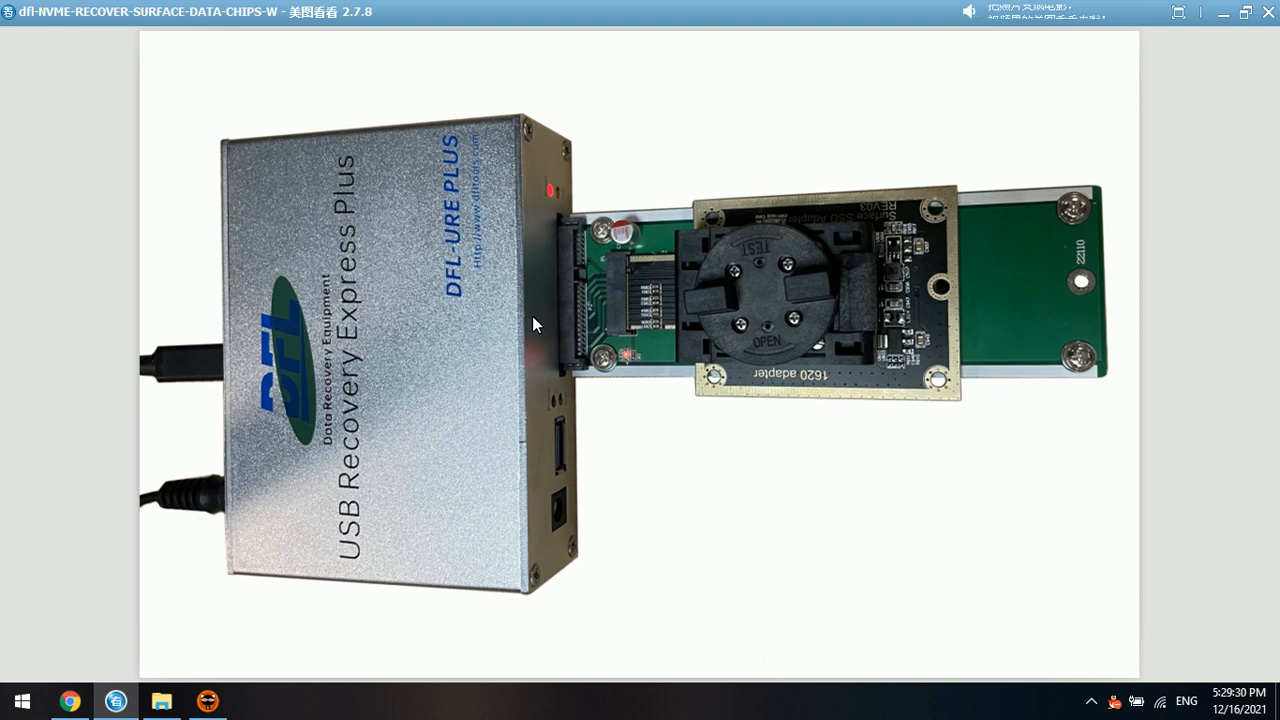
mouse_move(492, 412)
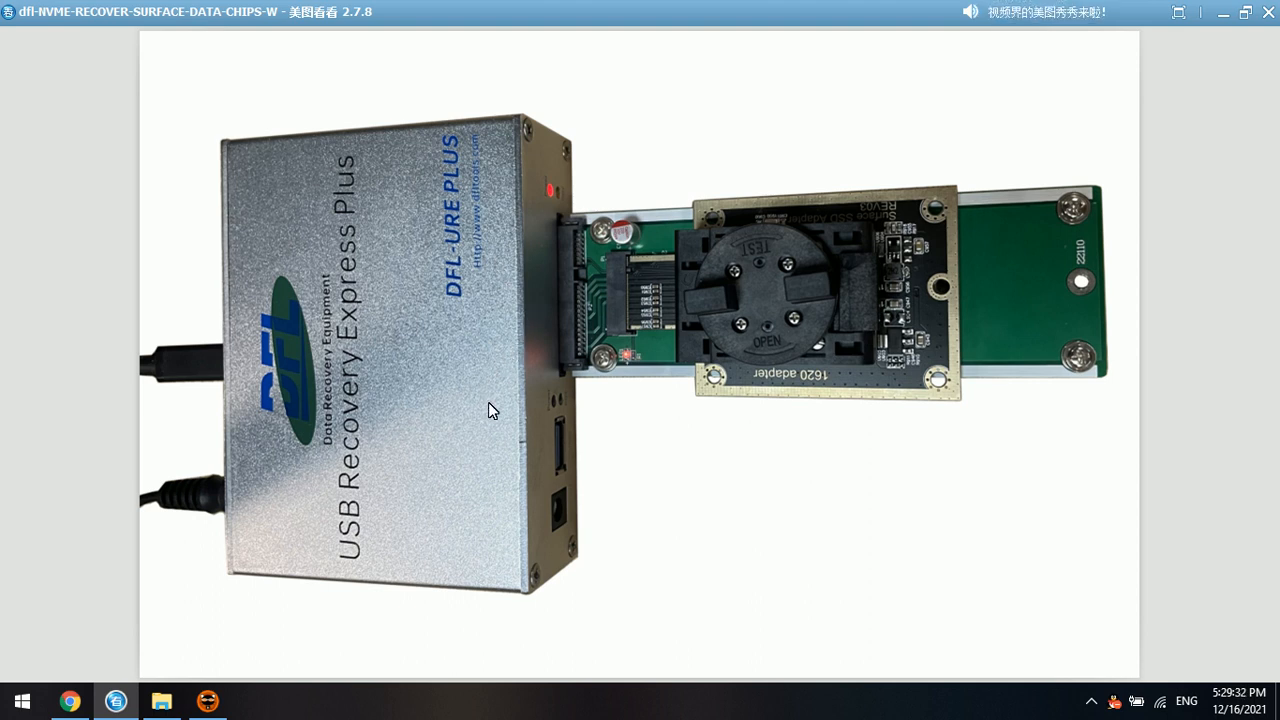
mouse_move(1220, 16)
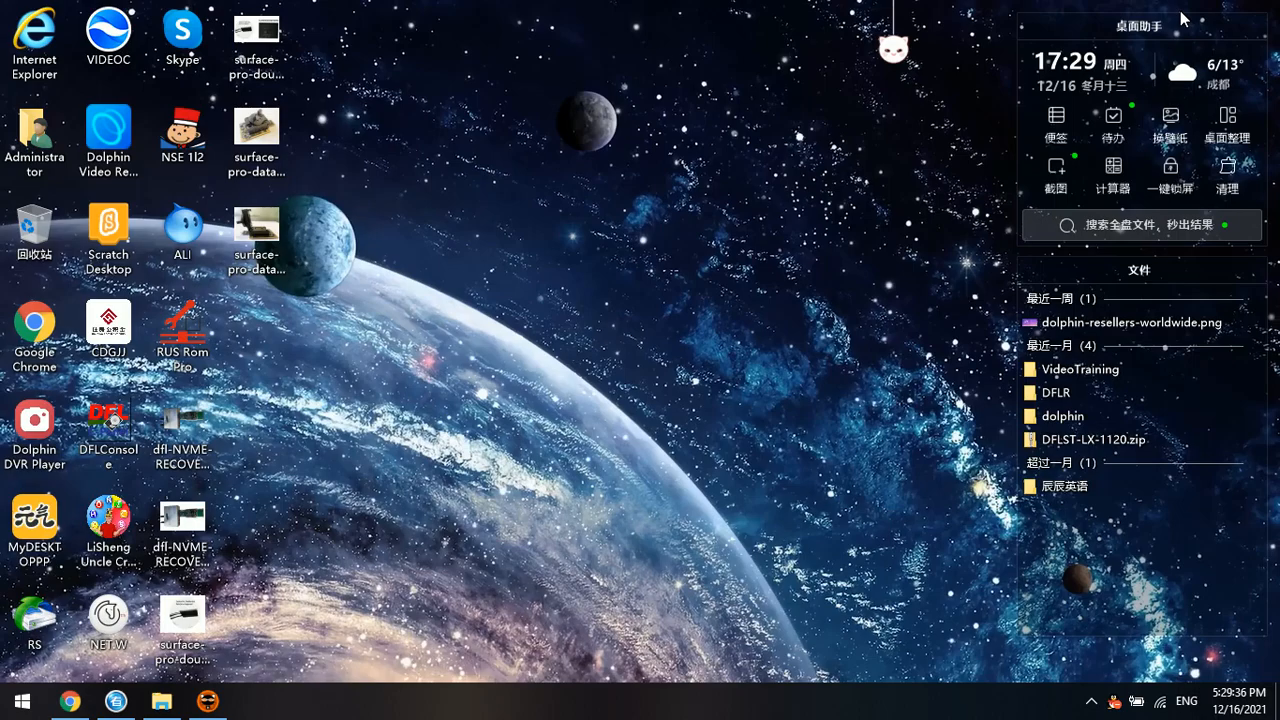
Launch DFL cPanel from the DFLConsole desktop shortcut
click(108, 418)
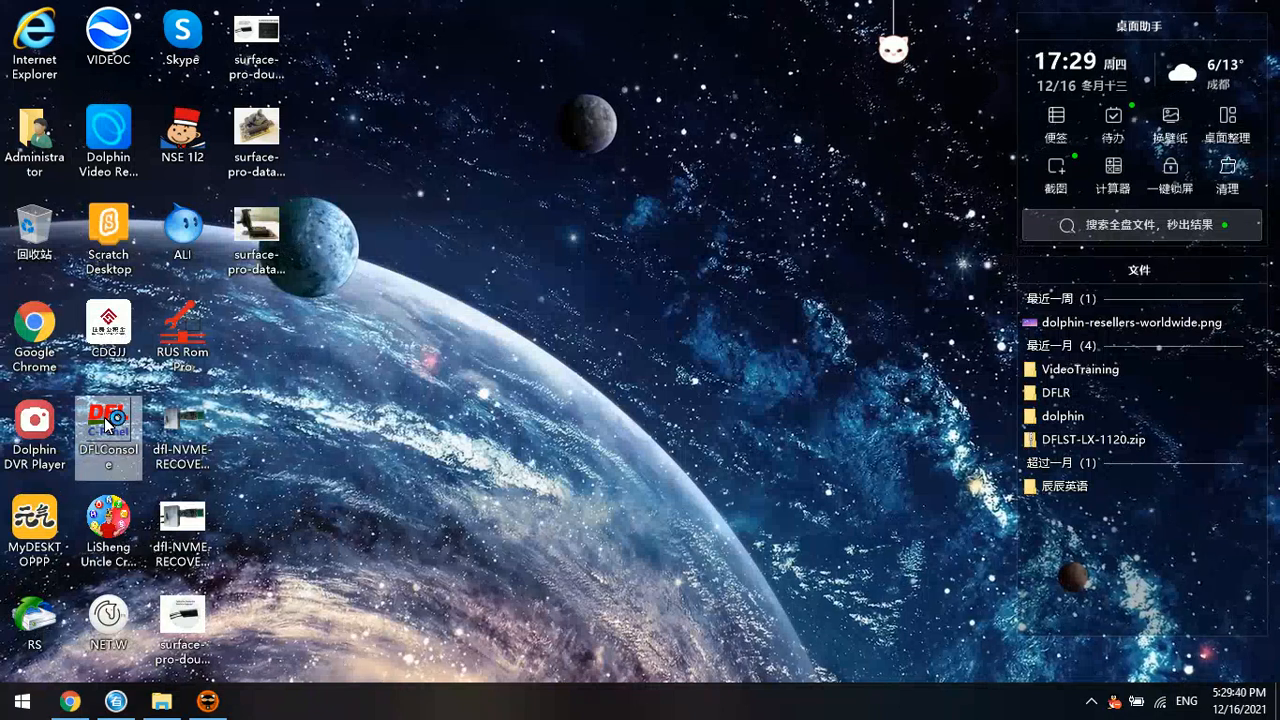
double_click(108, 420)
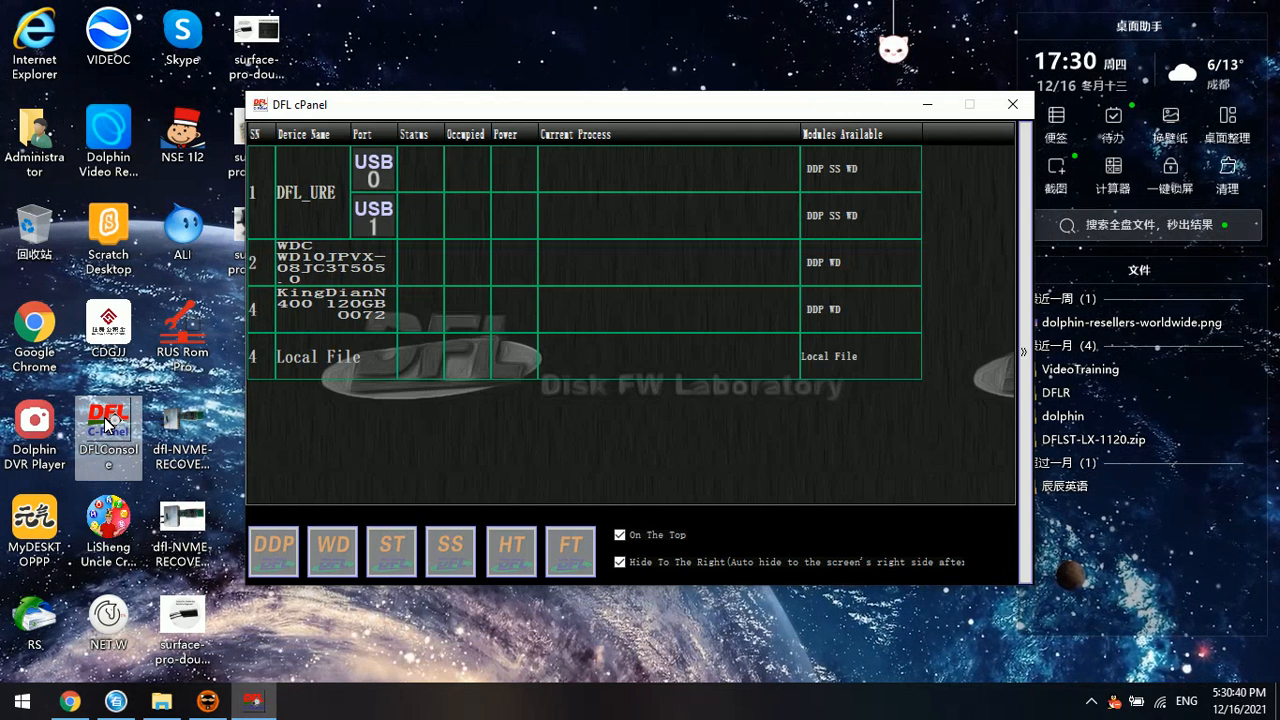
Launch DFL-DE for the DFL_URE device from the DDP button
click(116, 700)
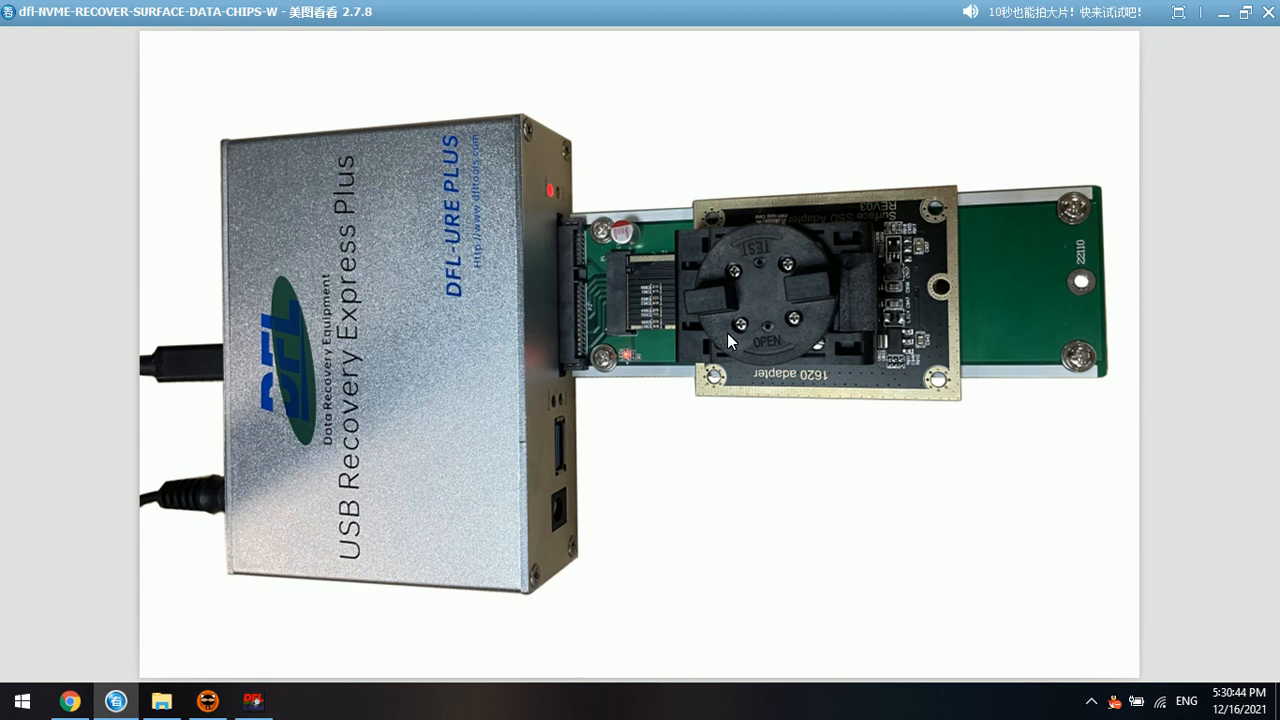
mouse_move(656, 346)
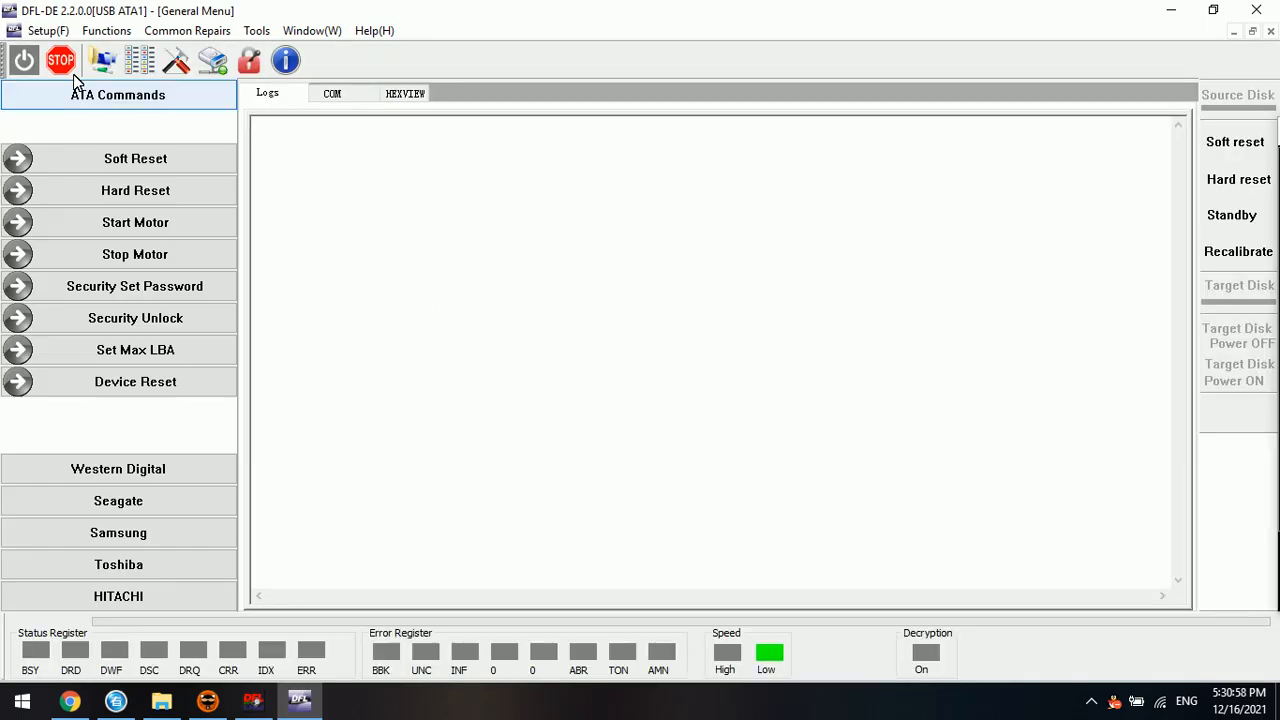
Power on to detect the 250,069,680-sector disk and confirm USB2 DFL as the source
click(24, 60)
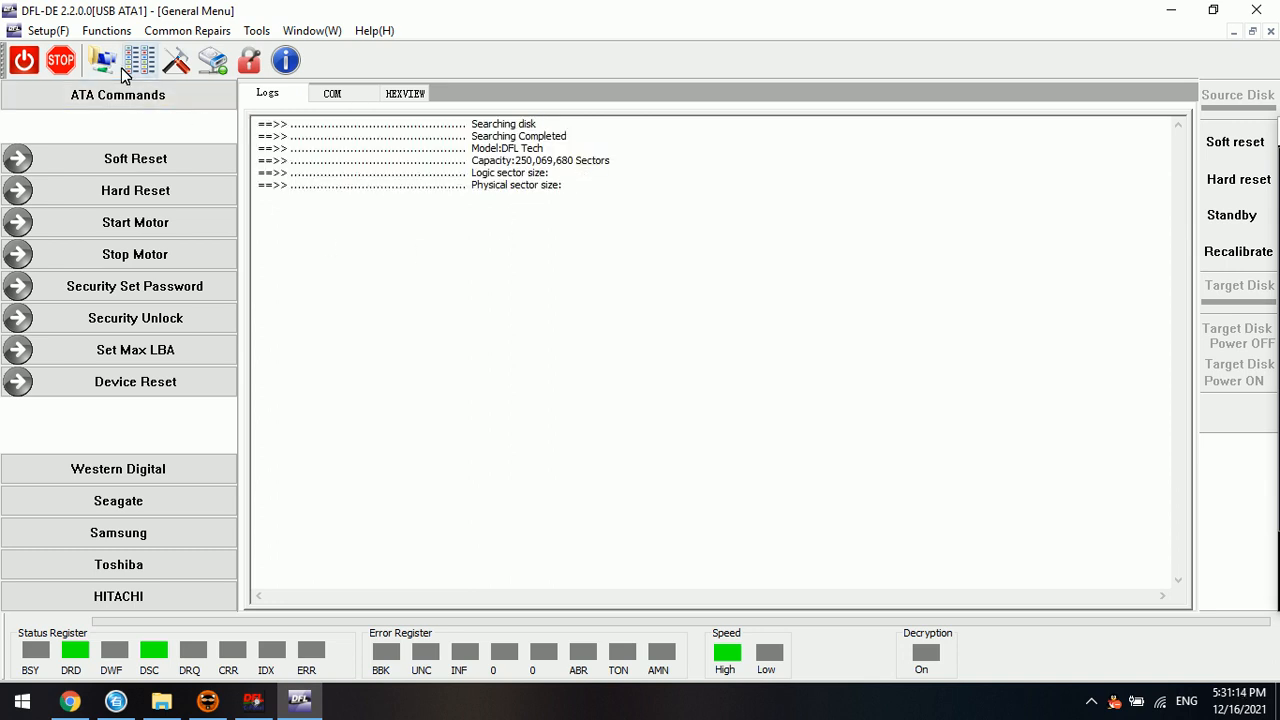
click(104, 60)
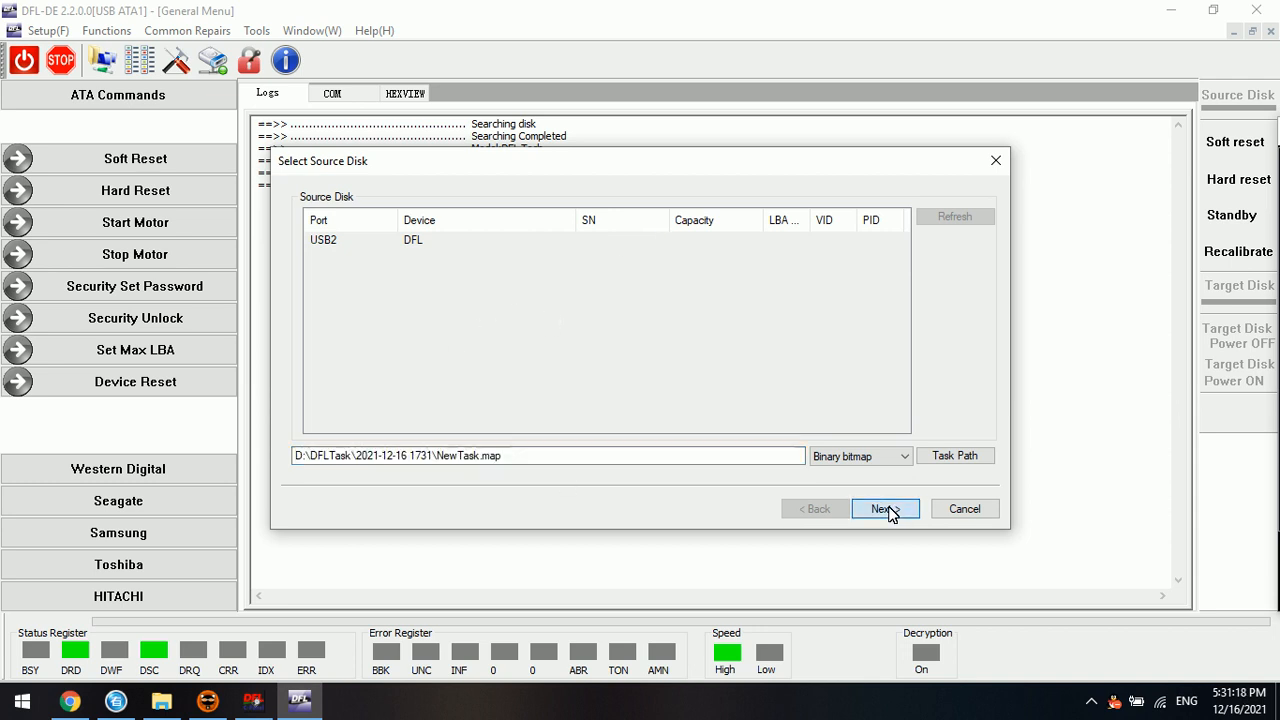
click(884, 510)
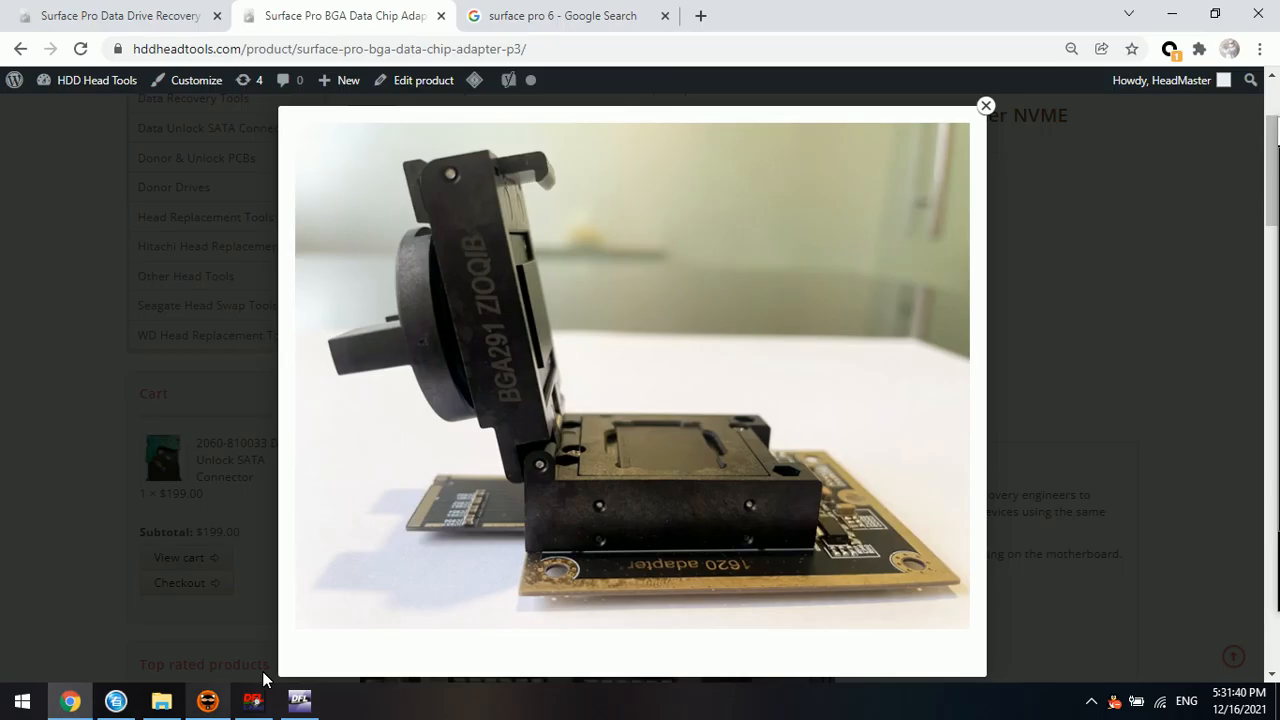
mouse_move(604, 444)
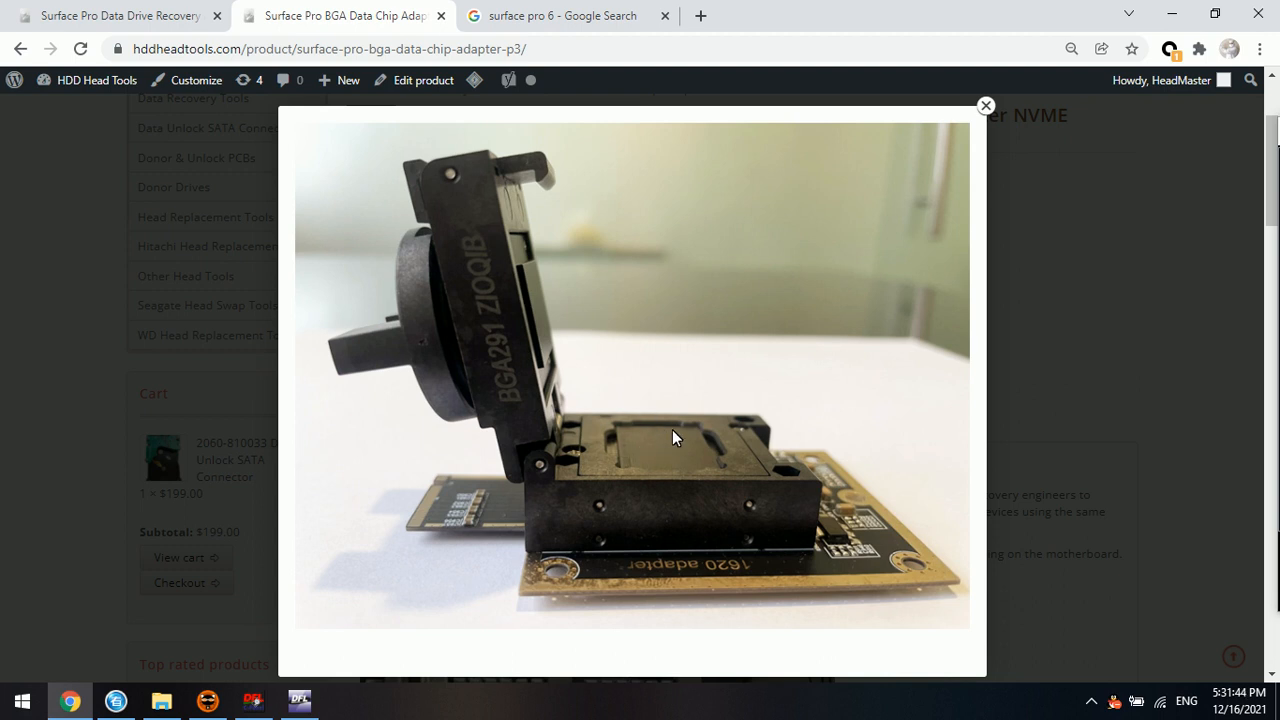
mouse_move(648, 456)
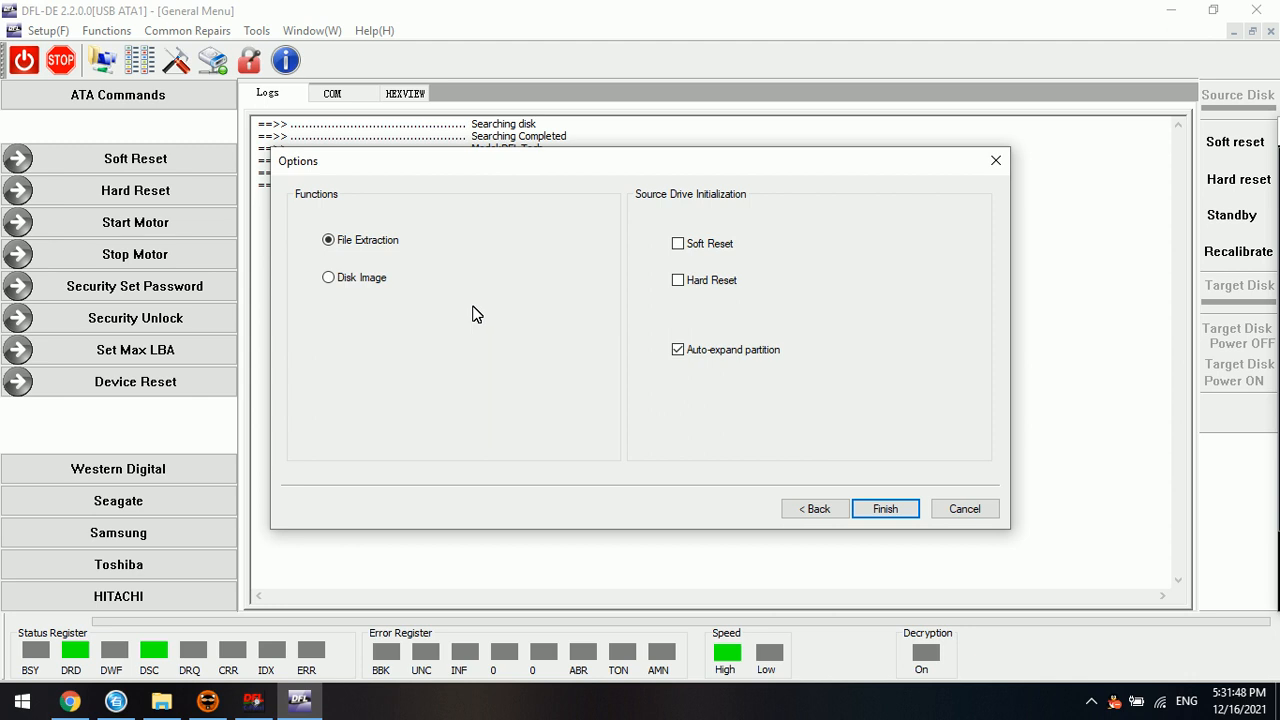
Finish the File Extraction task and browse the NTFS root's 2.00GB HUT .BIN files
click(884, 508)
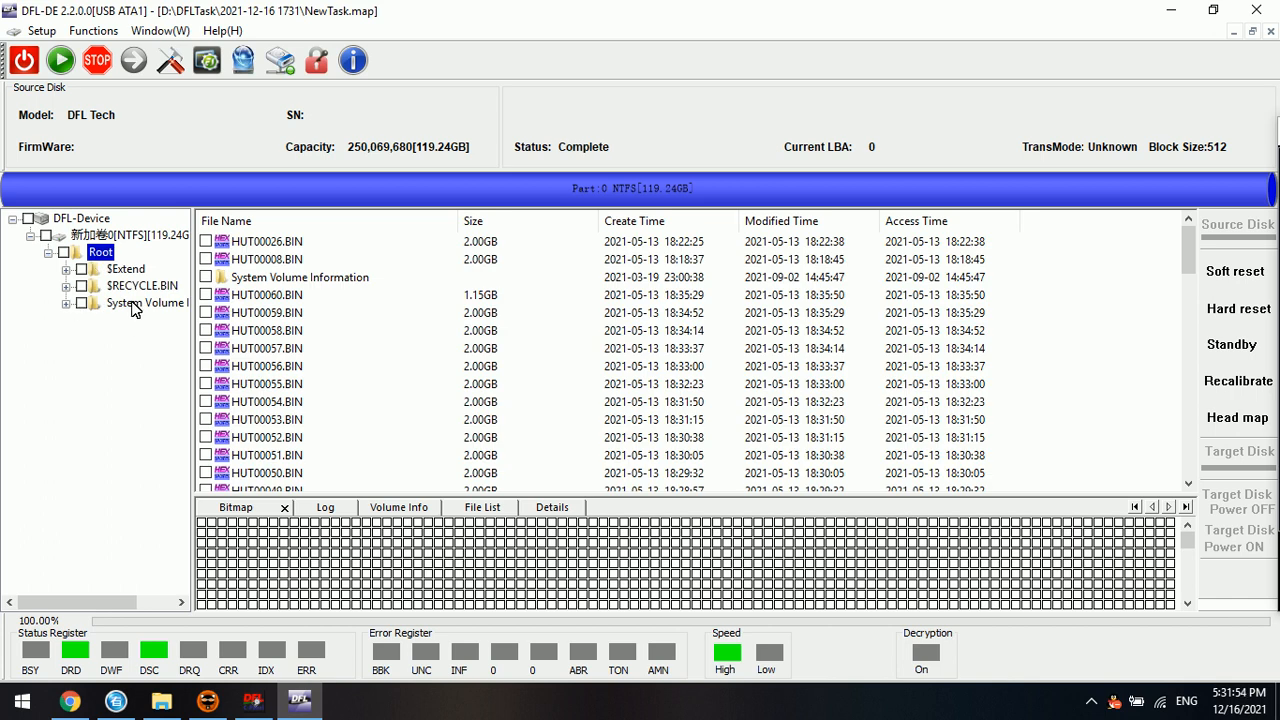
scroll(down, 3)
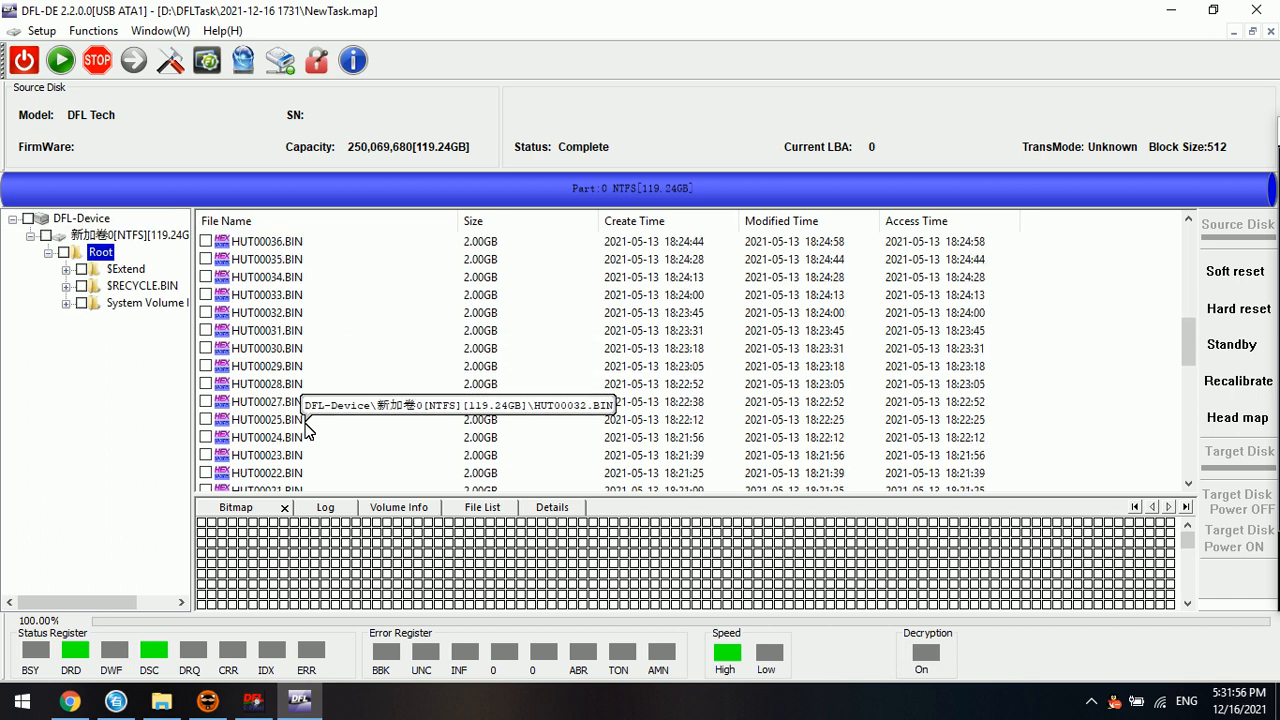
scroll(down, 3)
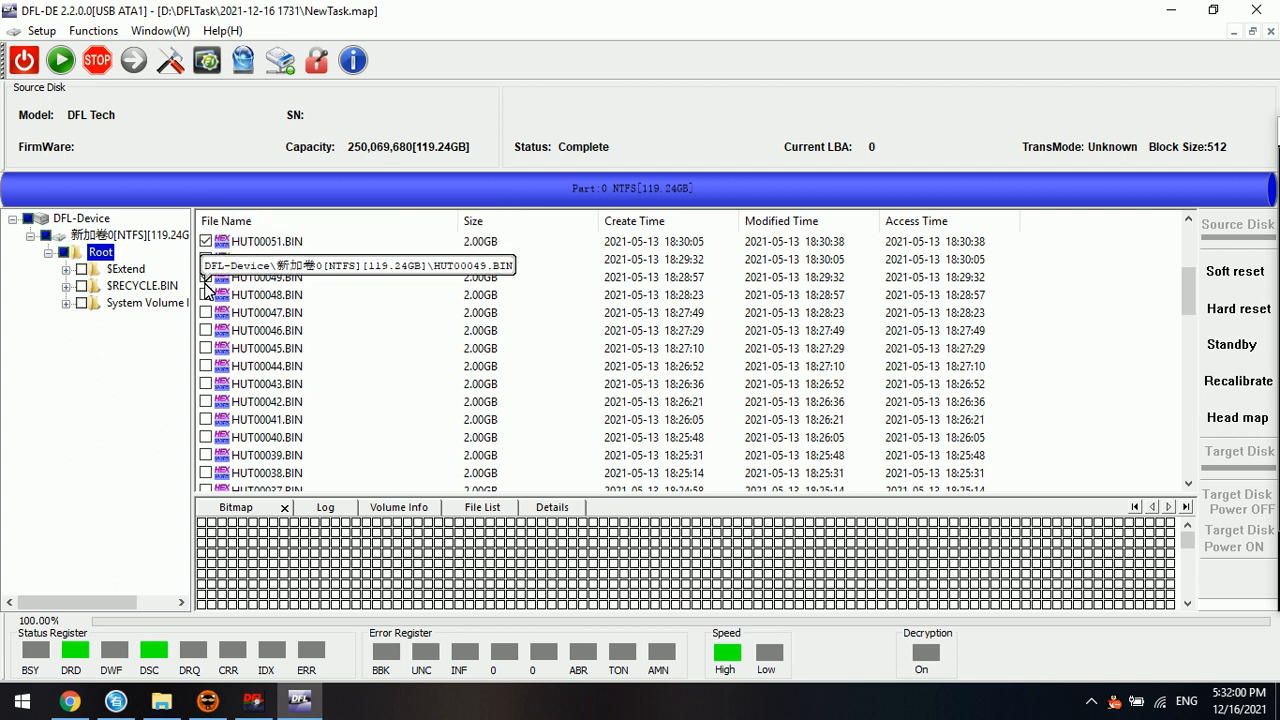
Show the recovery actions for the checked chip files, then return to the HDD Head Tools adapter page in Chrome
right_click(264, 240)
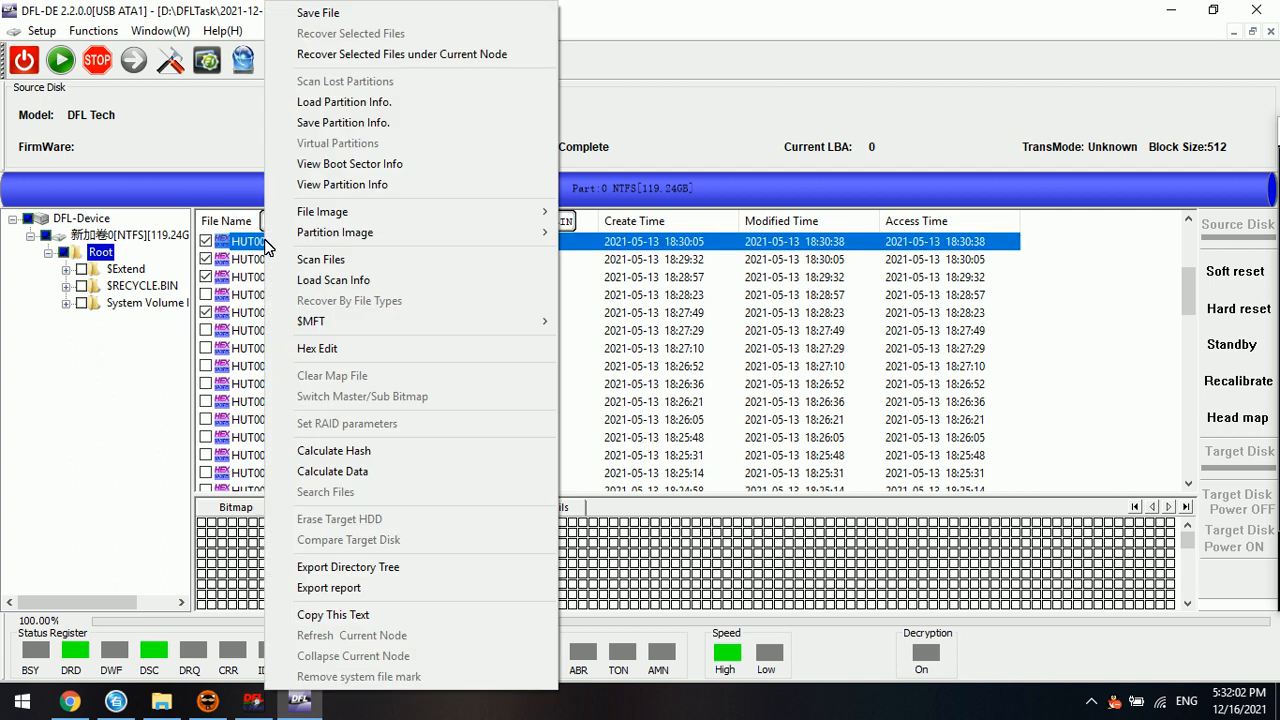
mouse_move(404, 54)
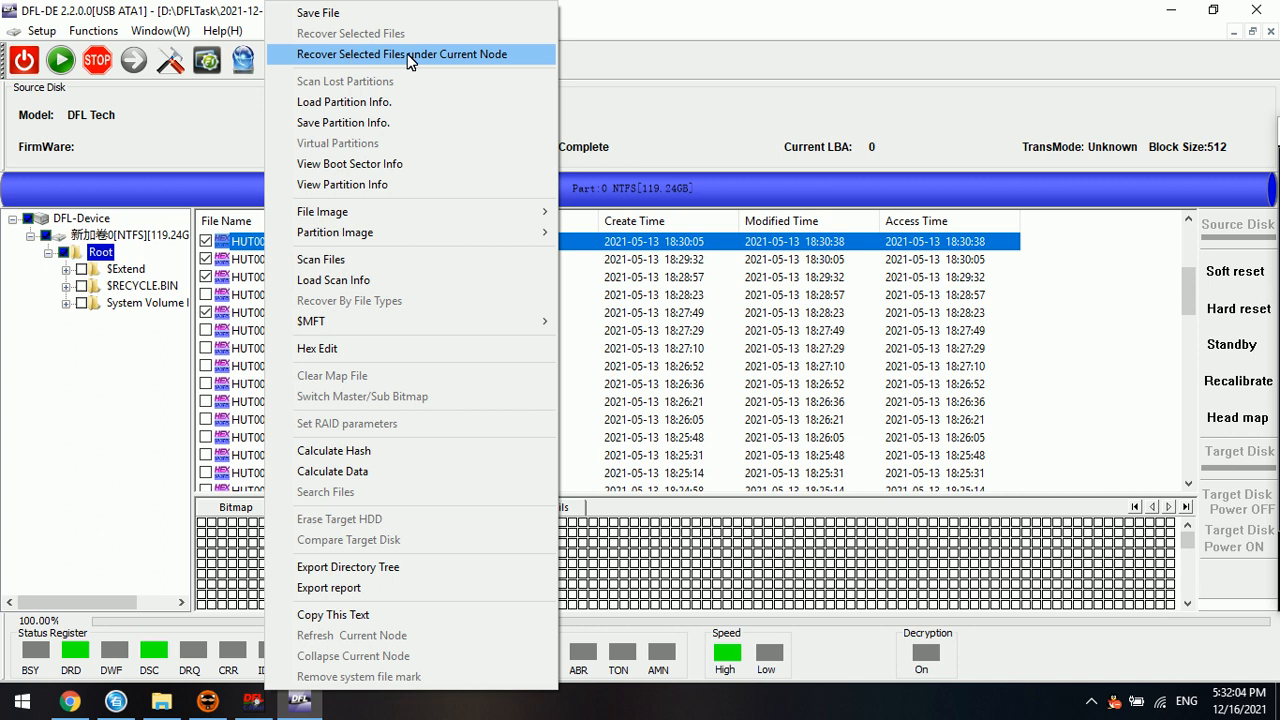
mouse_move(352, 12)
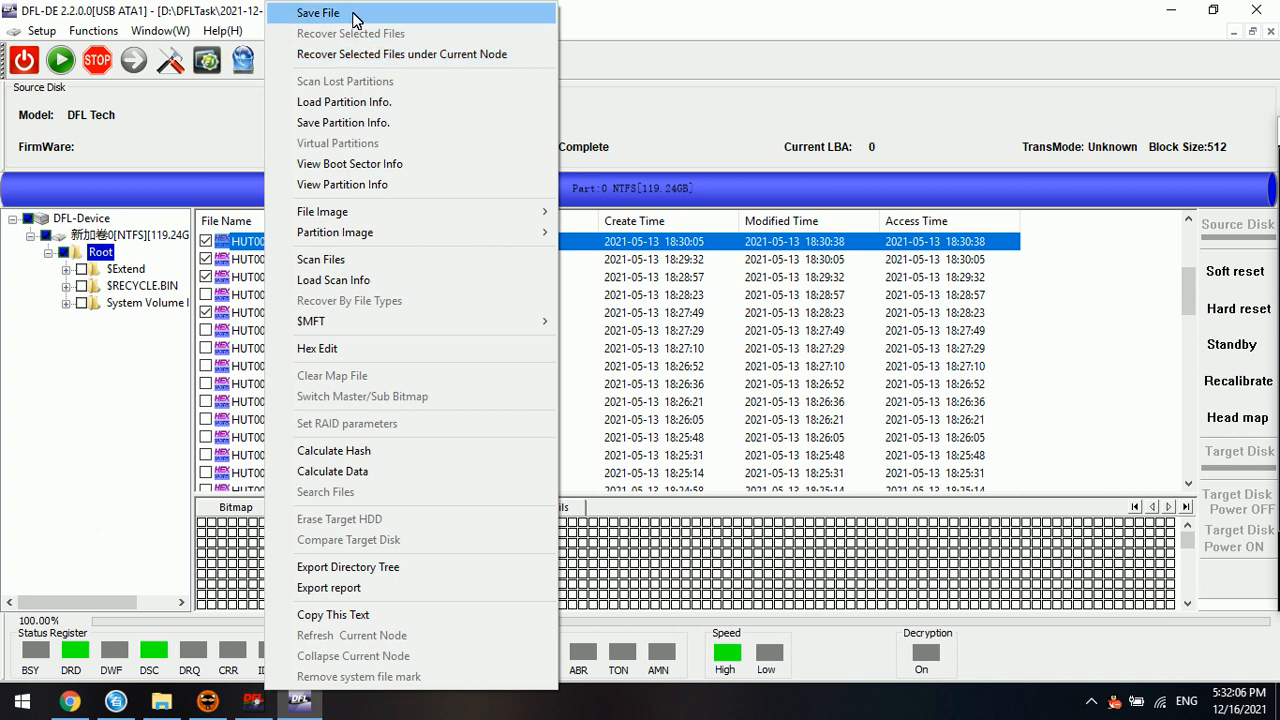
mouse_move(380, 80)
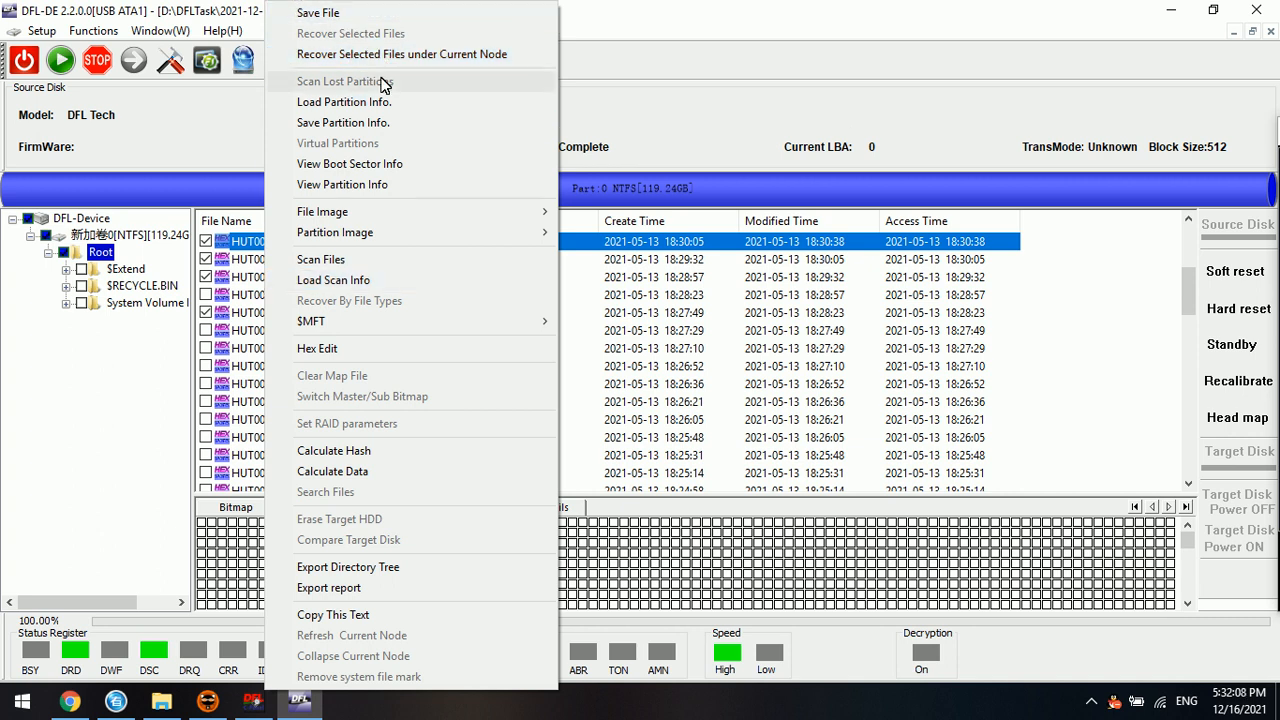
mouse_move(400, 54)
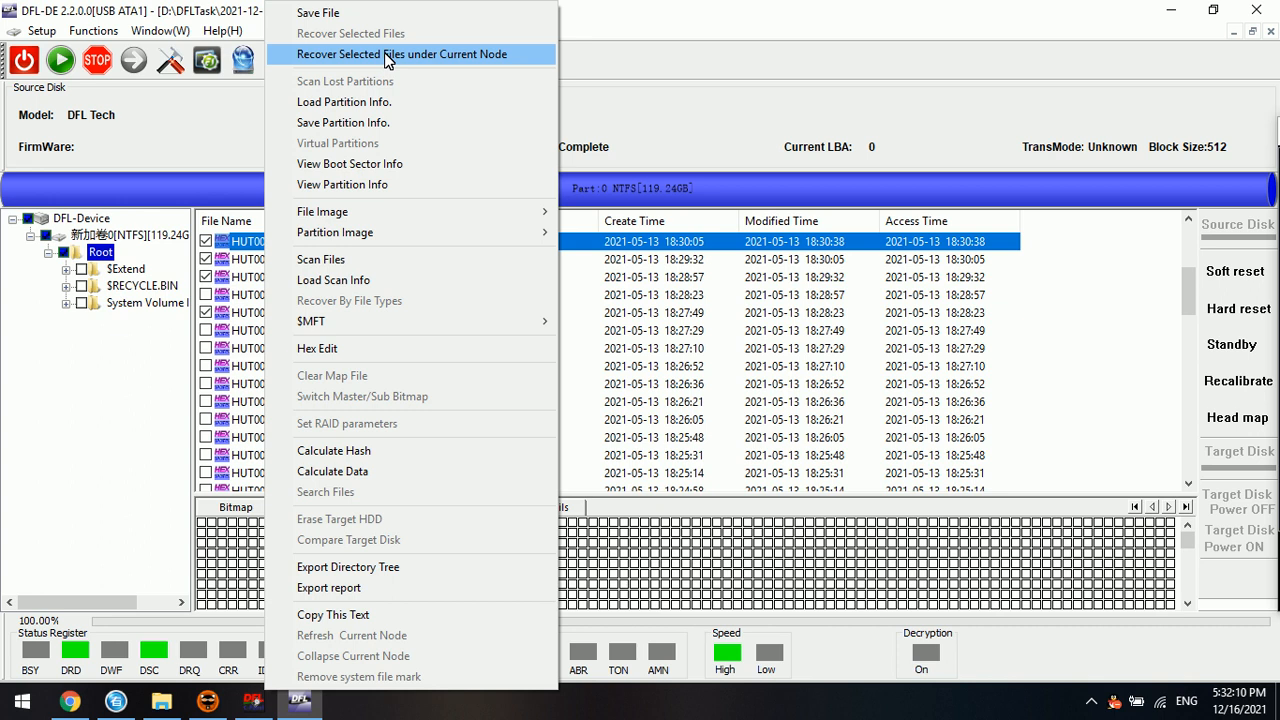
click(402, 54)
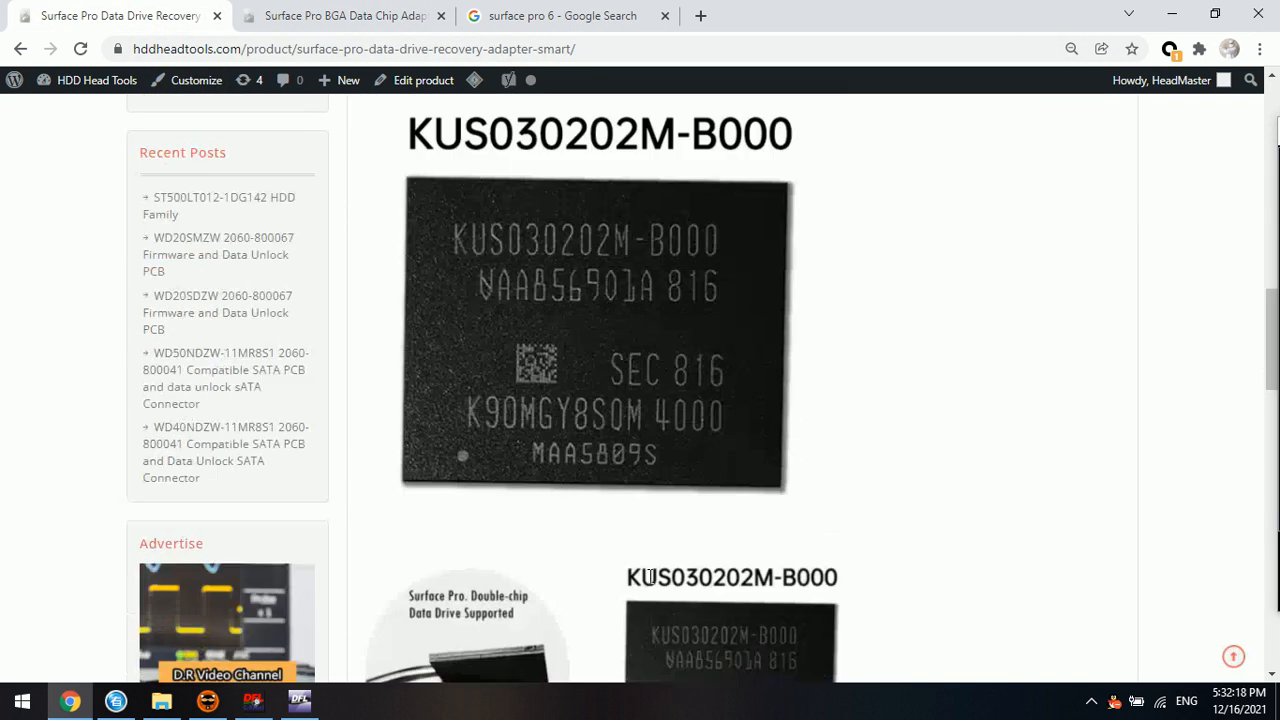
scroll(down, 3)
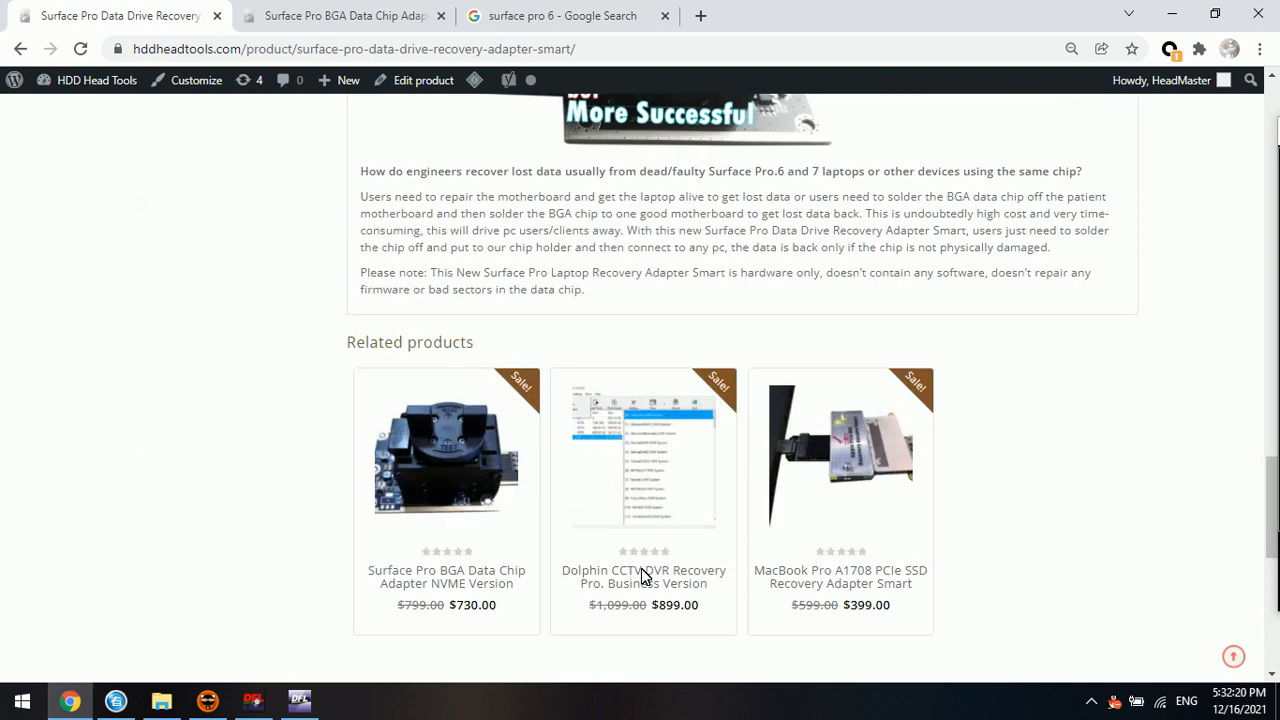
click(560, 16)
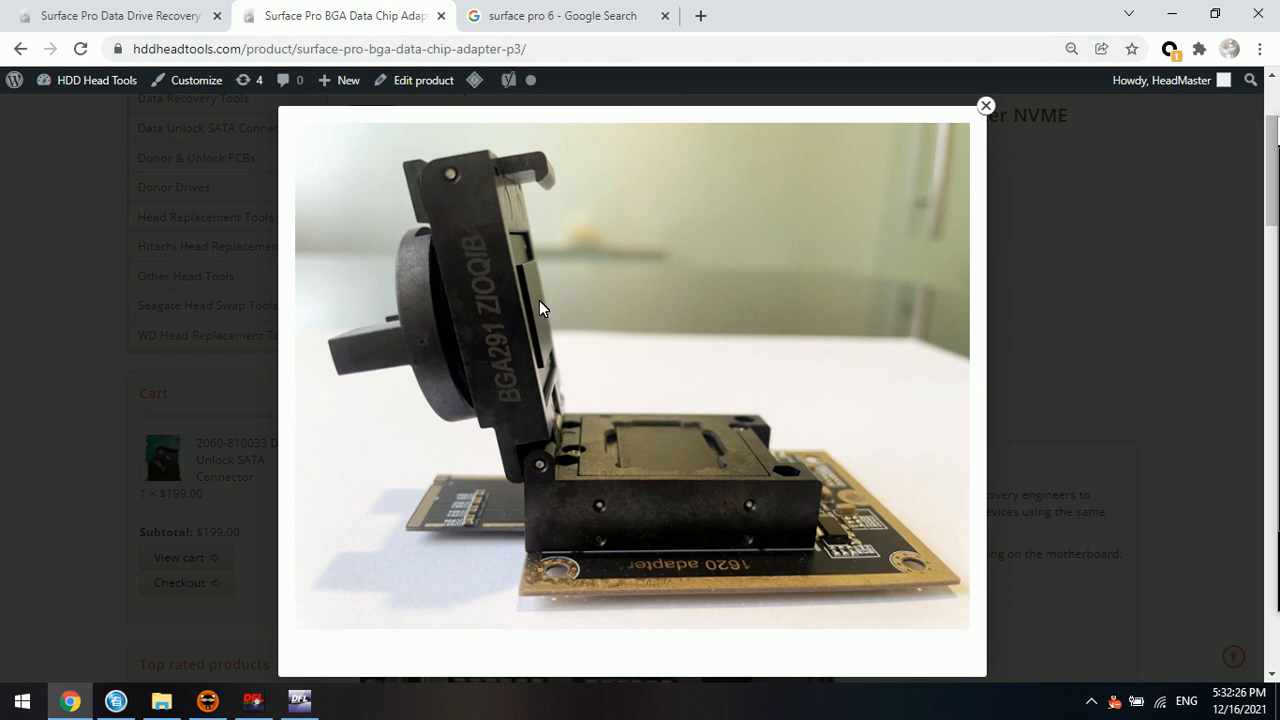
mouse_move(348, 80)
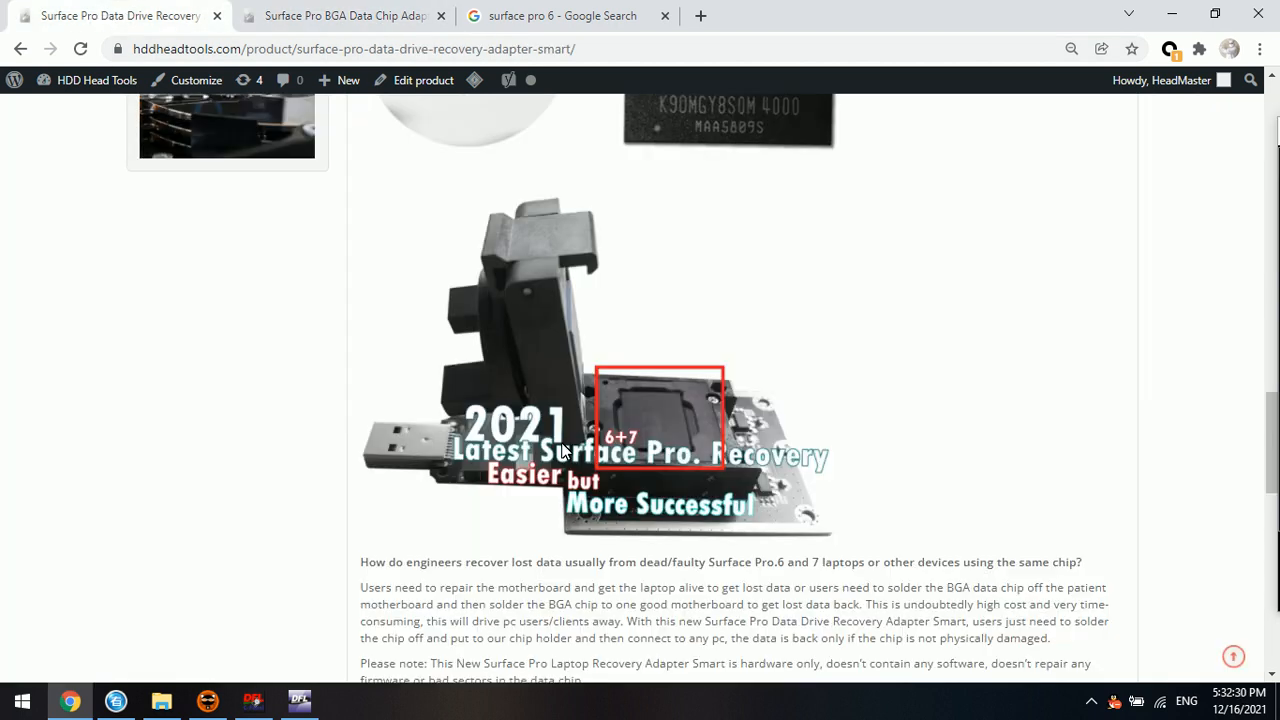
mouse_move(420, 418)
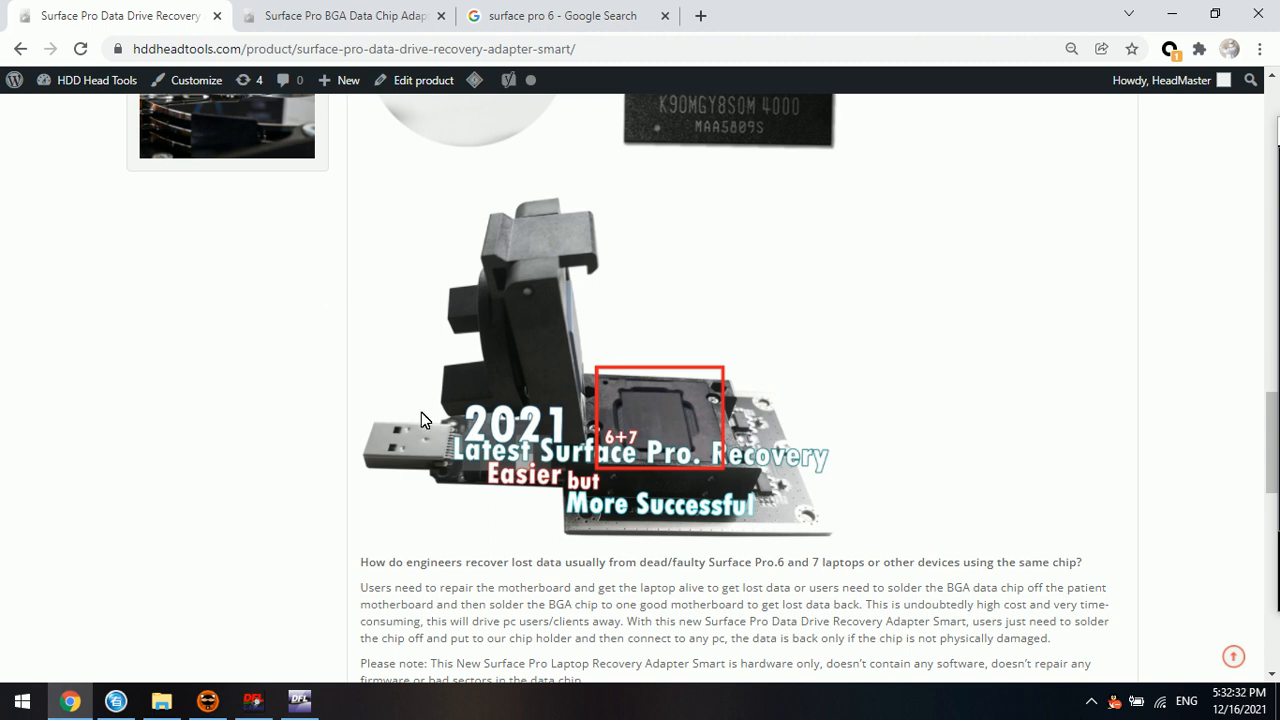
mouse_move(762, 452)
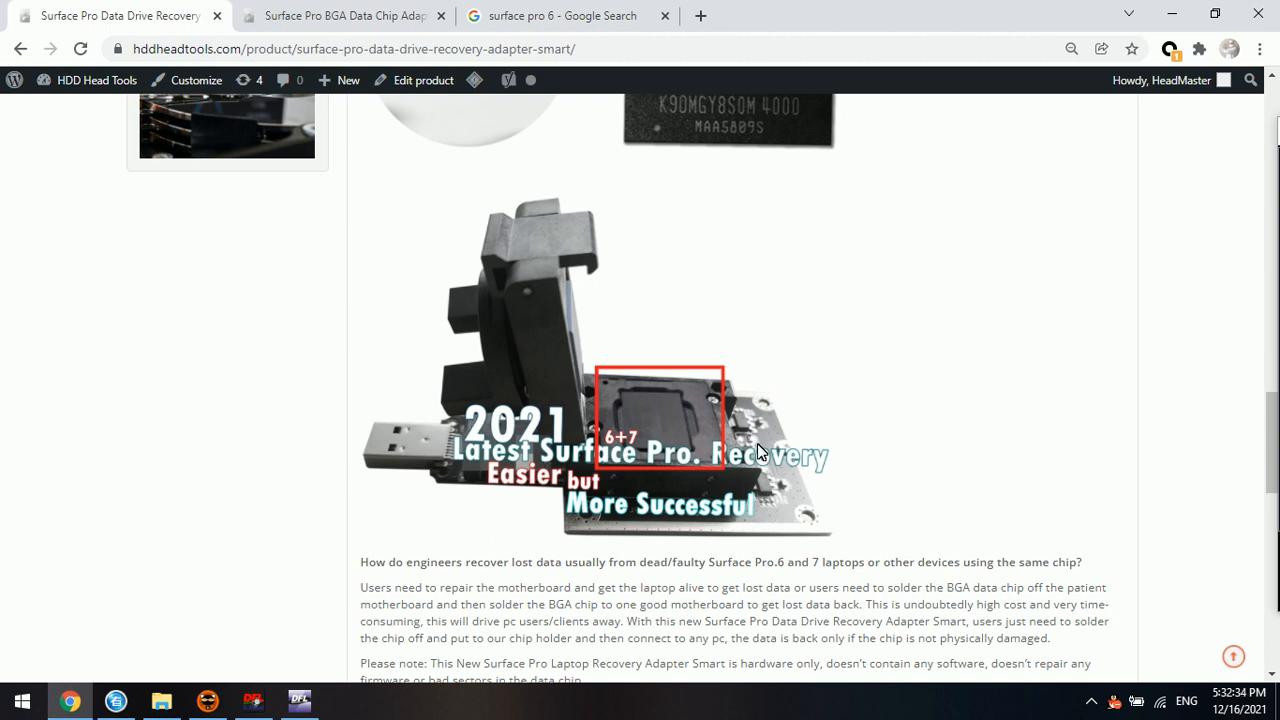
mouse_move(516, 410)
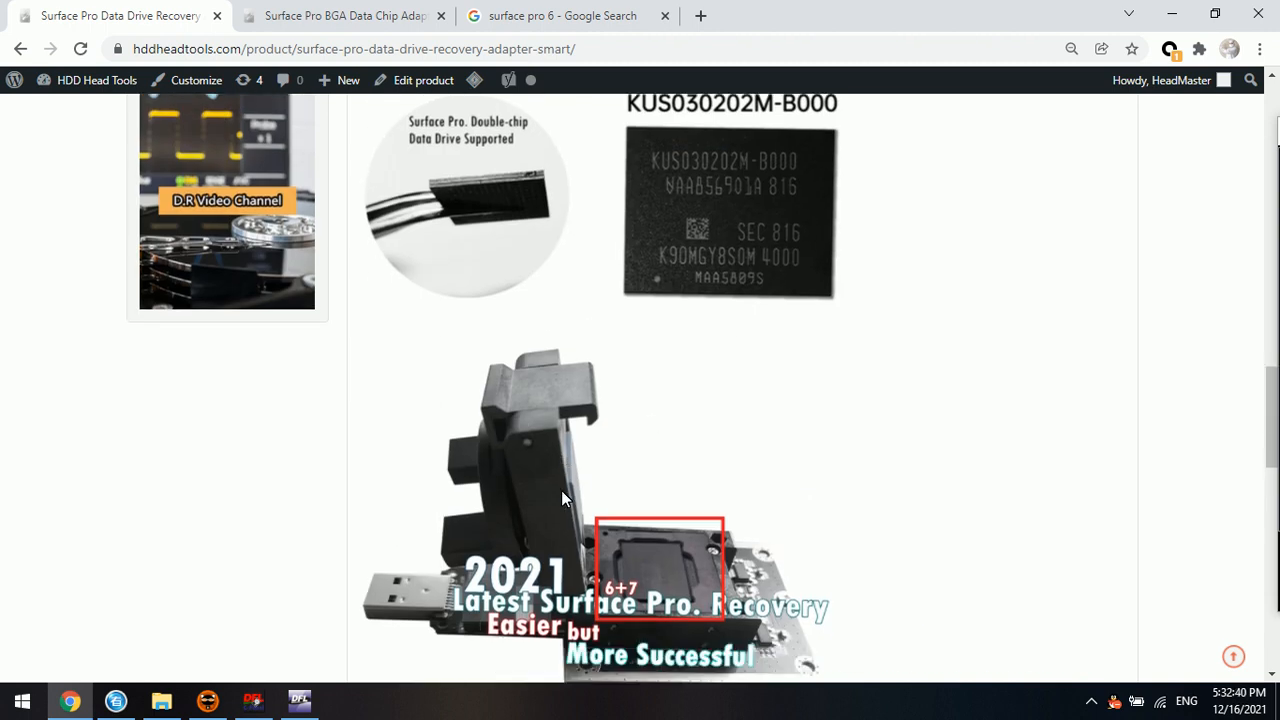
scroll(down, 3)
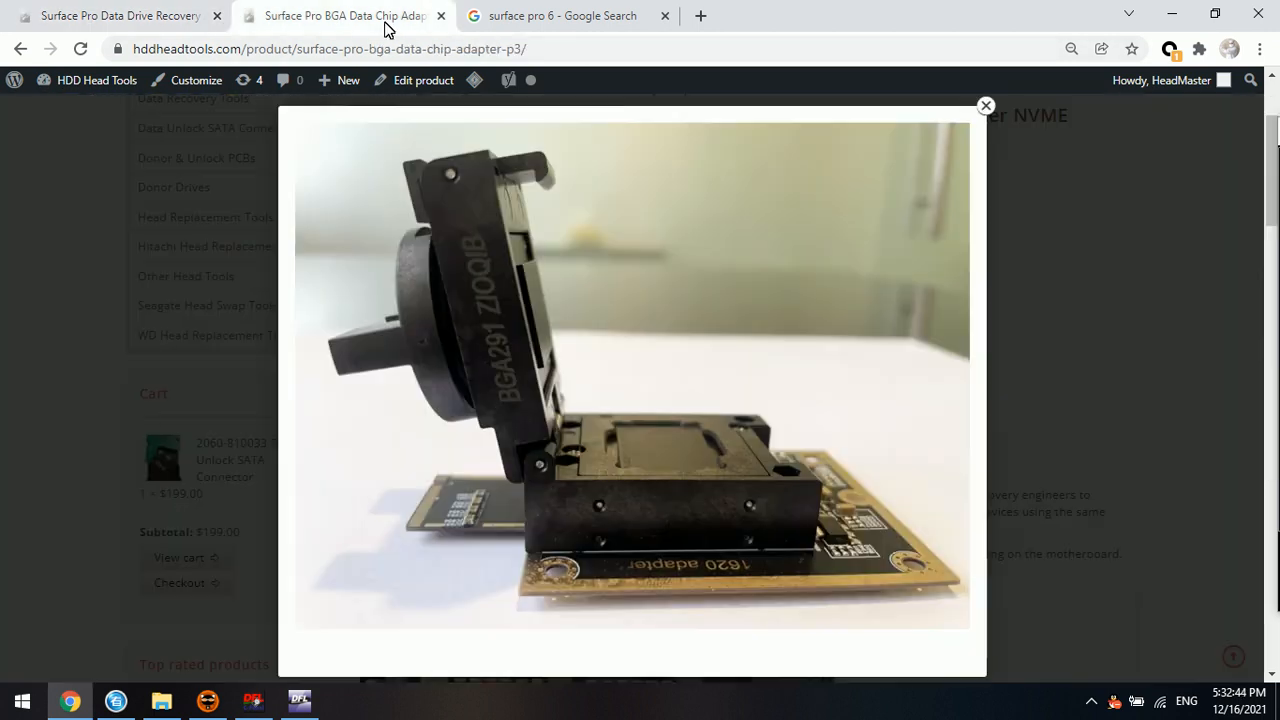
mouse_move(610, 468)
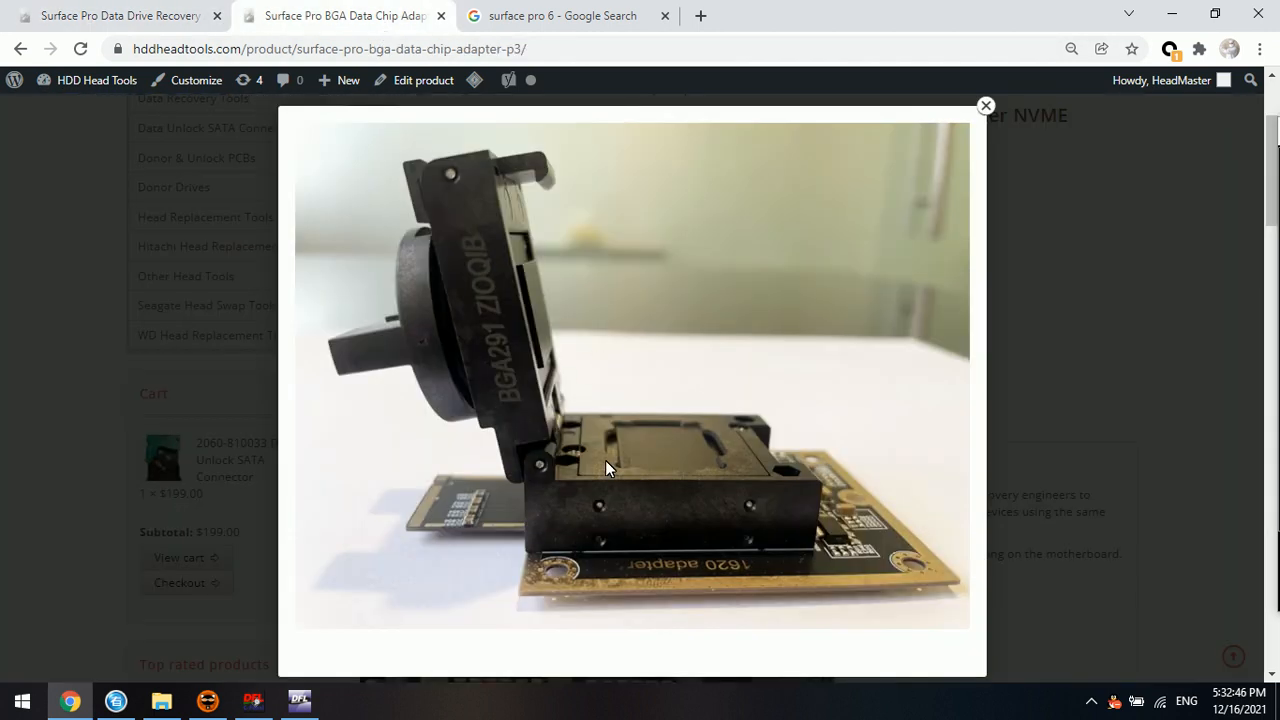
mouse_move(584, 380)
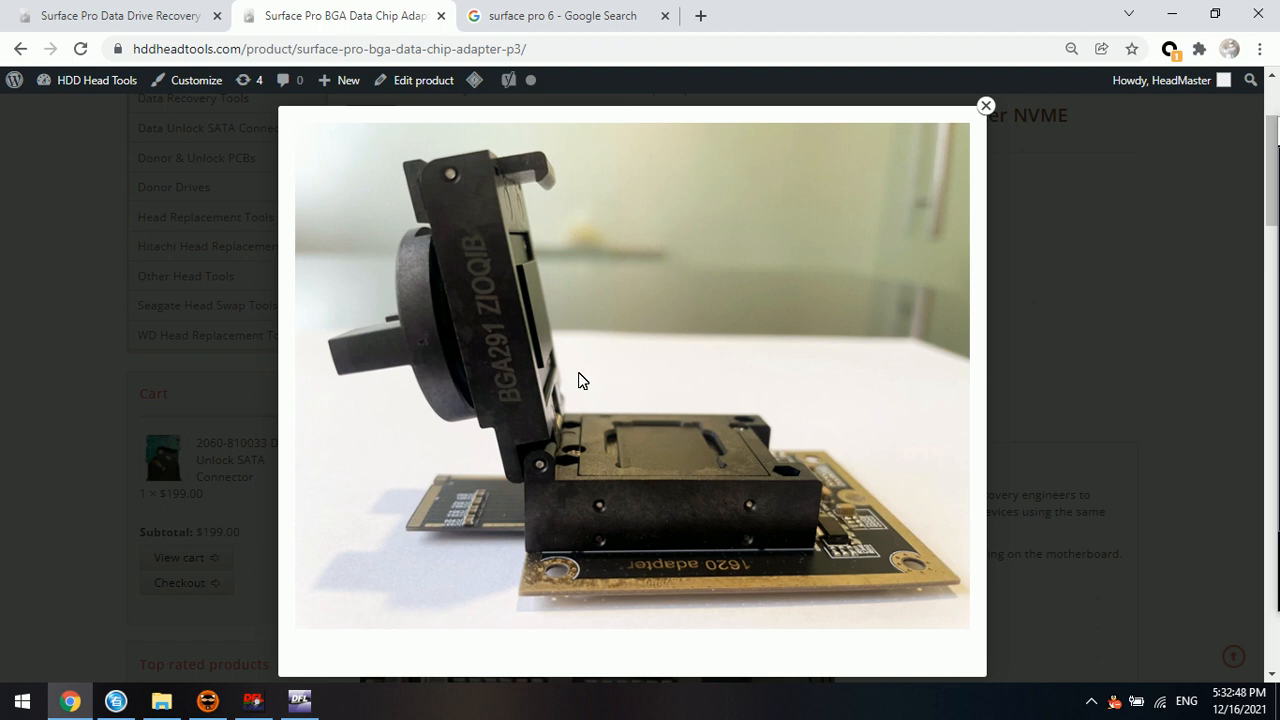
mouse_move(668, 436)
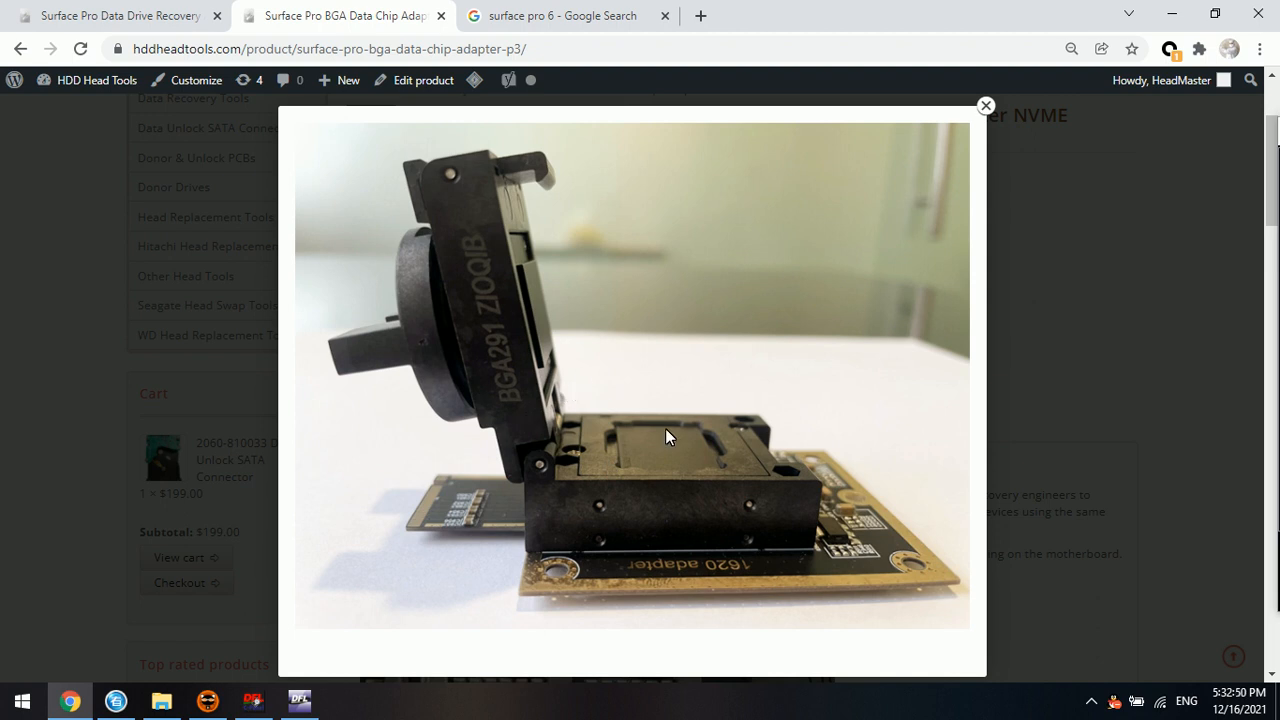
mouse_move(624, 352)
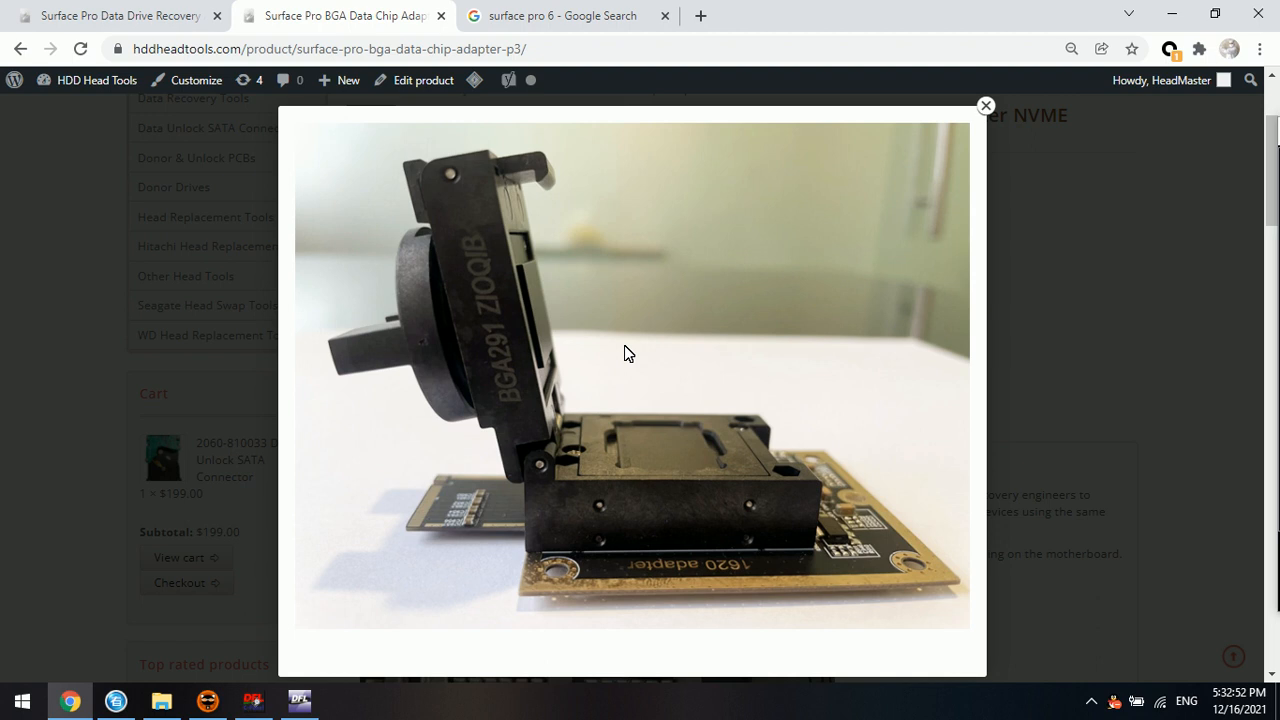
mouse_move(622, 364)
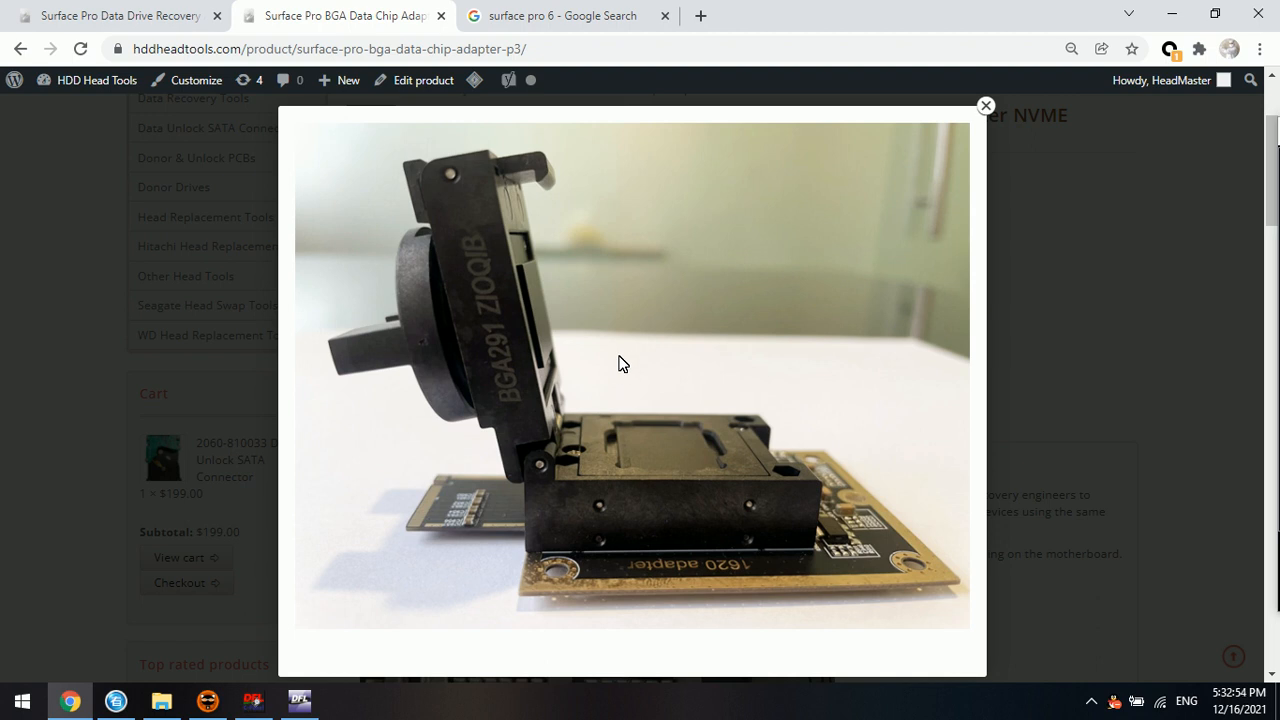
mouse_move(658, 282)
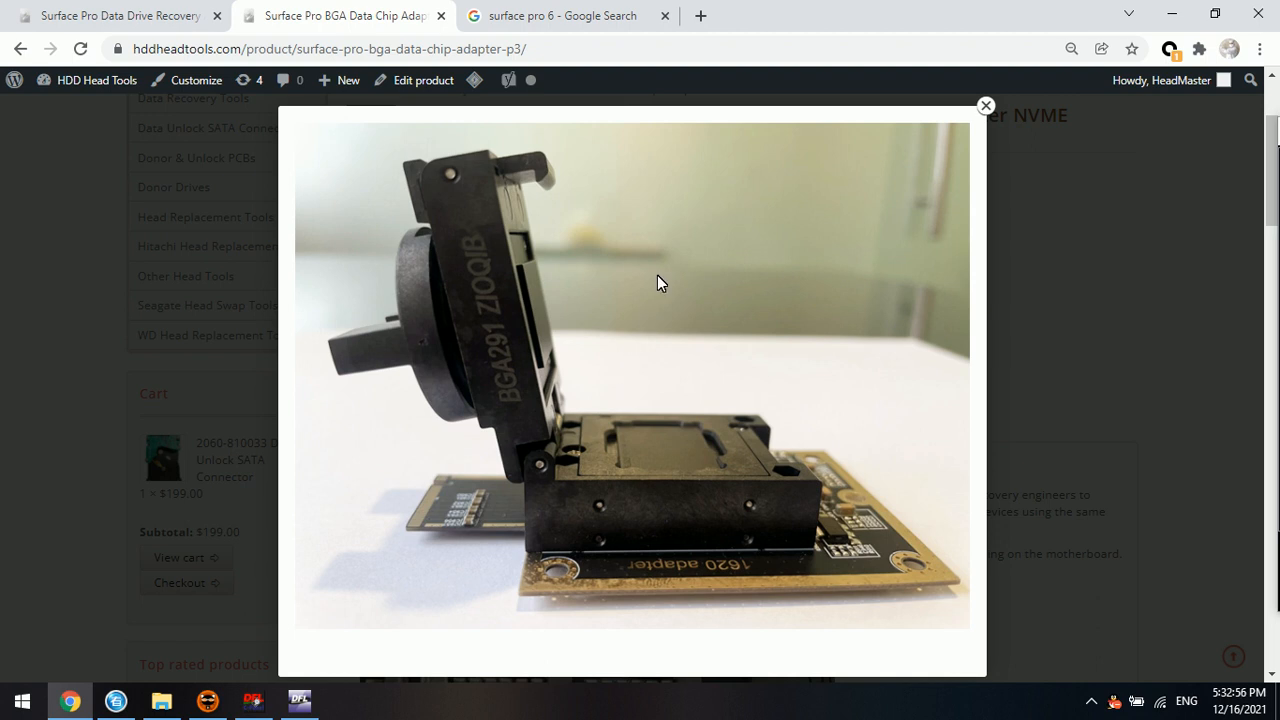
mouse_move(572, 324)
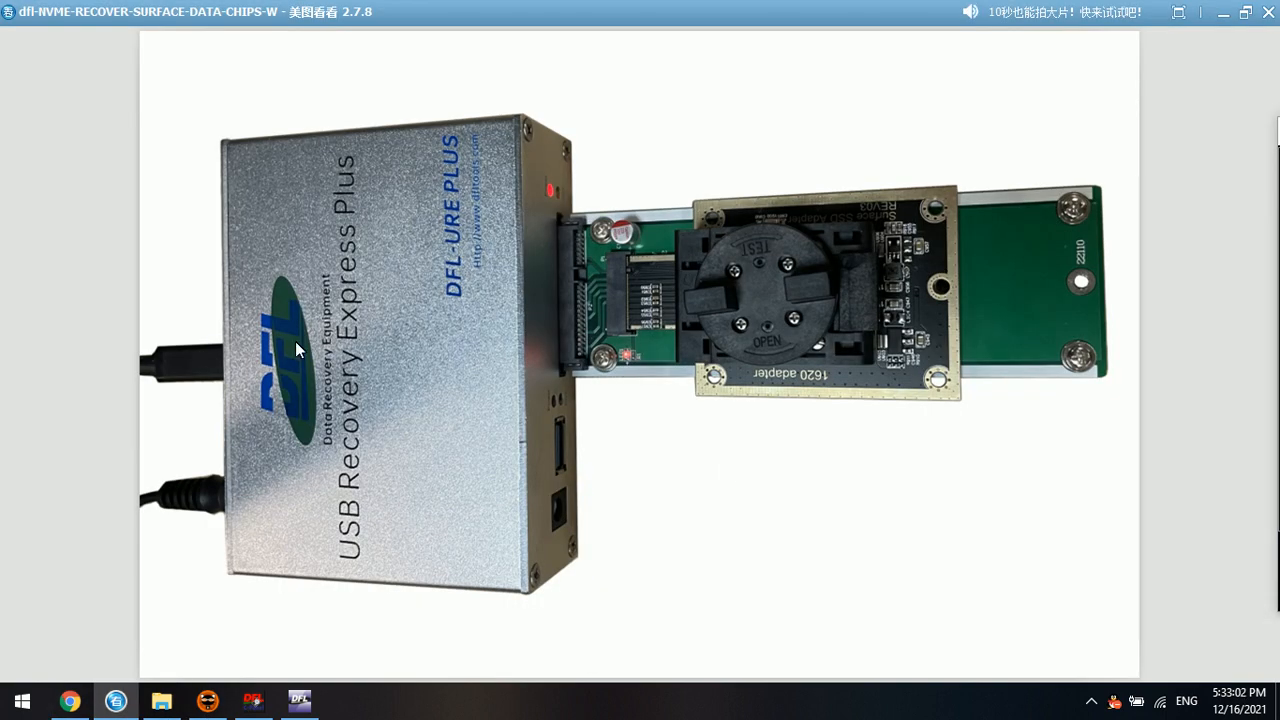
mouse_move(562, 370)
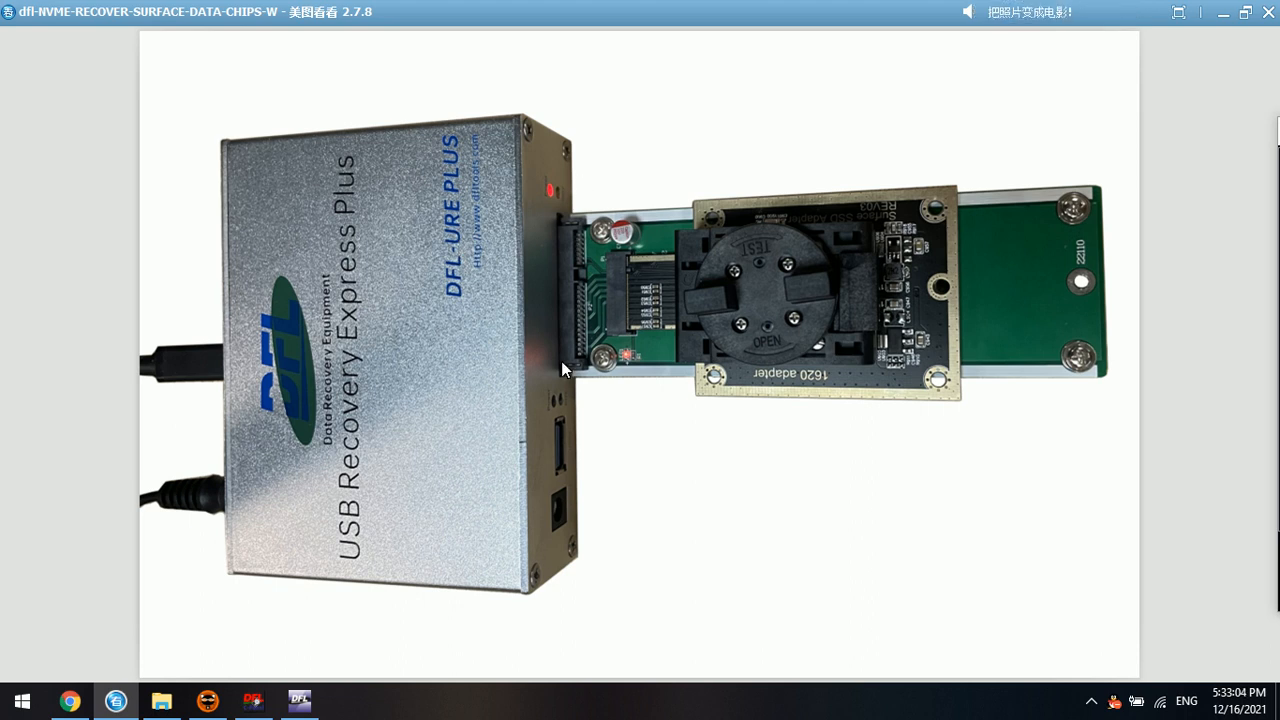
mouse_move(560, 296)
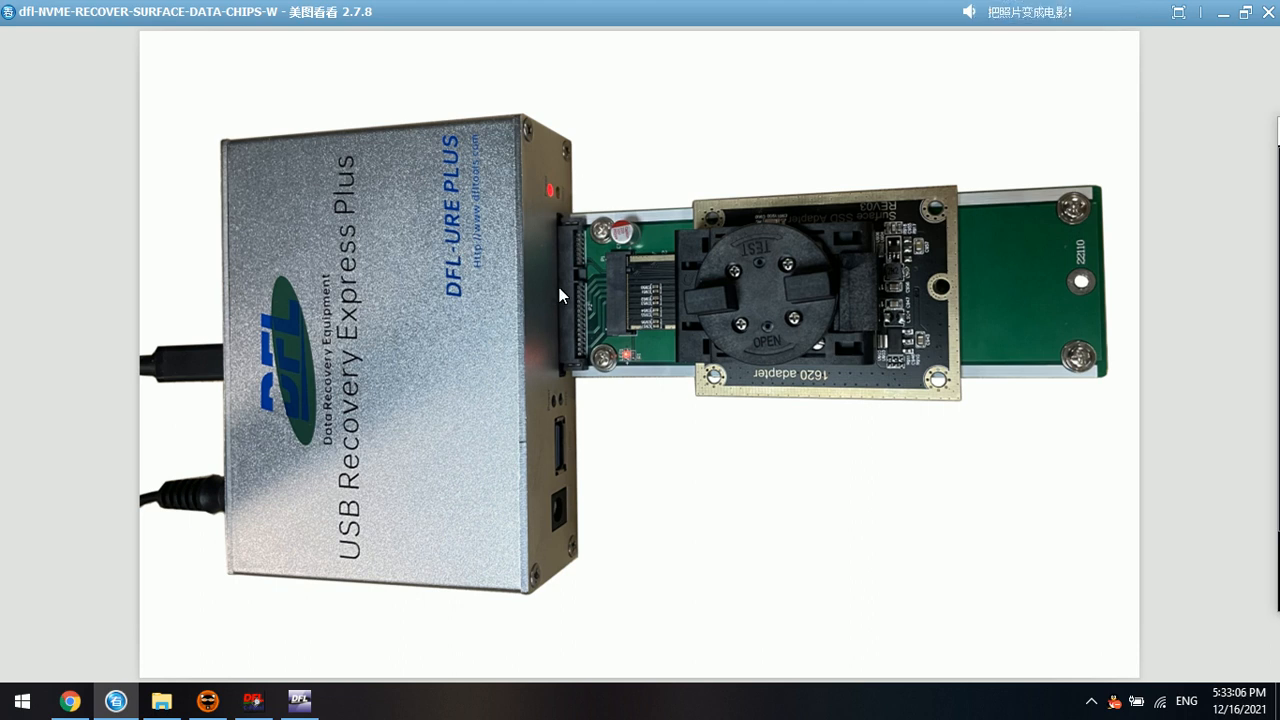
mouse_move(196, 362)
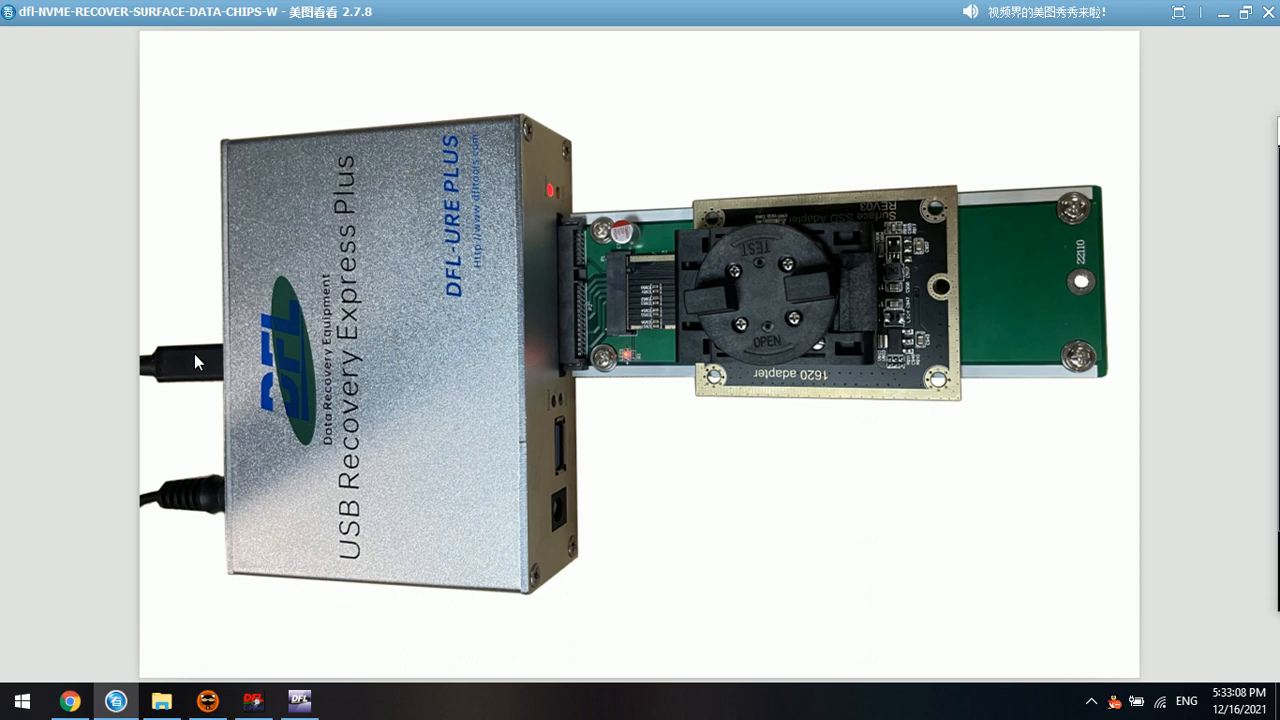
mouse_move(556, 236)
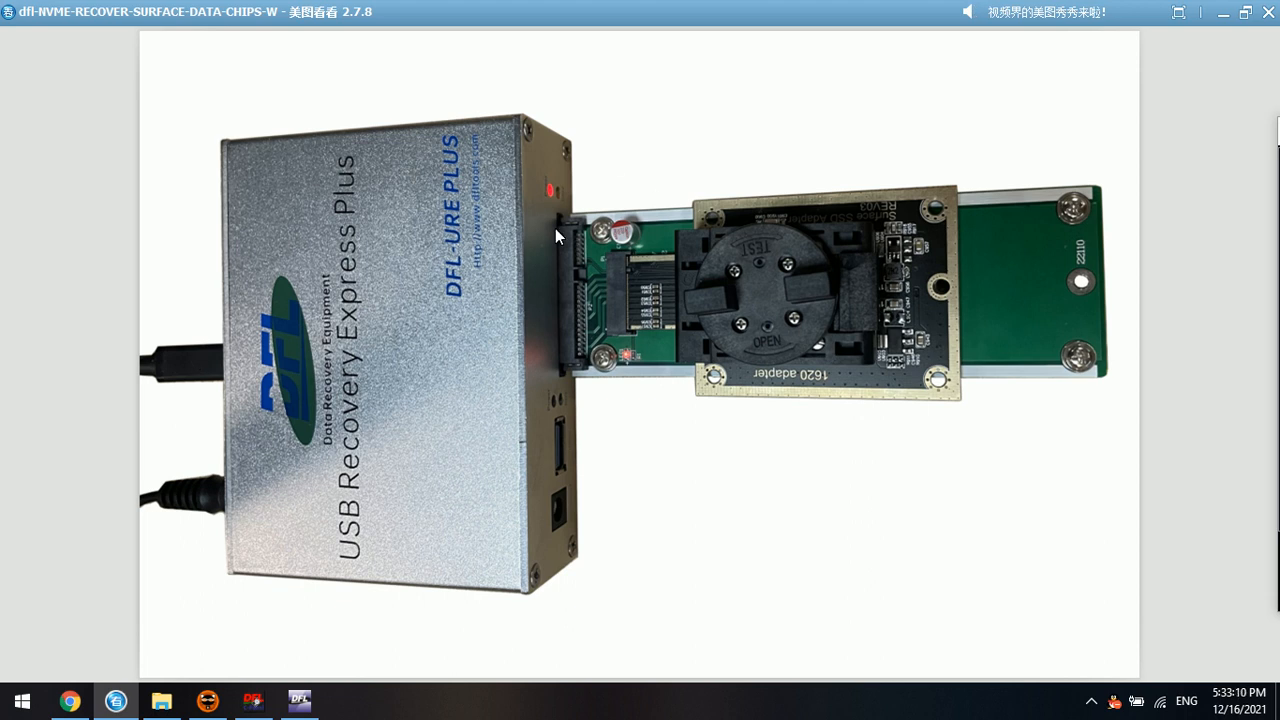
mouse_move(470, 304)
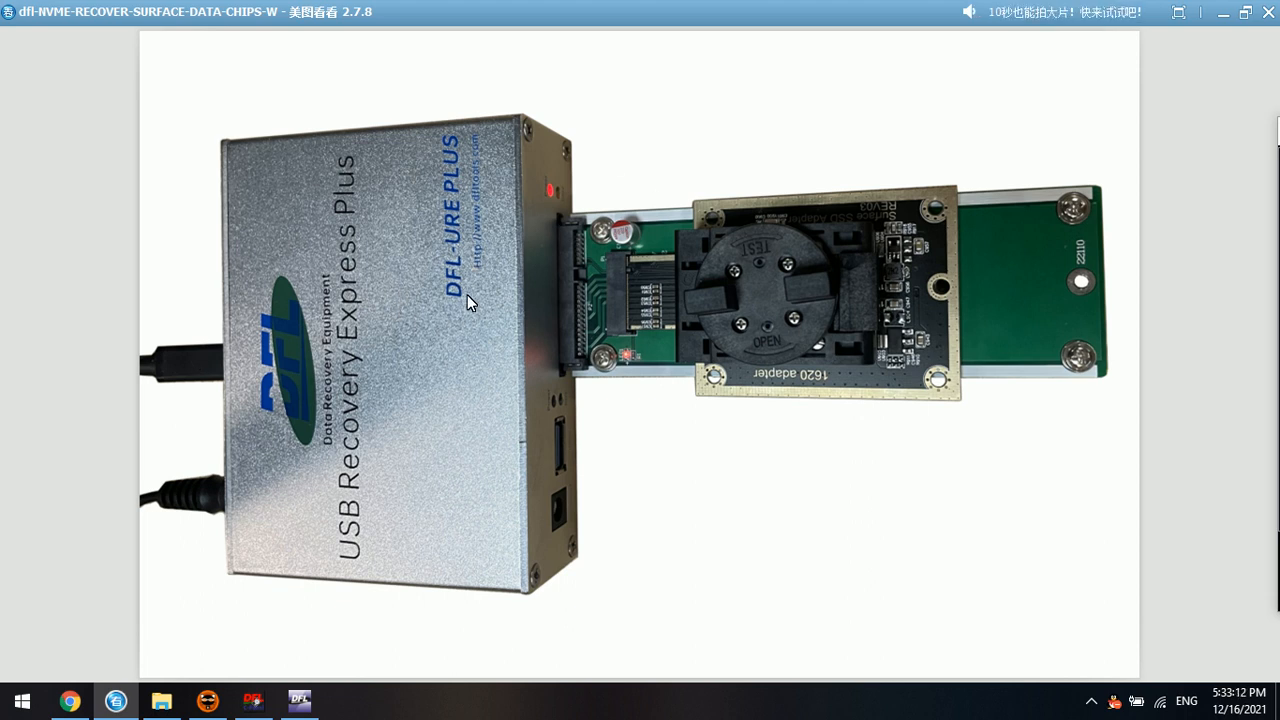
mouse_move(644, 296)
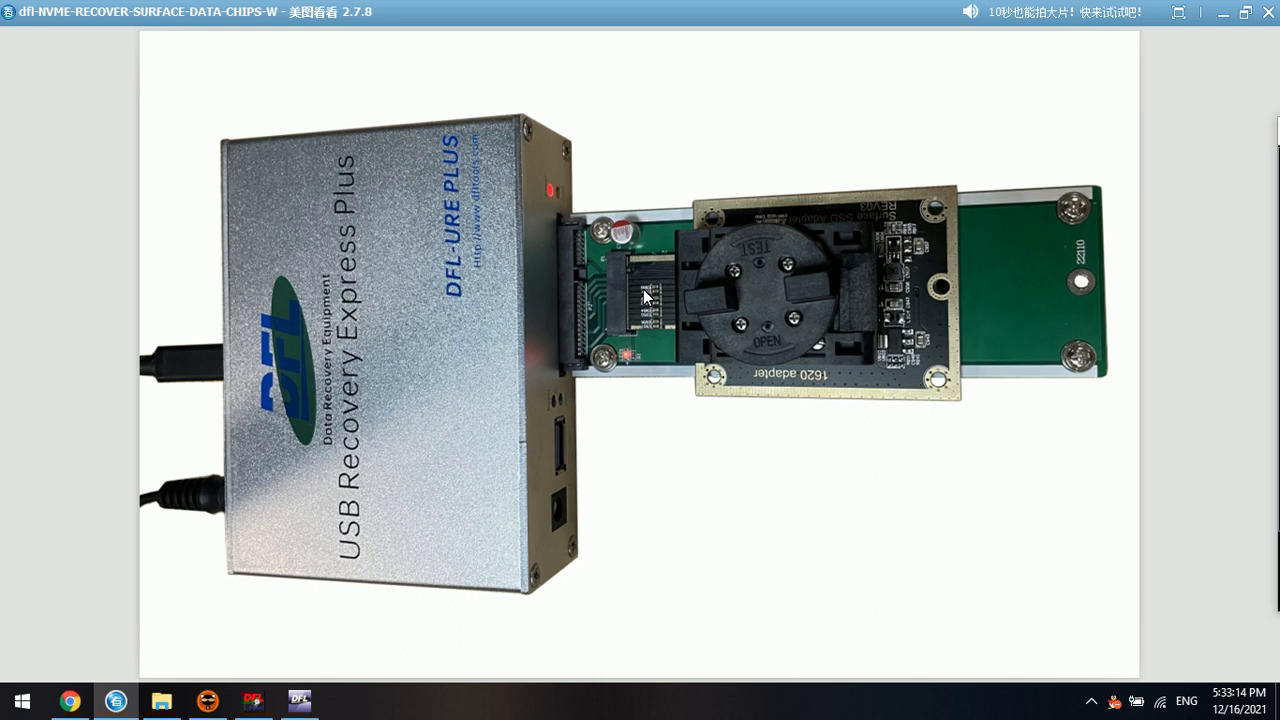
mouse_move(630, 296)
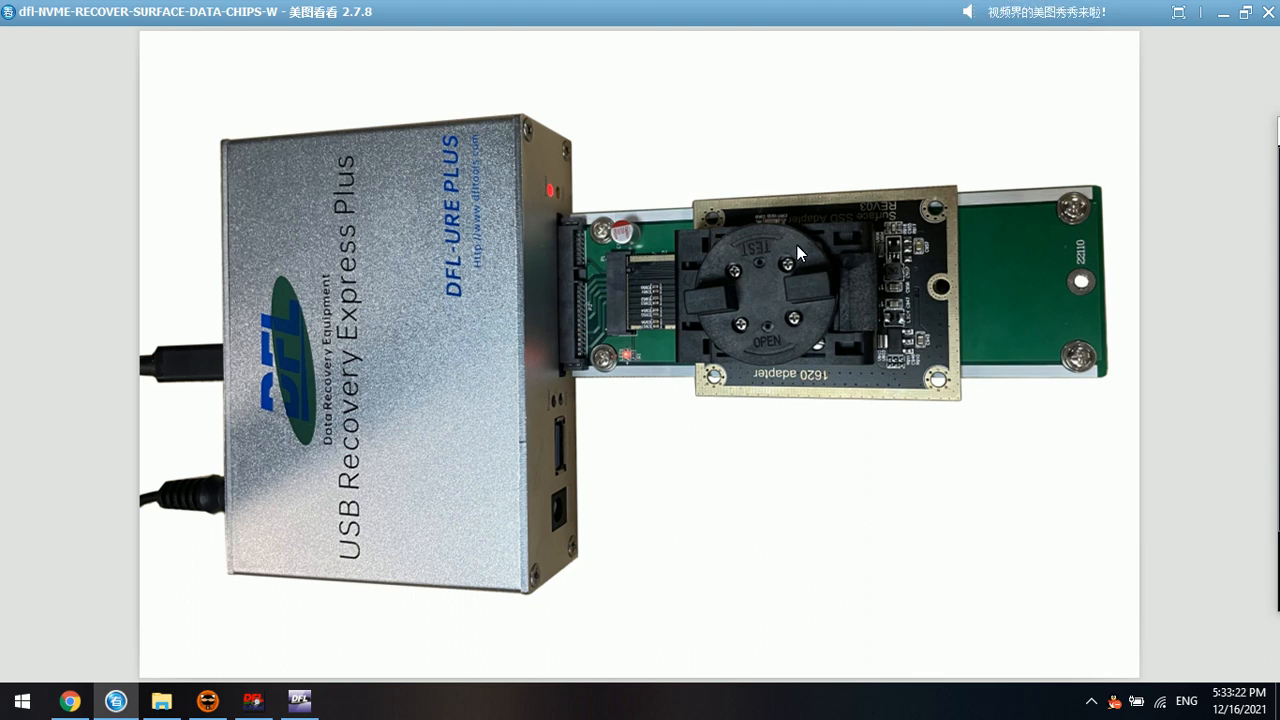
mouse_move(590, 308)
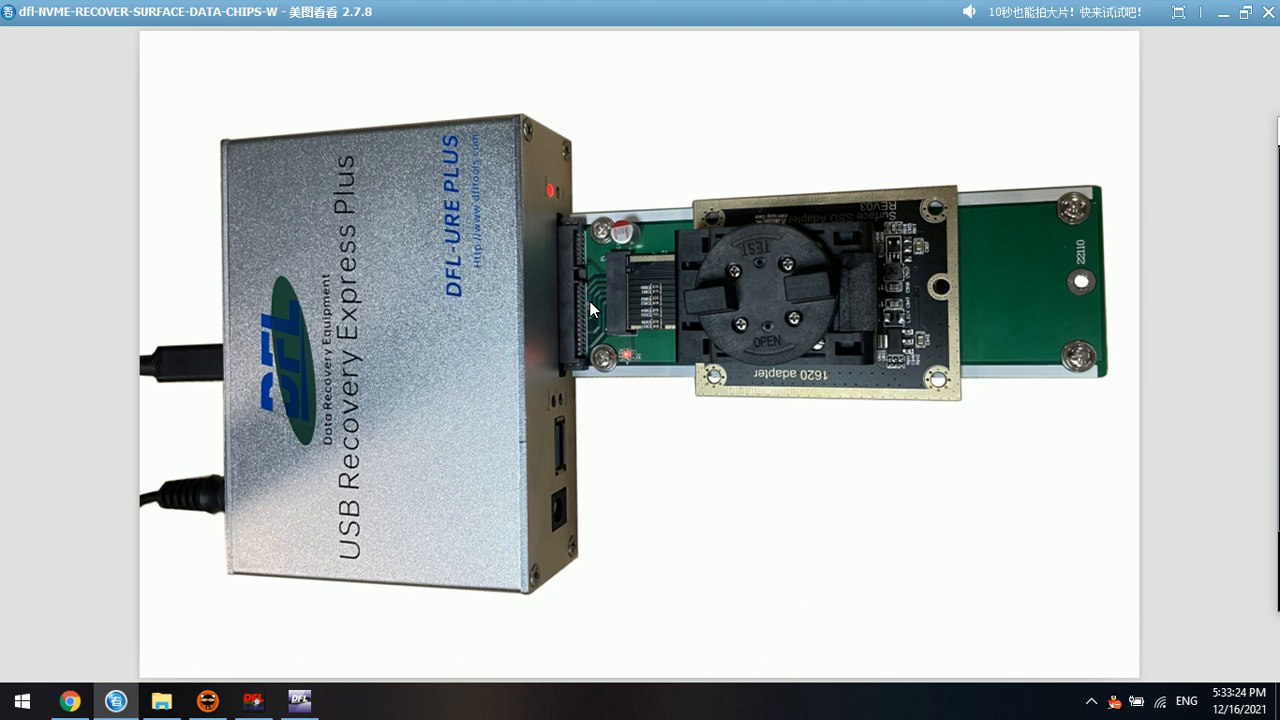